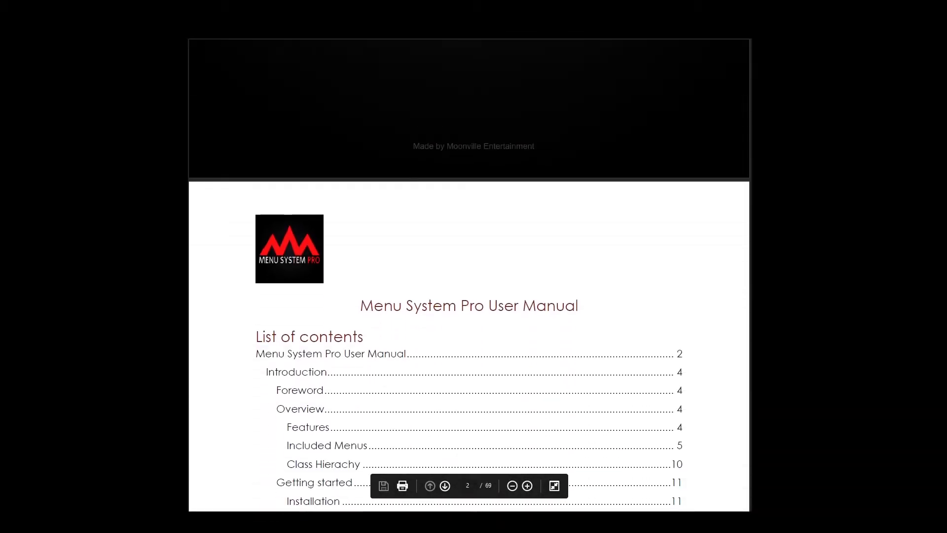
- Page through the Menu System Pro User Manual from page 2 to page 7
scroll(down, 3)
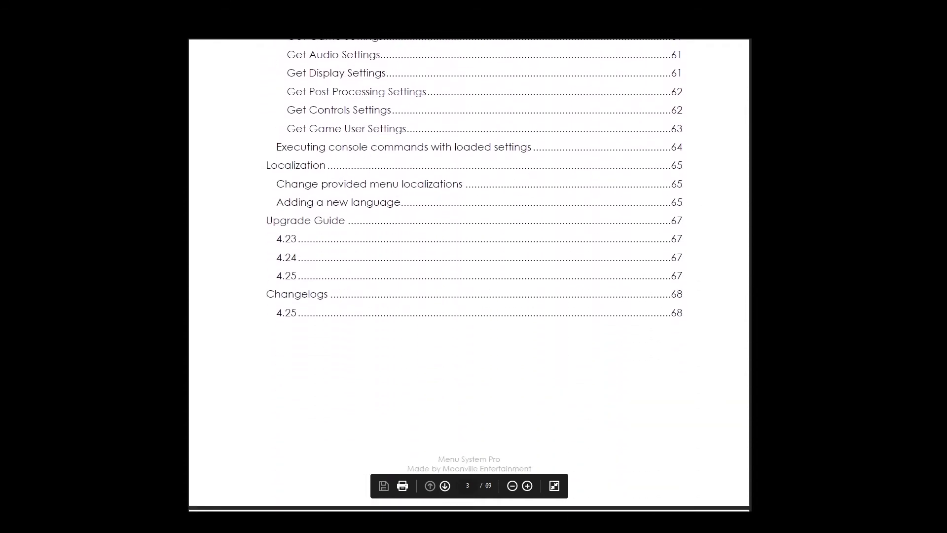
click(445, 486)
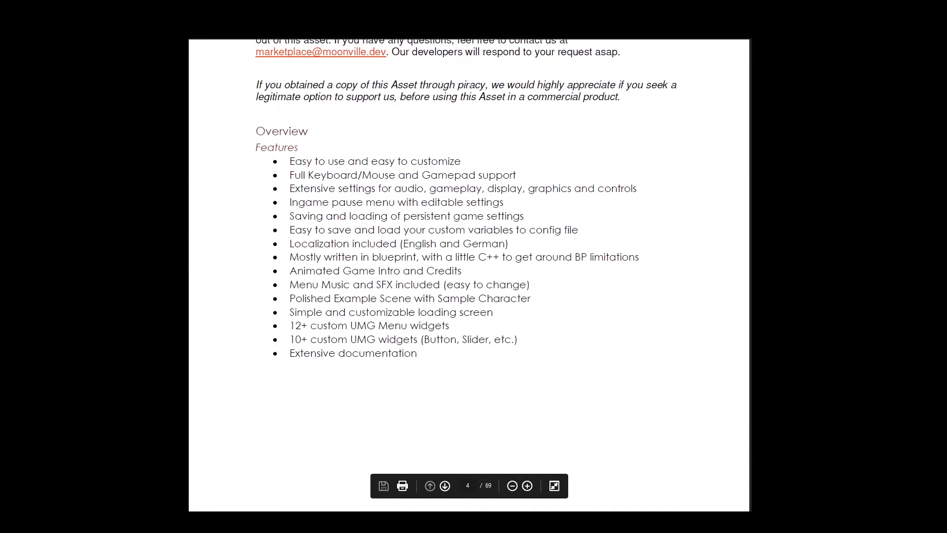
click(444, 485)
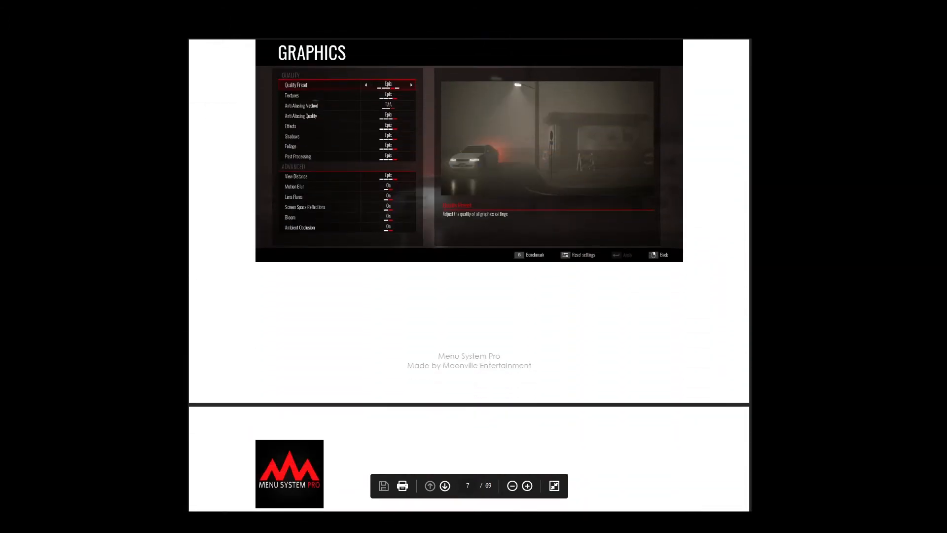
click(445, 485)
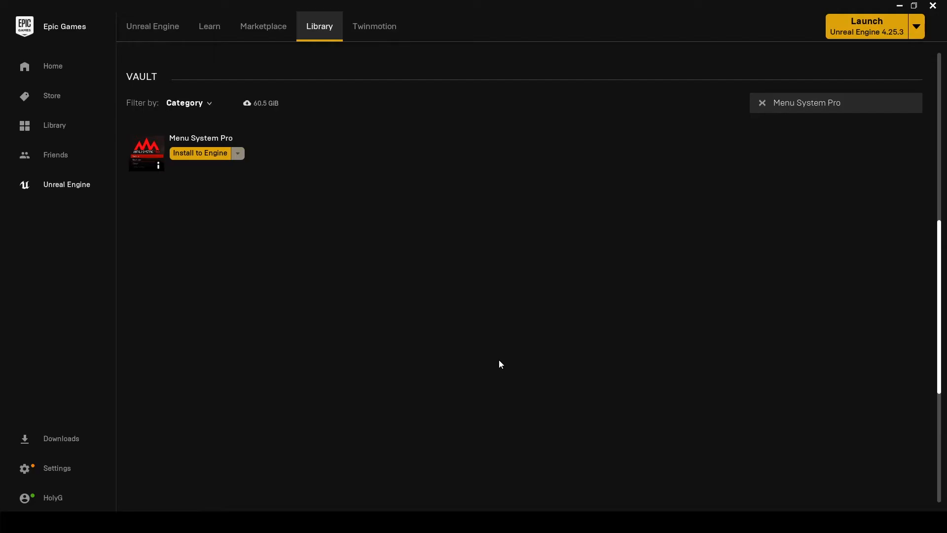
mouse_move(419, 145)
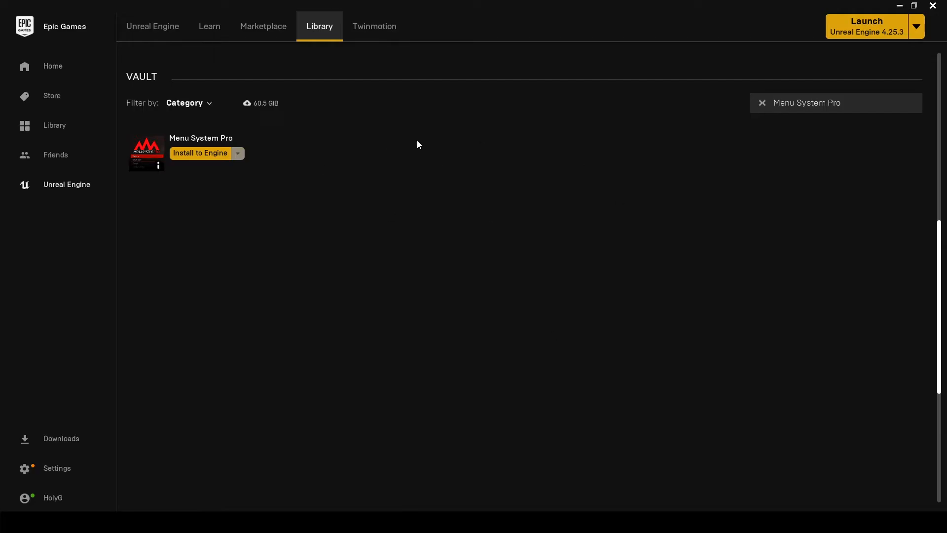
mouse_move(483, 130)
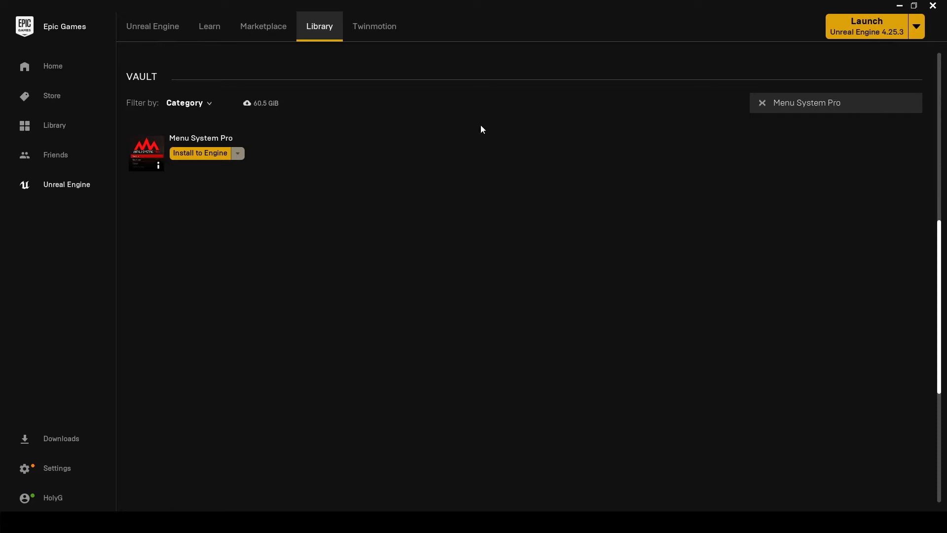
mouse_move(219, 154)
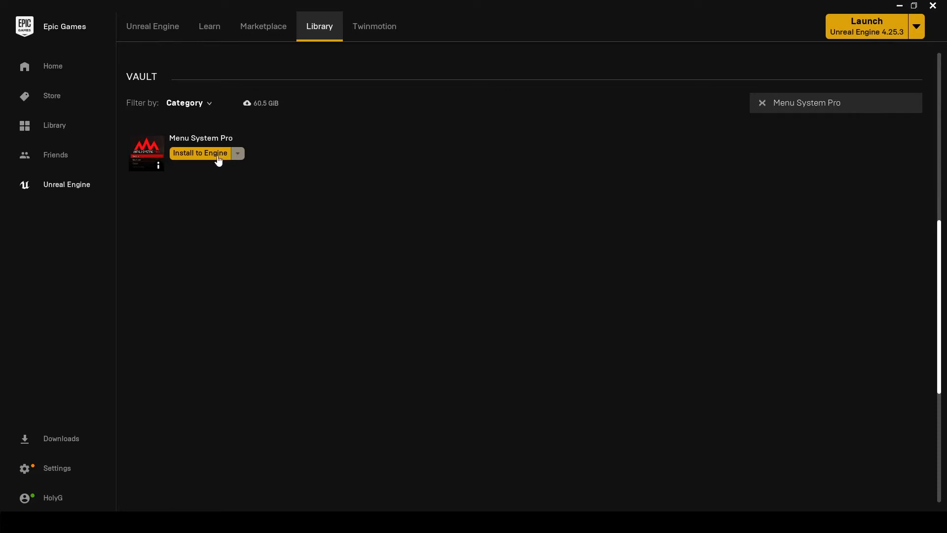
click(199, 153)
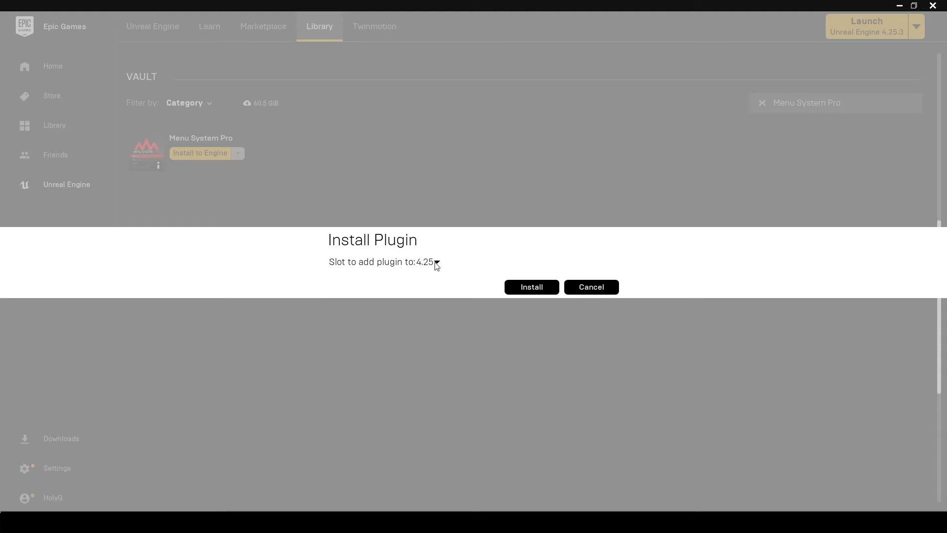
mouse_move(522, 273)
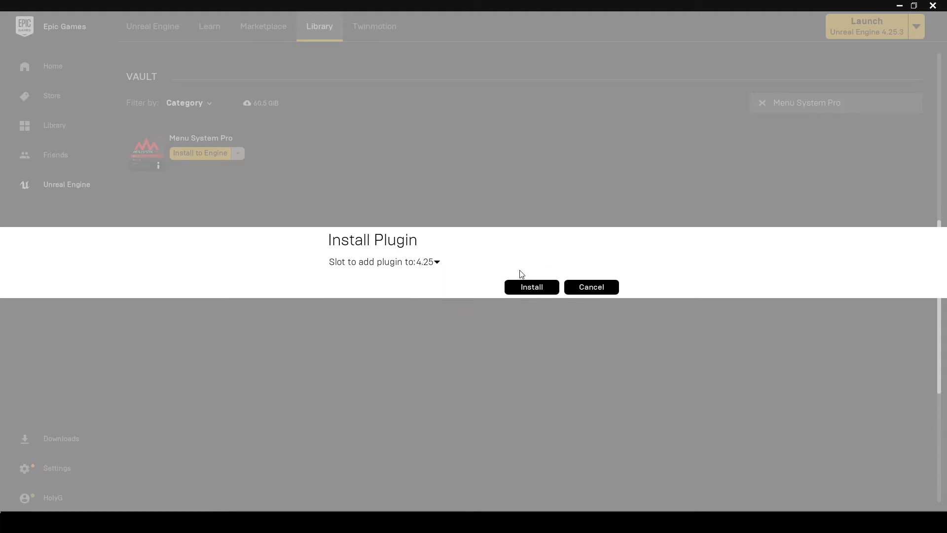
click(592, 286)
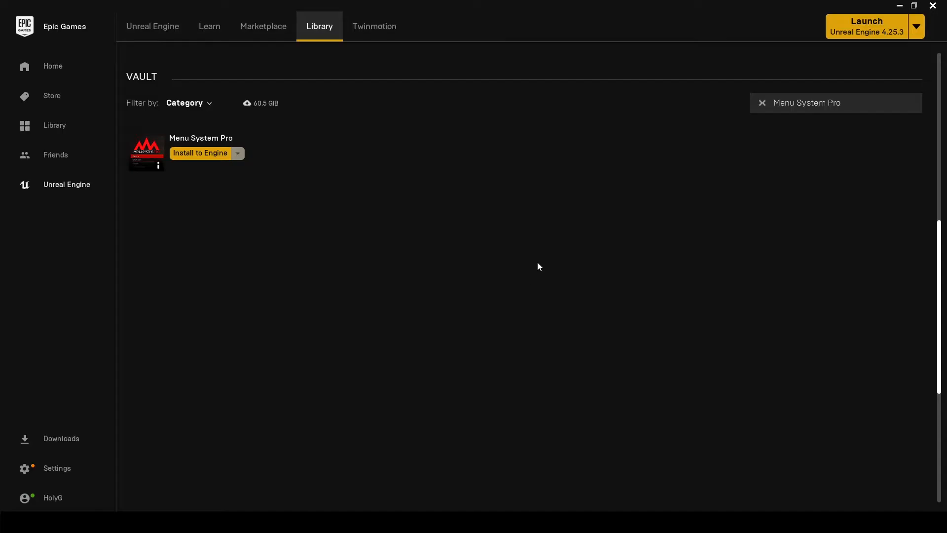
click(200, 153)
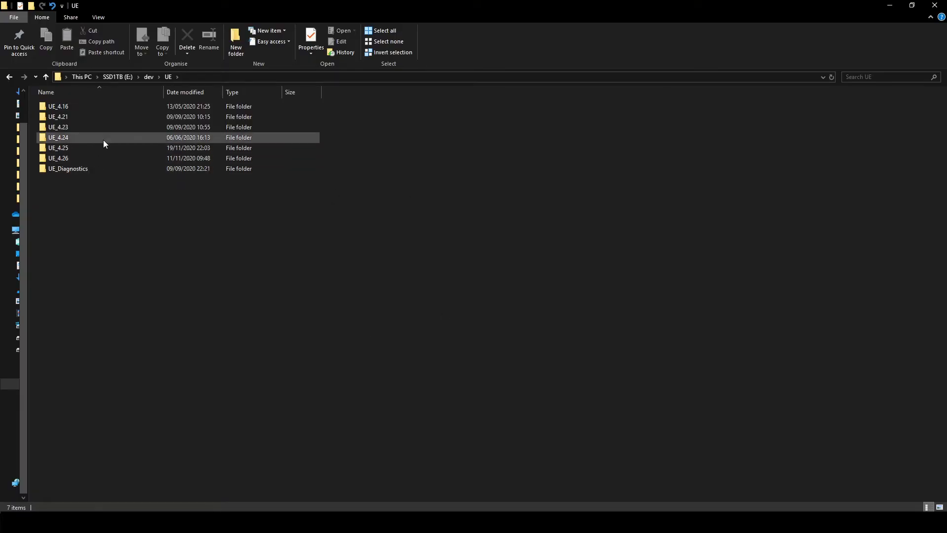
- Browse UE_4.25 > Engine > Plugins > Marketplace and select the MenuSystemPro folder
click(58, 148)
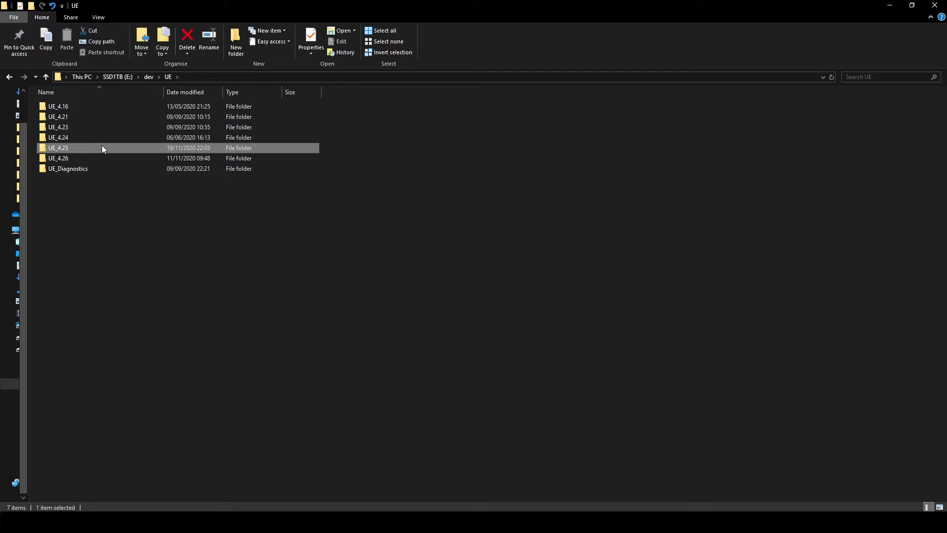
double_click(57, 147)
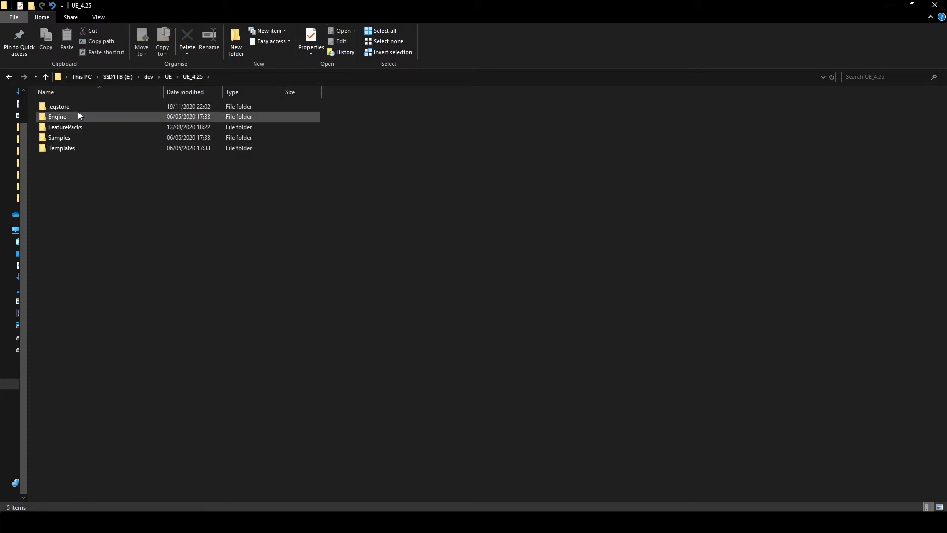
double_click(57, 116)
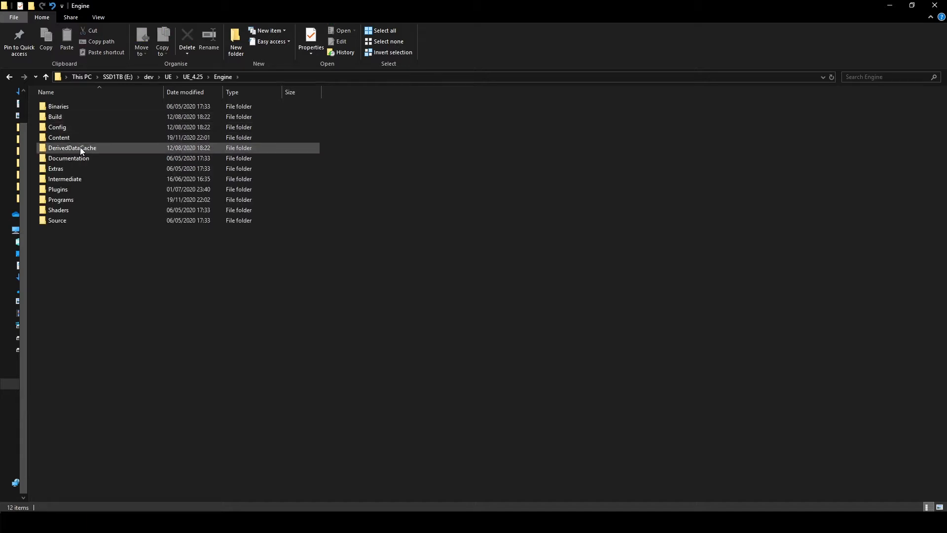
mouse_move(84, 168)
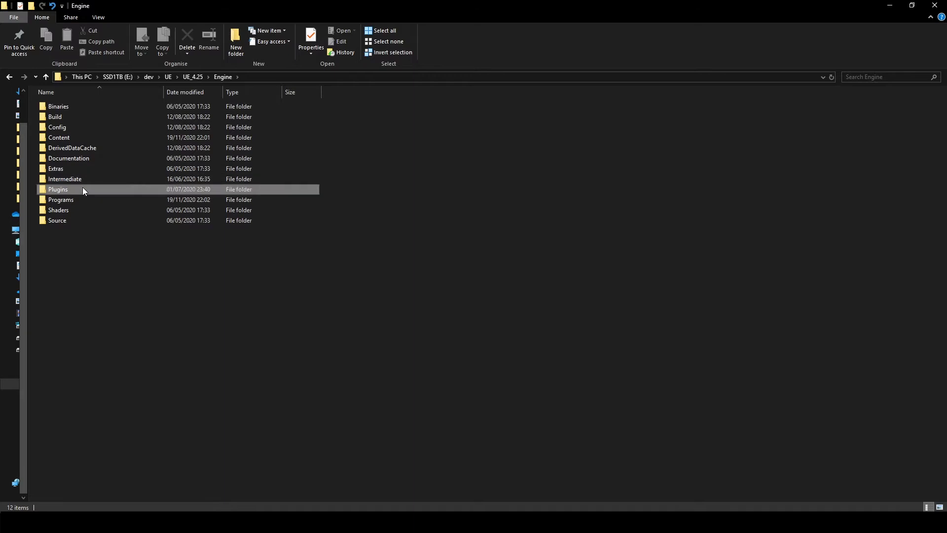
double_click(57, 189)
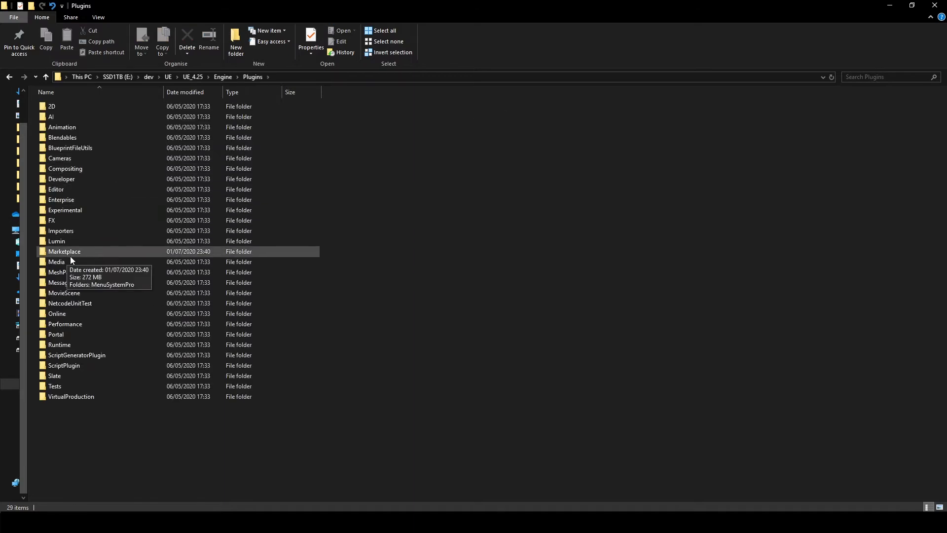
click(65, 251)
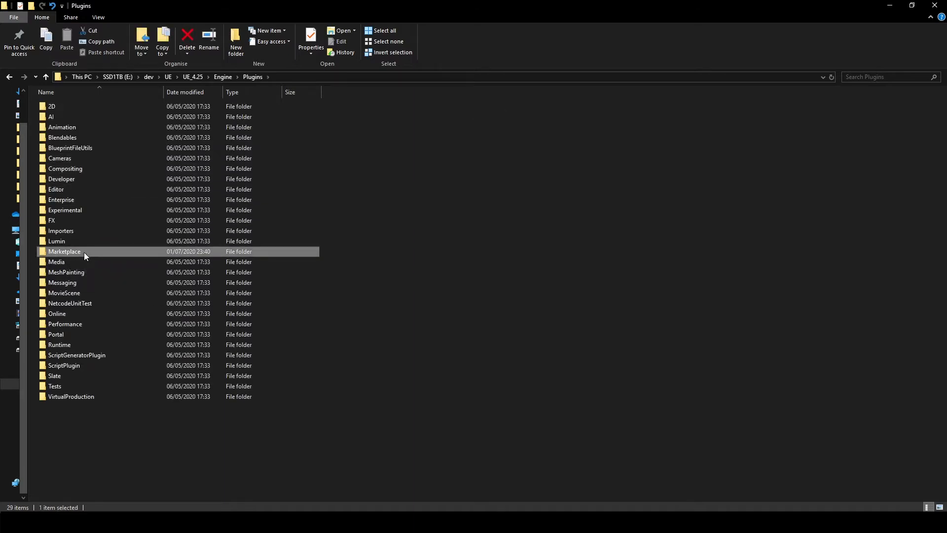
double_click(64, 251)
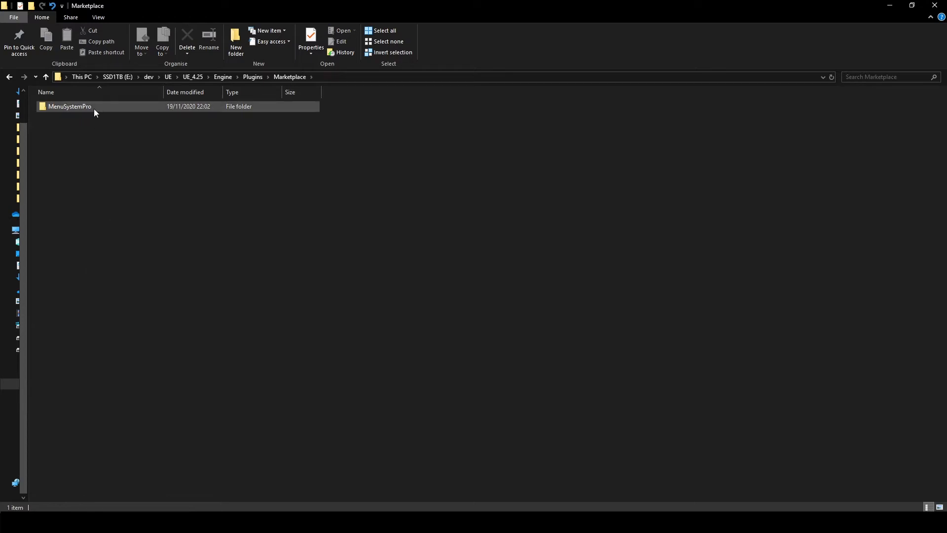
click(69, 106)
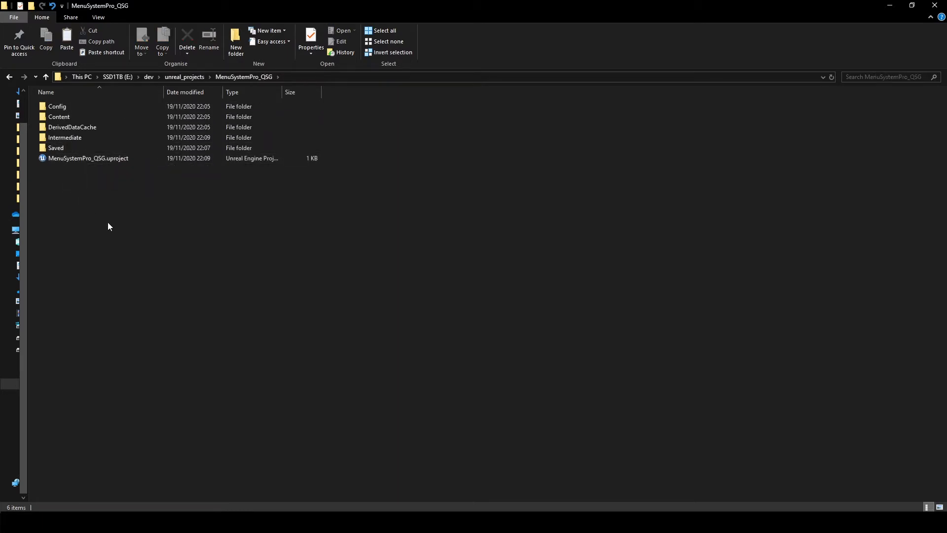
mouse_move(108, 223)
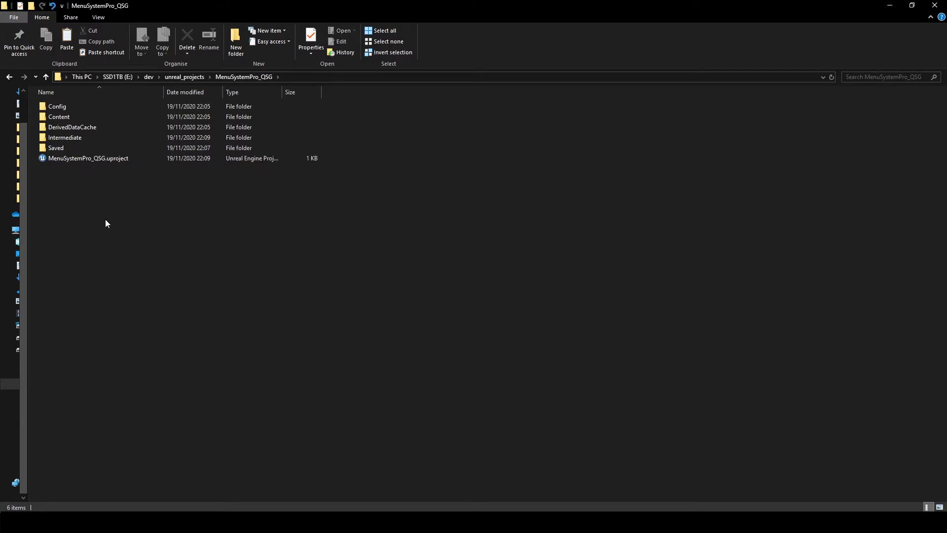
- Create a folder named Plugins in MenuSystemPro_QSG and open it
right_click(107, 223)
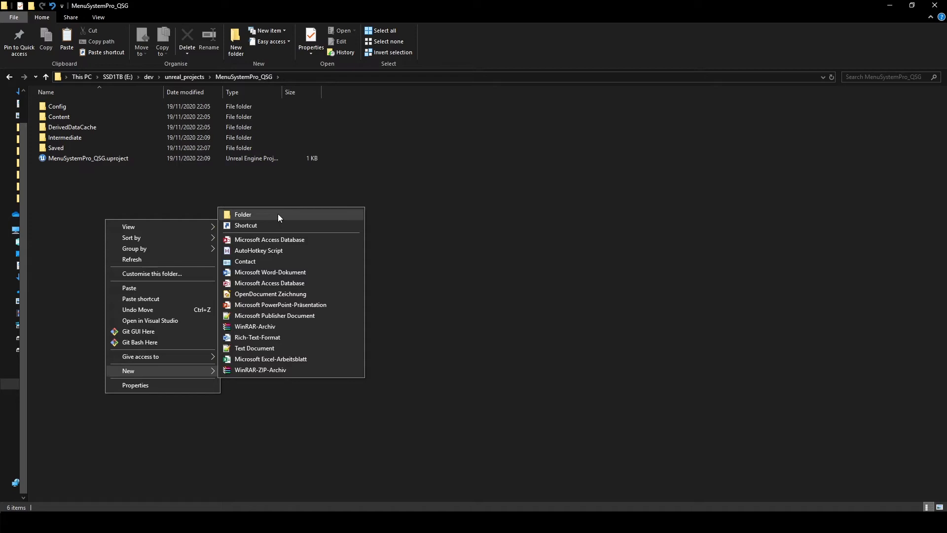
click(243, 215)
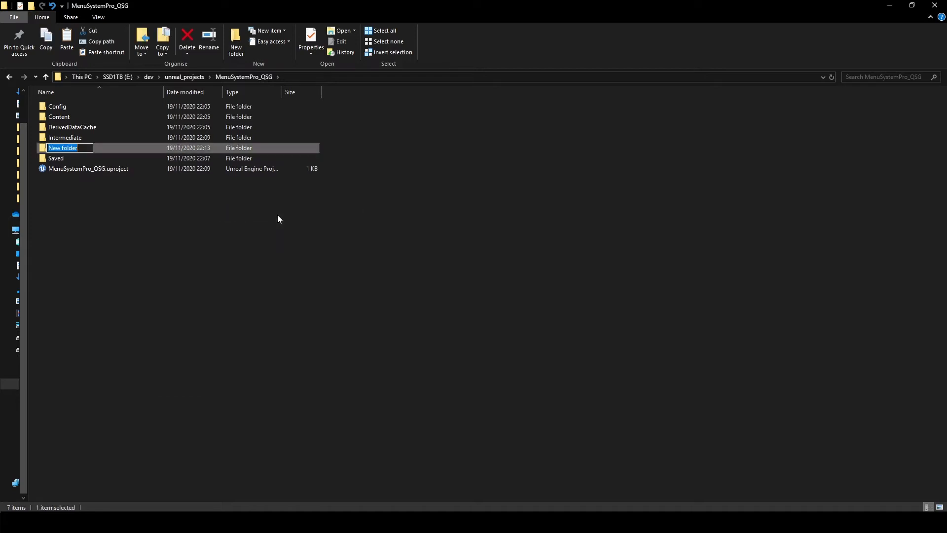
mouse_move(278, 222)
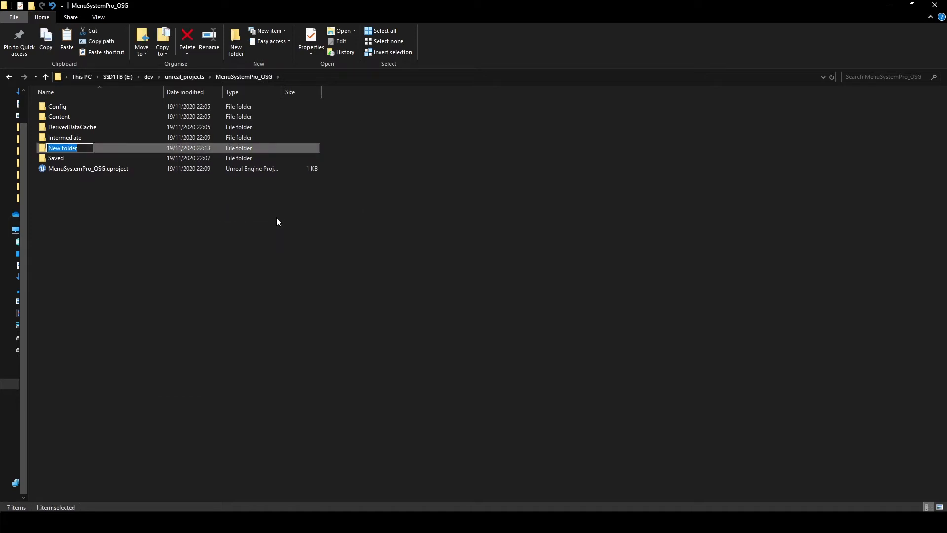
text(Plugins)
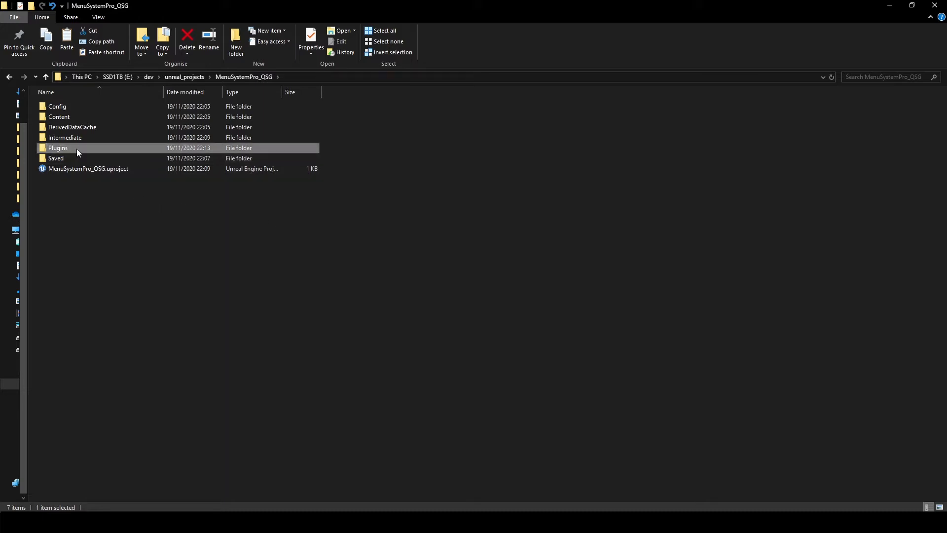
double_click(58, 147)
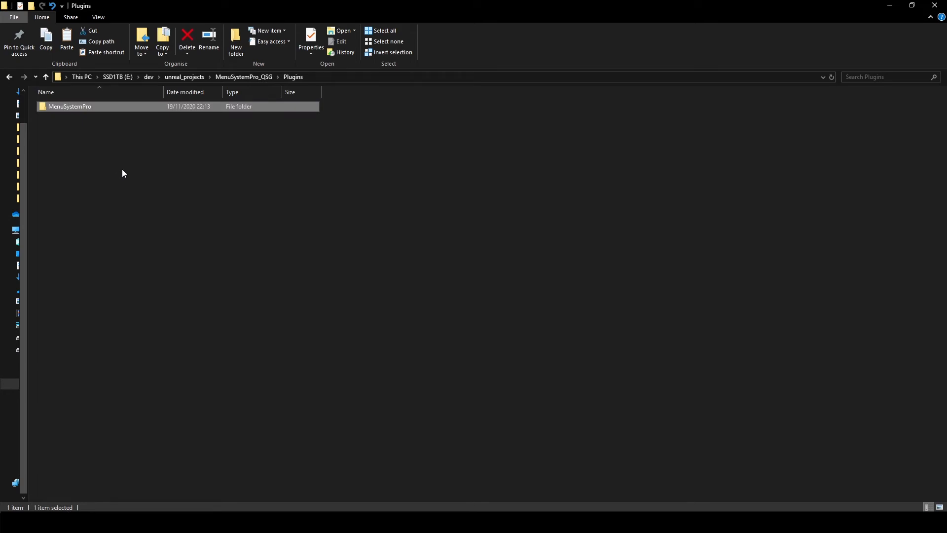
mouse_move(276, 186)
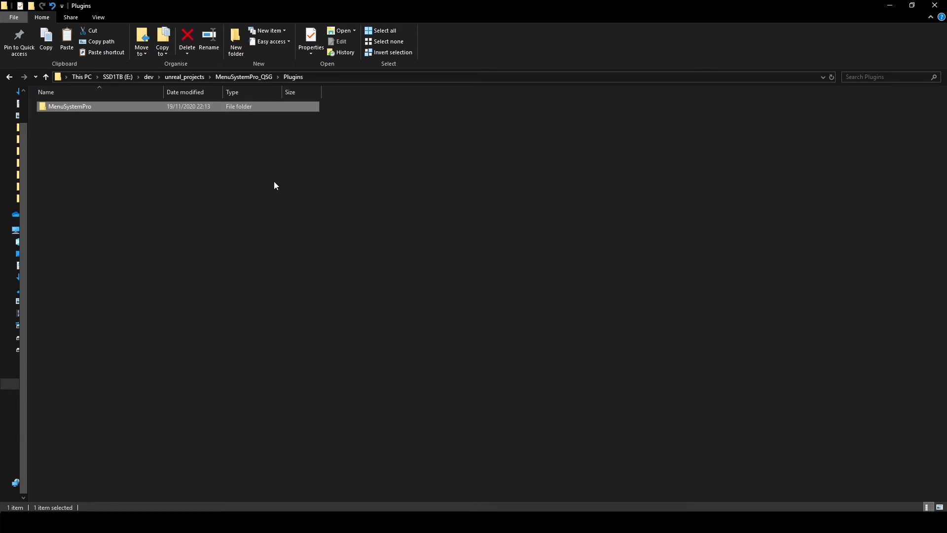
mouse_move(275, 181)
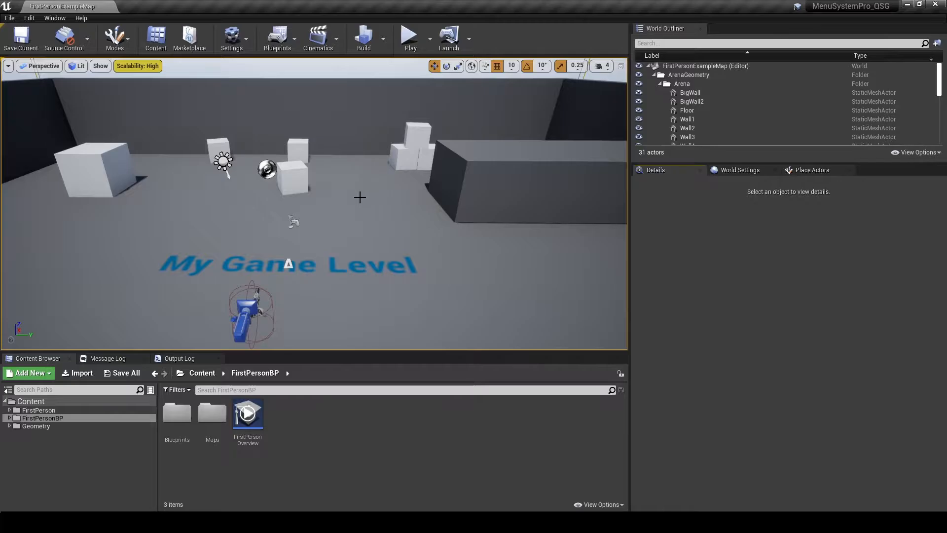
mouse_move(440, 270)
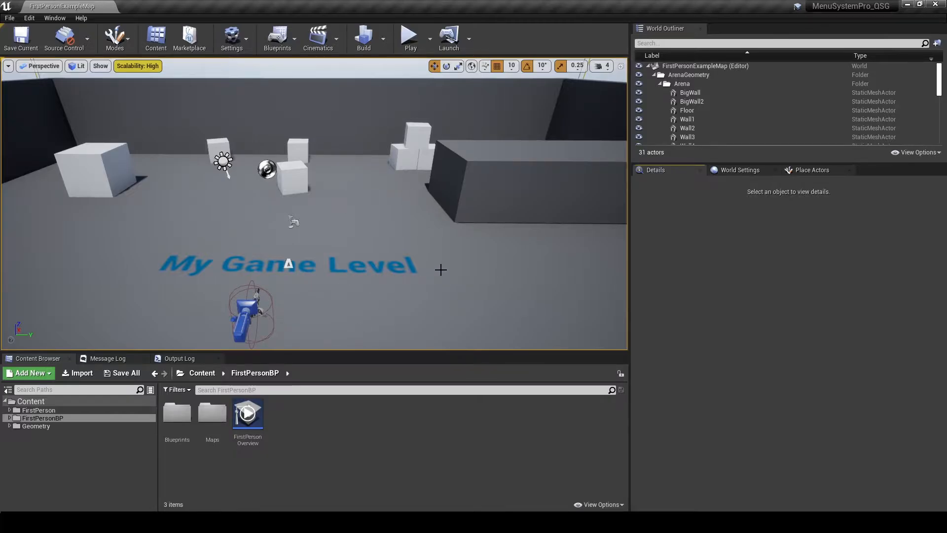
mouse_move(501, 248)
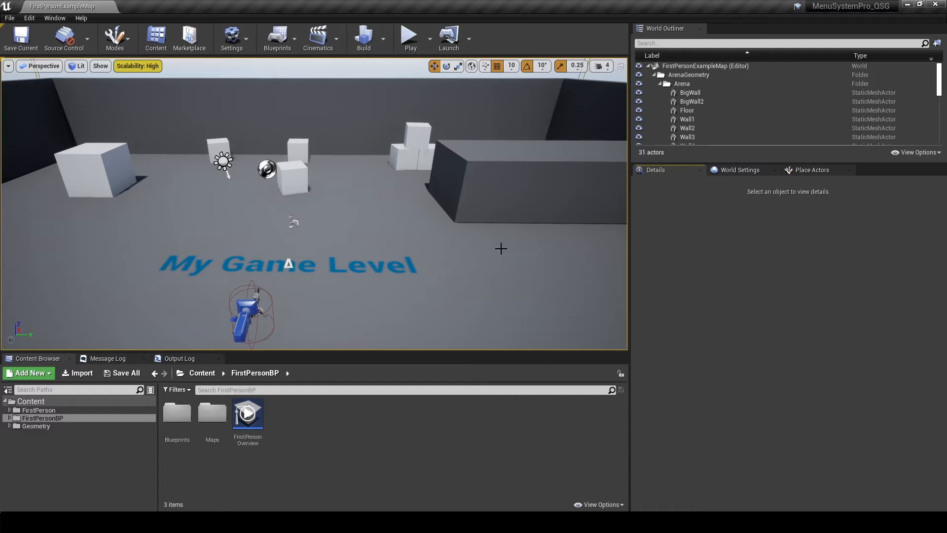
mouse_move(293, 133)
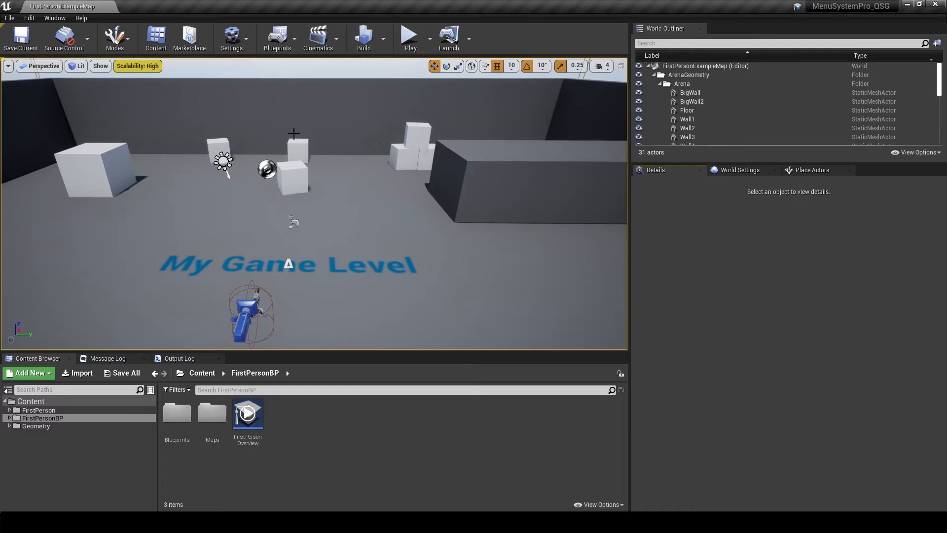
- Open the Plugins browser from the toolbar's Settings menu
click(234, 37)
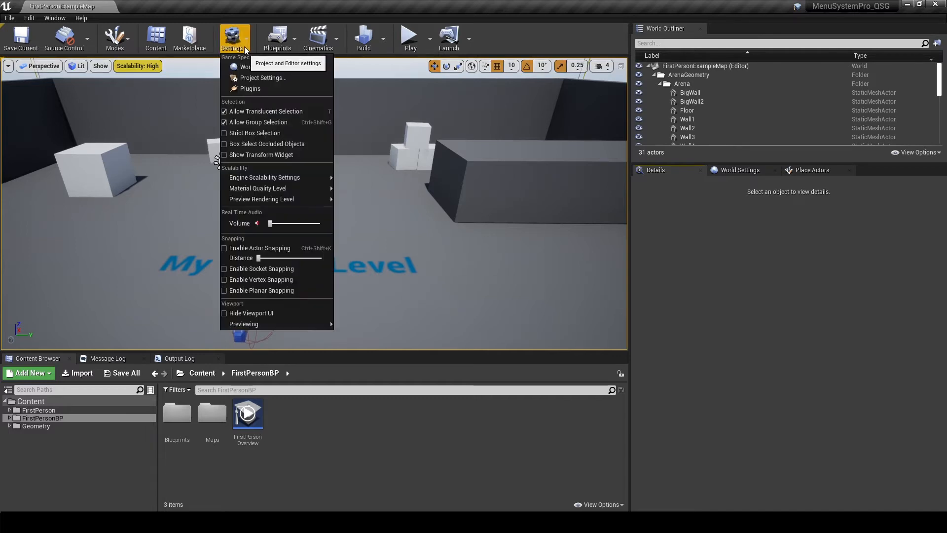
mouse_move(274, 93)
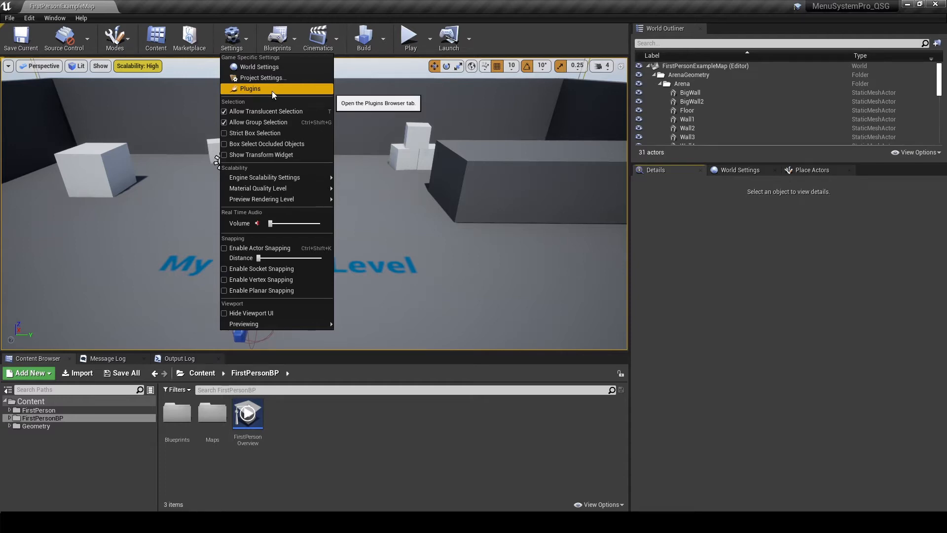
click(250, 89)
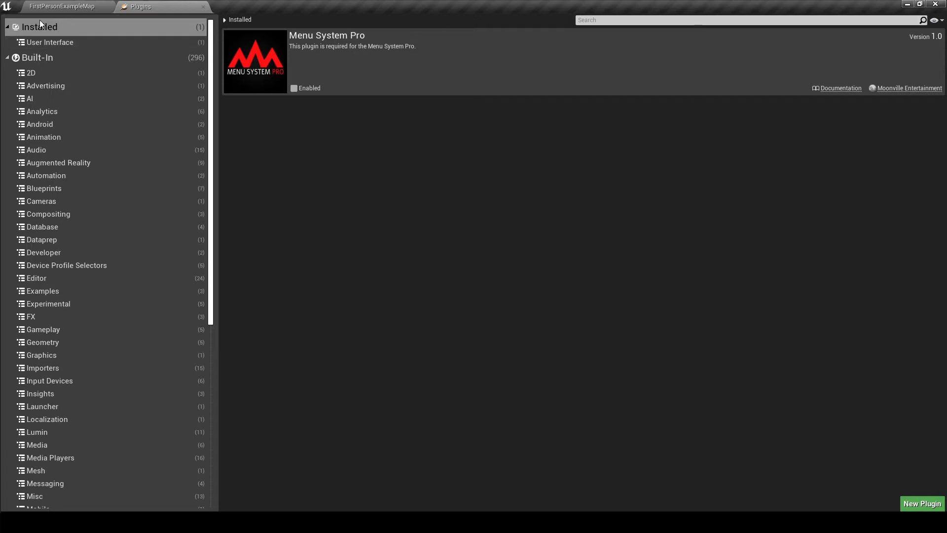
mouse_move(140, 41)
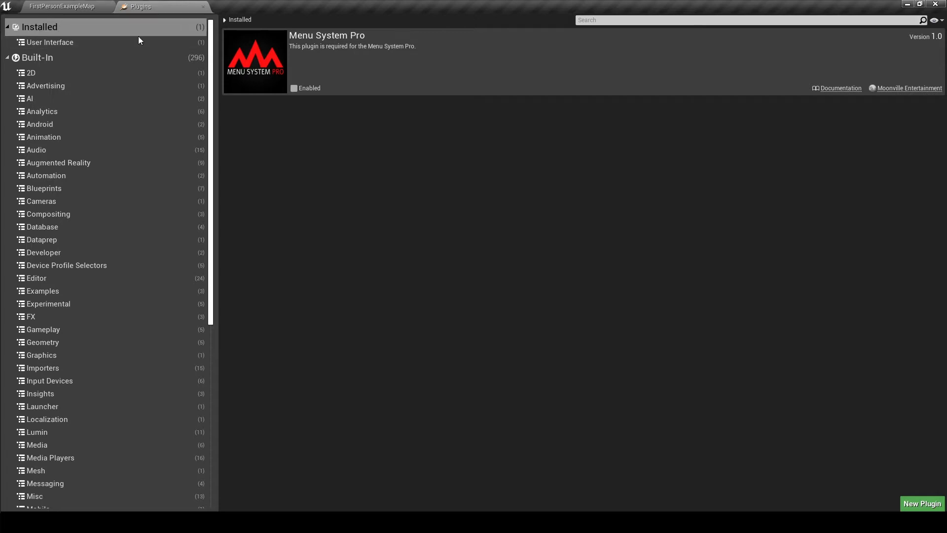
- Search plugins for 'Menu' and tick Enabled on Menu System Pro
click(604, 20)
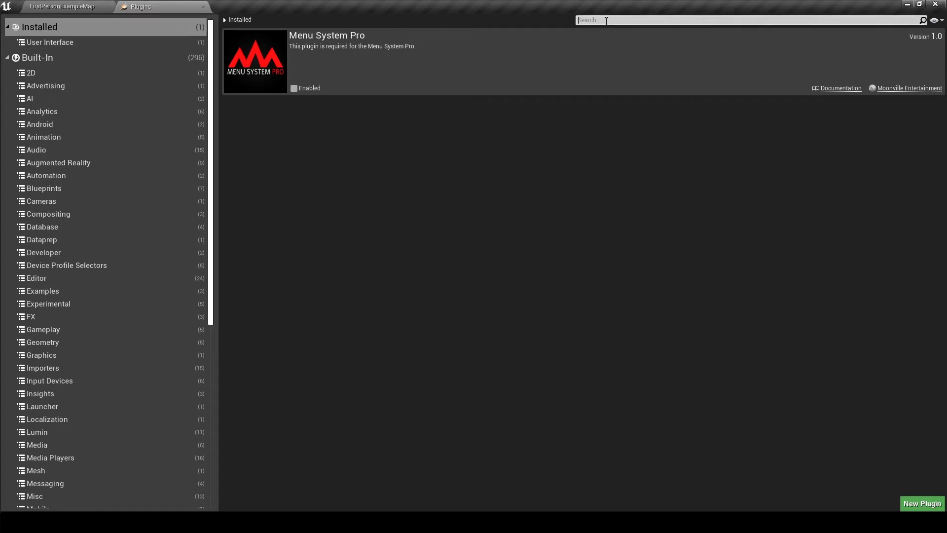
text(Menu)
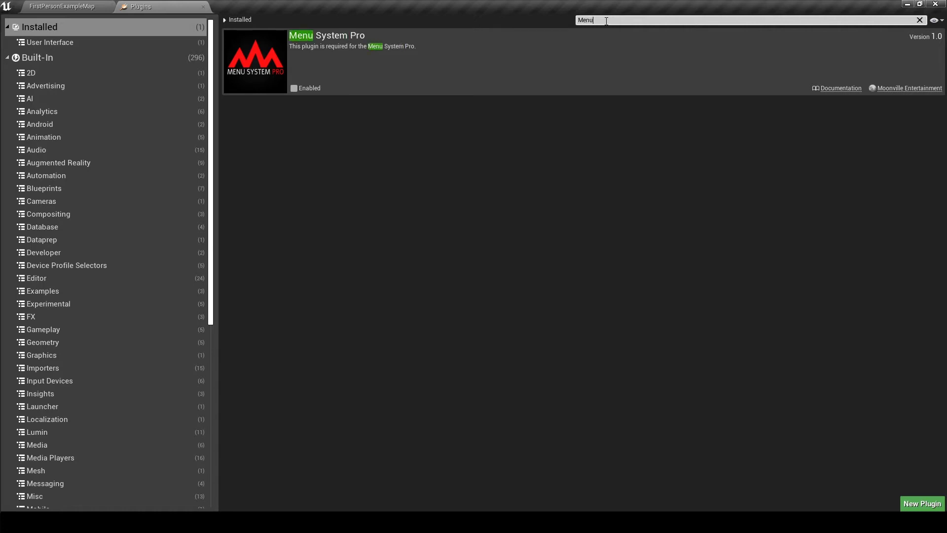
mouse_move(338, 81)
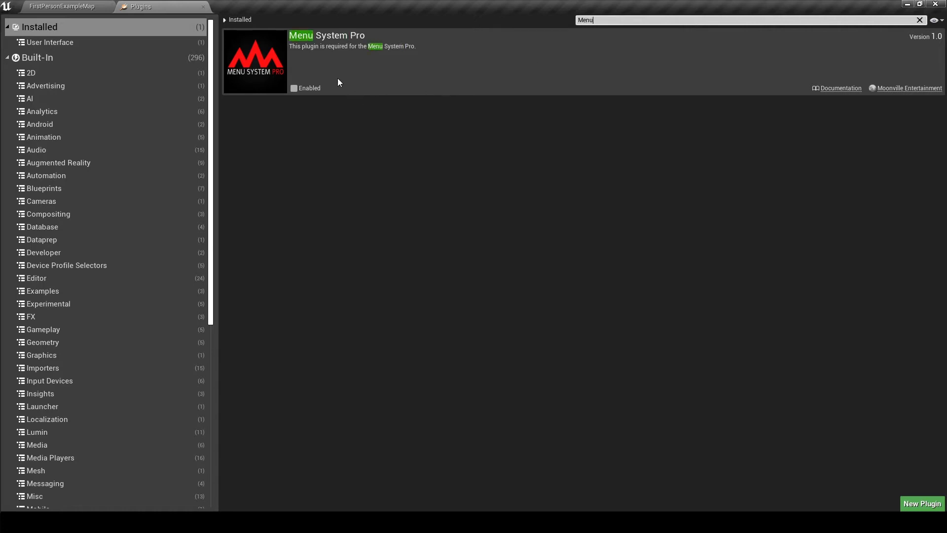
mouse_move(308, 91)
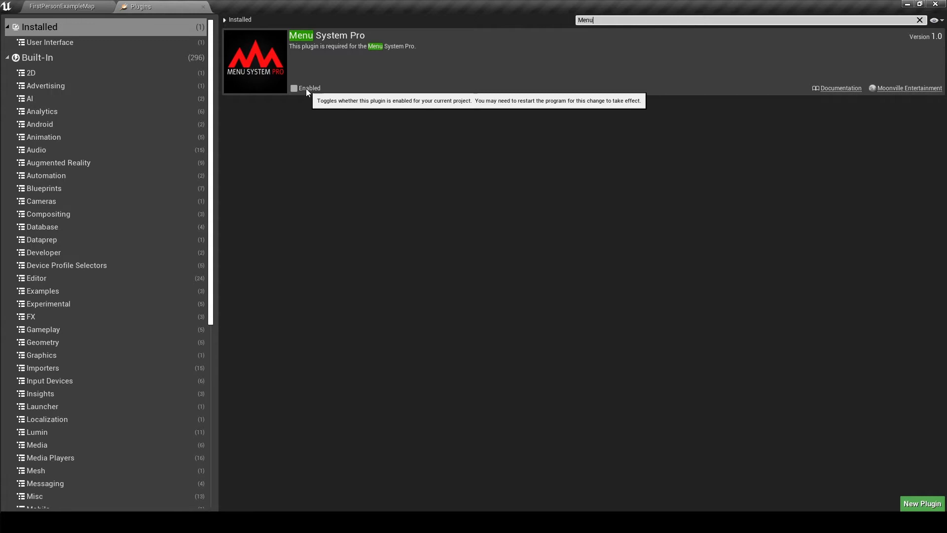
click(294, 88)
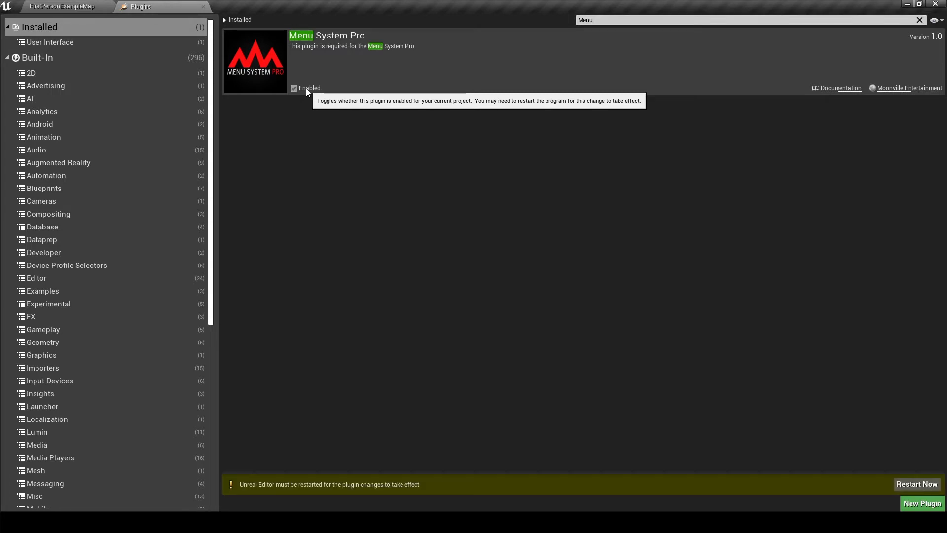
mouse_move(363, 477)
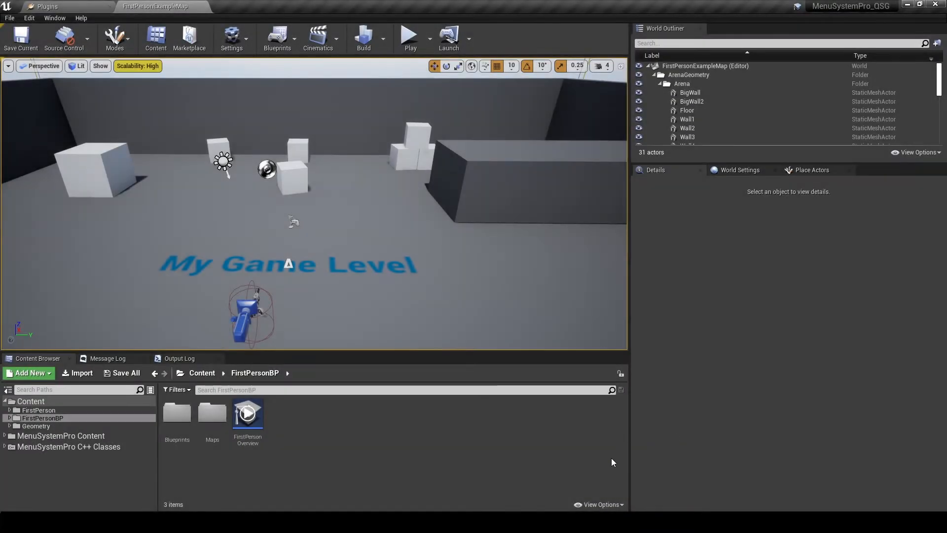
mouse_move(124, 481)
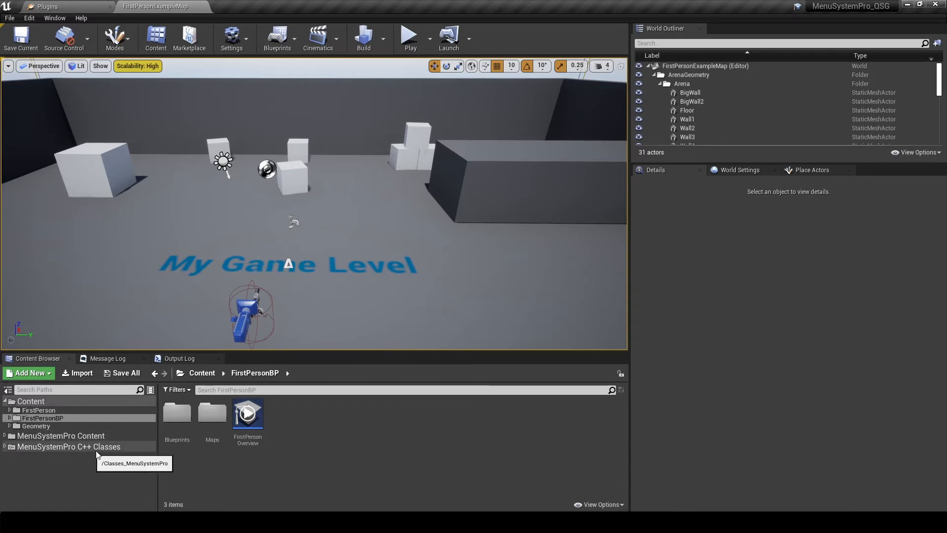
mouse_move(86, 439)
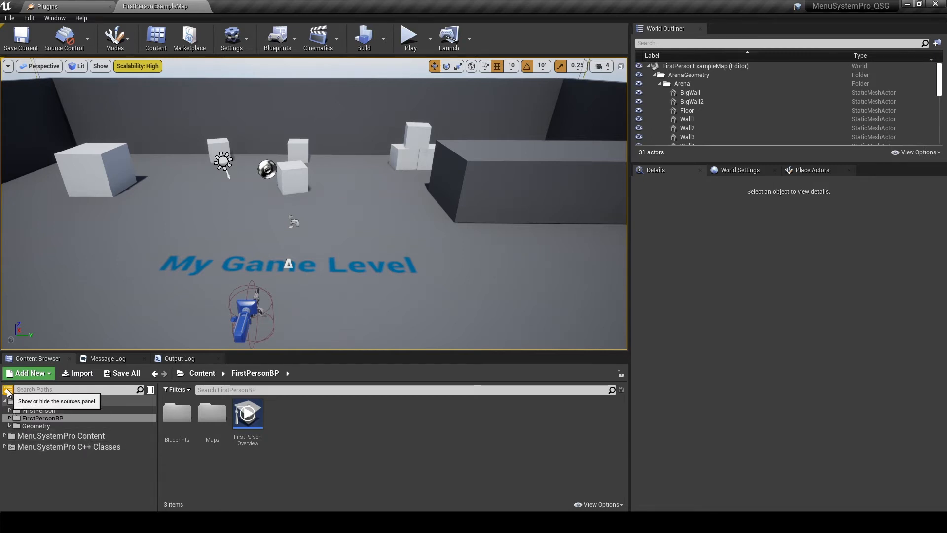
- Toggle the Content Browser sources panel off and on, then open View Options
click(8, 390)
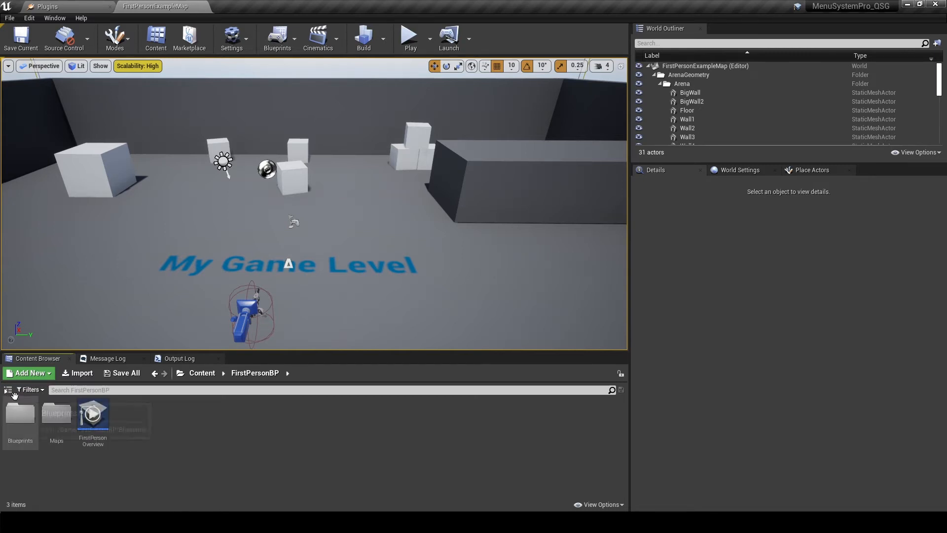
click(7, 390)
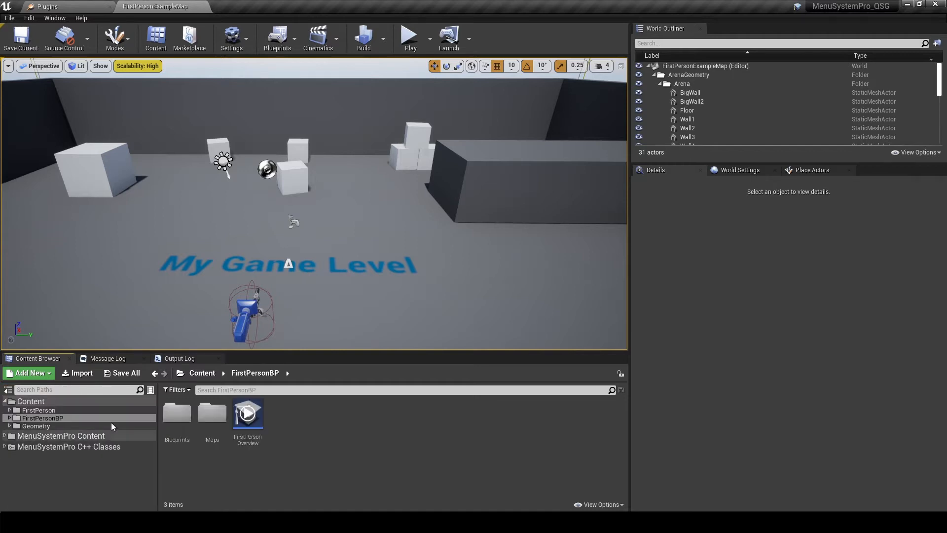
mouse_move(594, 508)
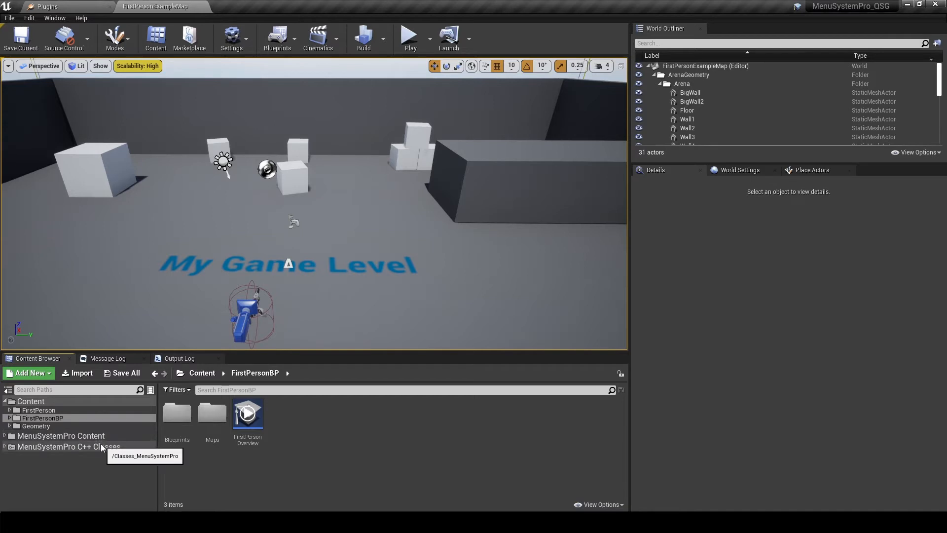
click(599, 504)
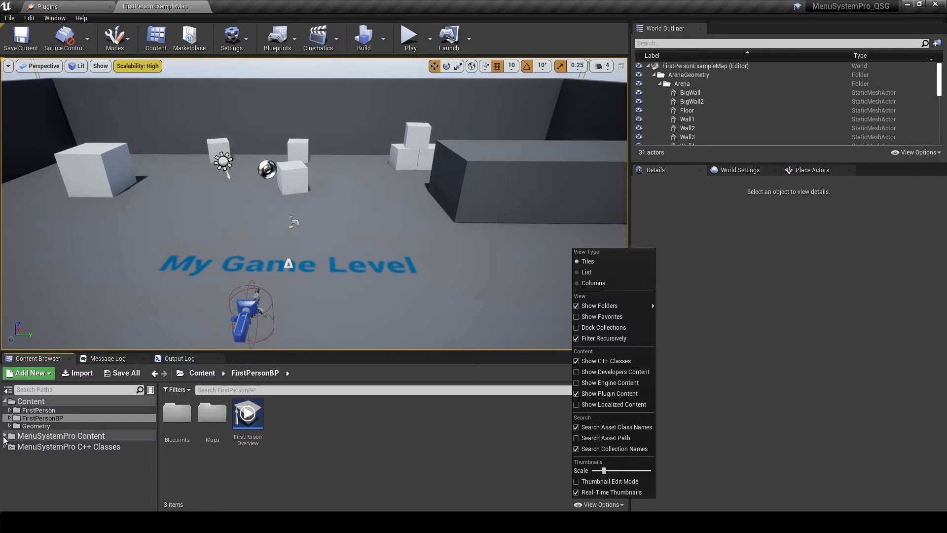
- Expand MenuSystemPro Content, show its Levels folder and select LakeScene
click(6, 436)
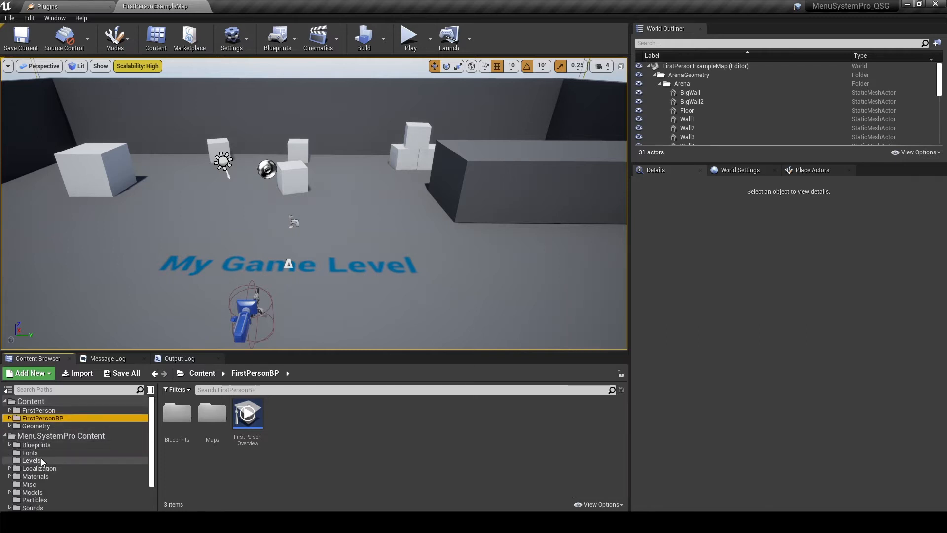
click(32, 460)
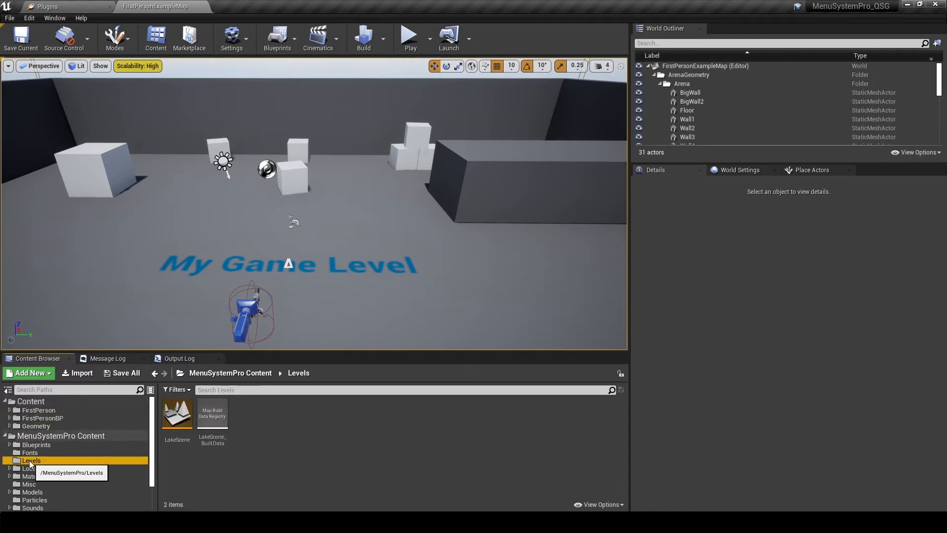
mouse_move(180, 427)
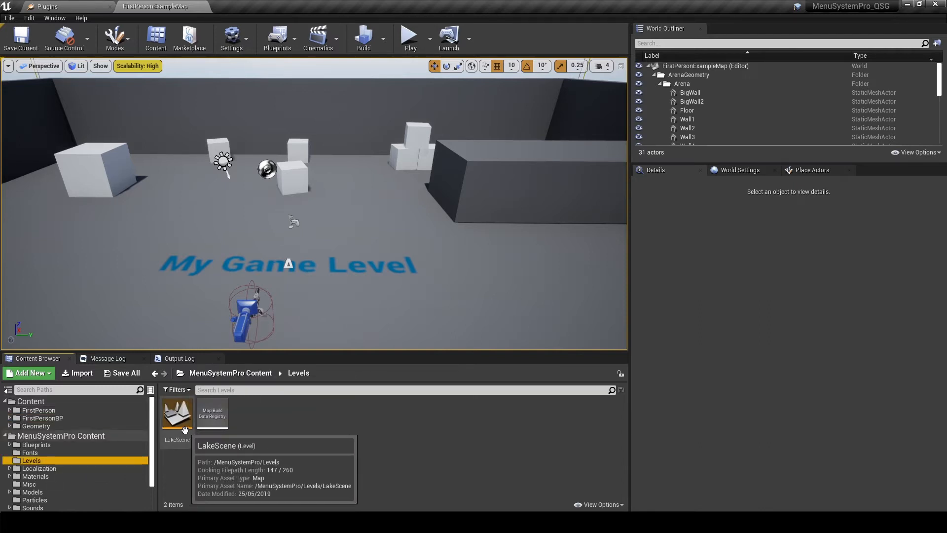
click(177, 414)
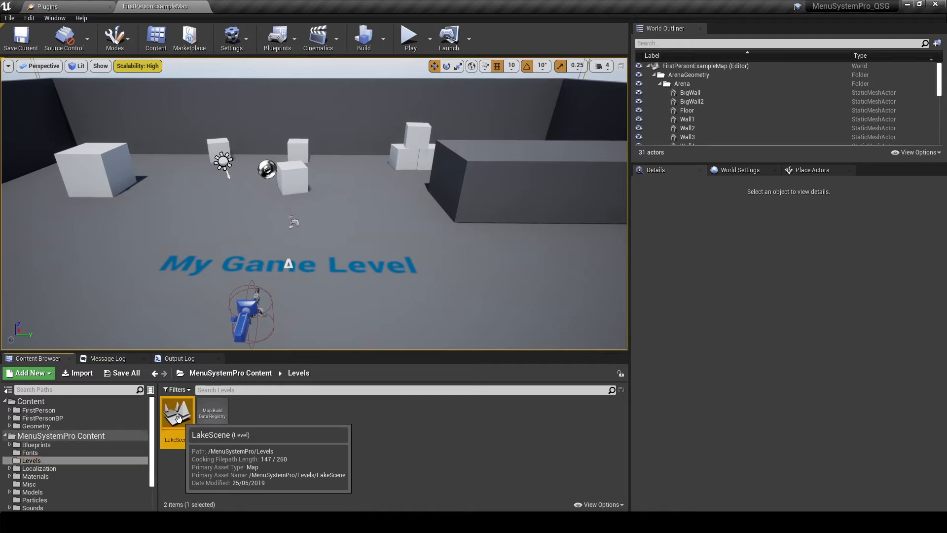
- Double-click the LakeScene asset to load it into the viewport
double_click(178, 413)
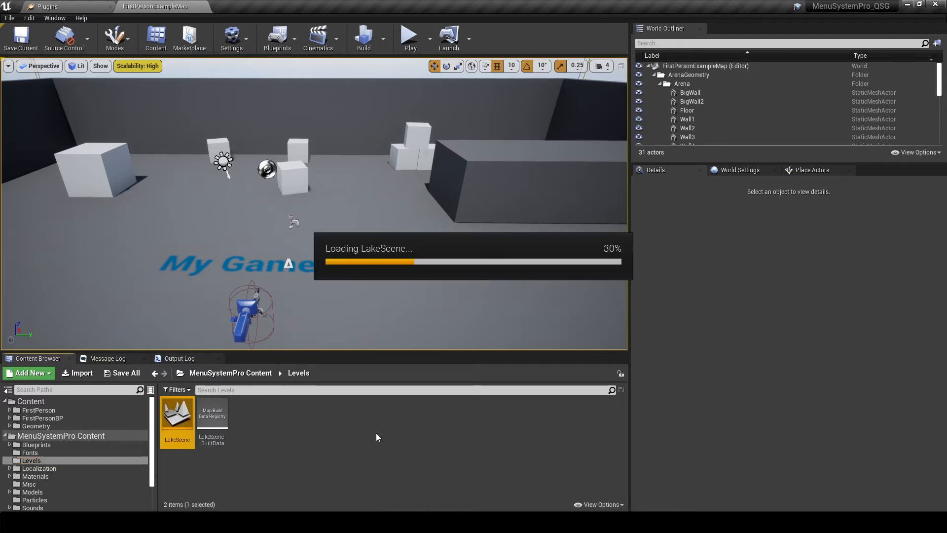
double_click(177, 415)
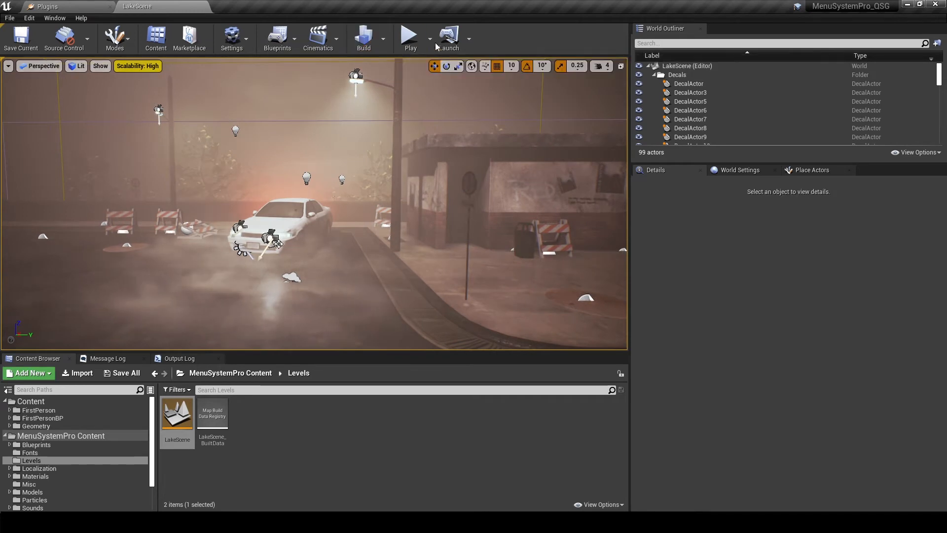
mouse_move(410, 37)
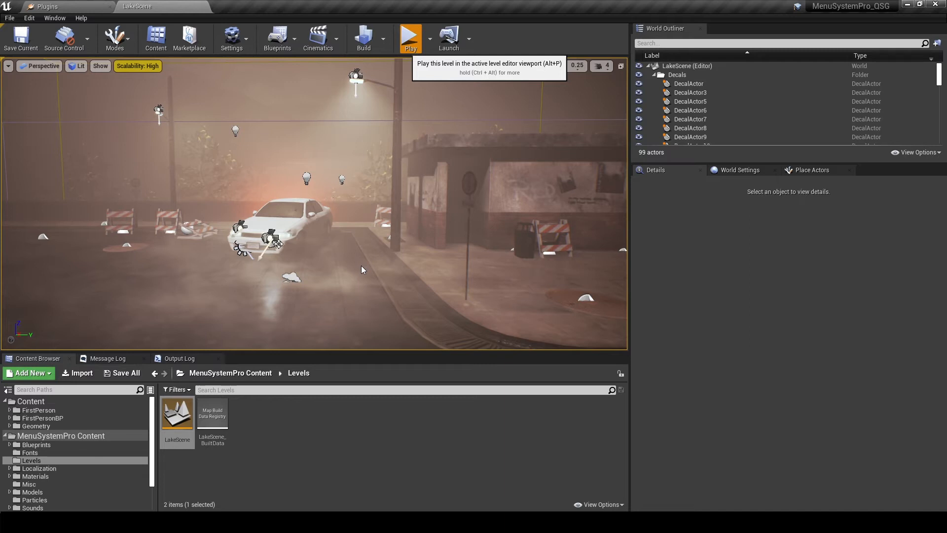
- Play LakeScene to see the title menu, narrow the viewport, then stop
click(411, 37)
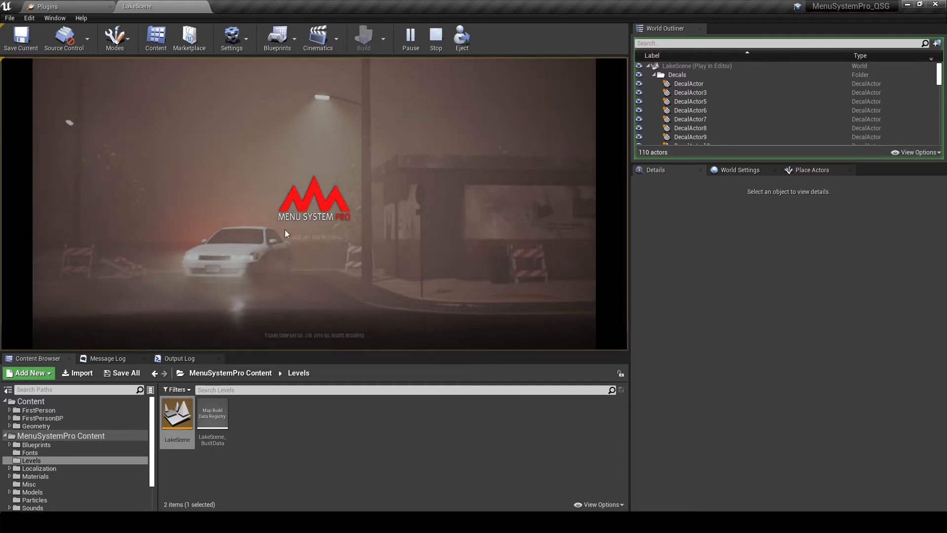
mouse_move(619, 230)
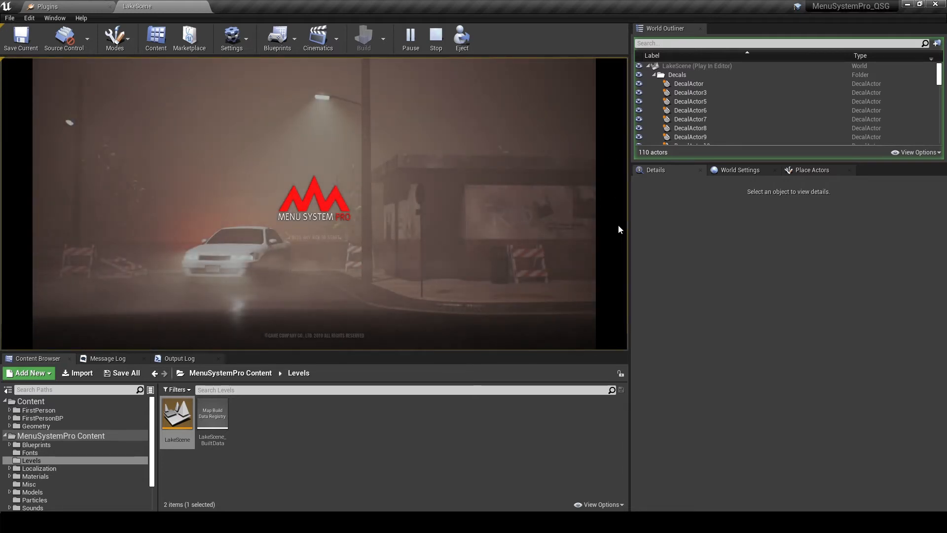
mouse_move(437, 122)
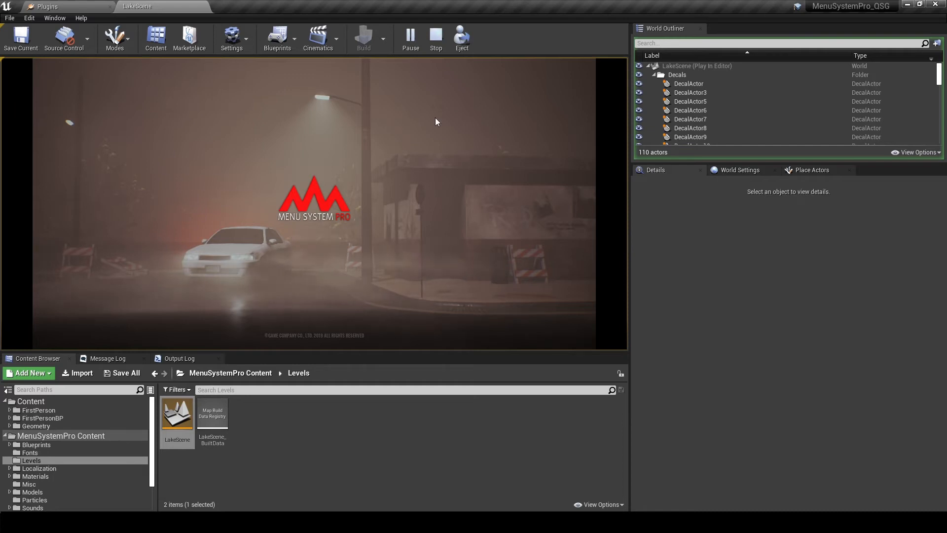
mouse_move(614, 176)
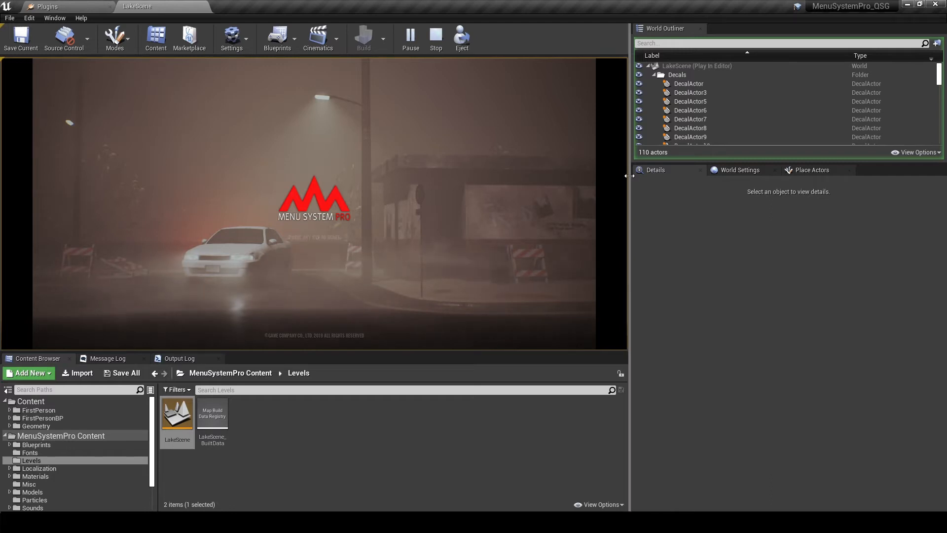
drag(630, 176, 597, 176)
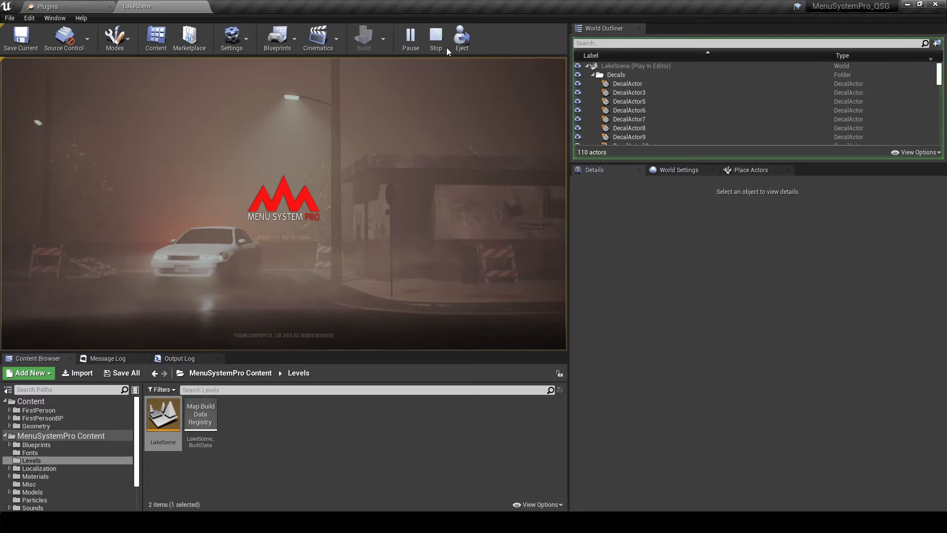
click(436, 34)
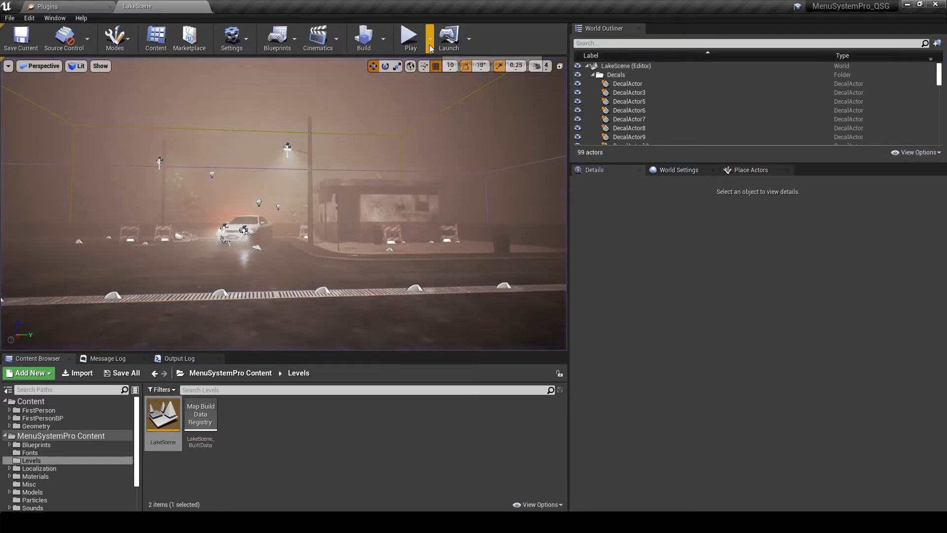
- Show the Play dropdown listing New Editor Window and Standalone Game modes
click(429, 39)
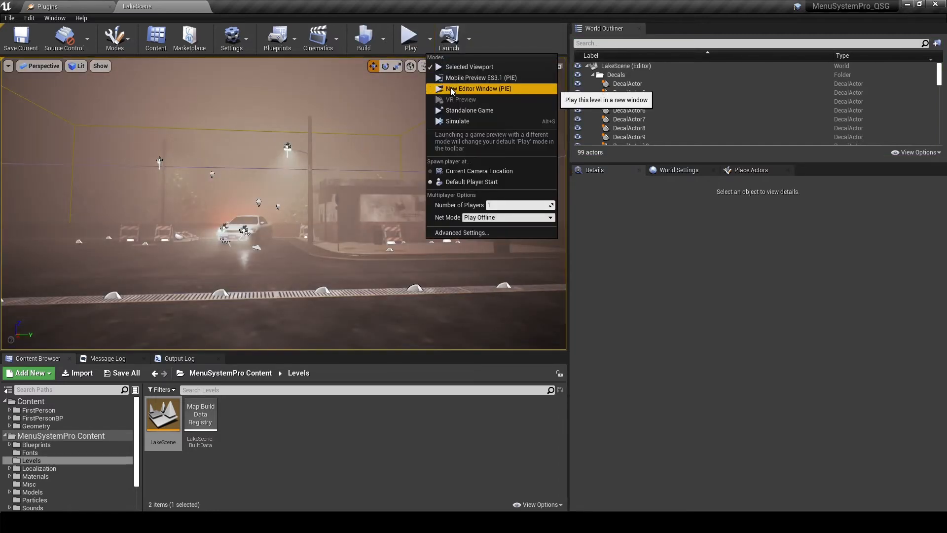
mouse_move(515, 89)
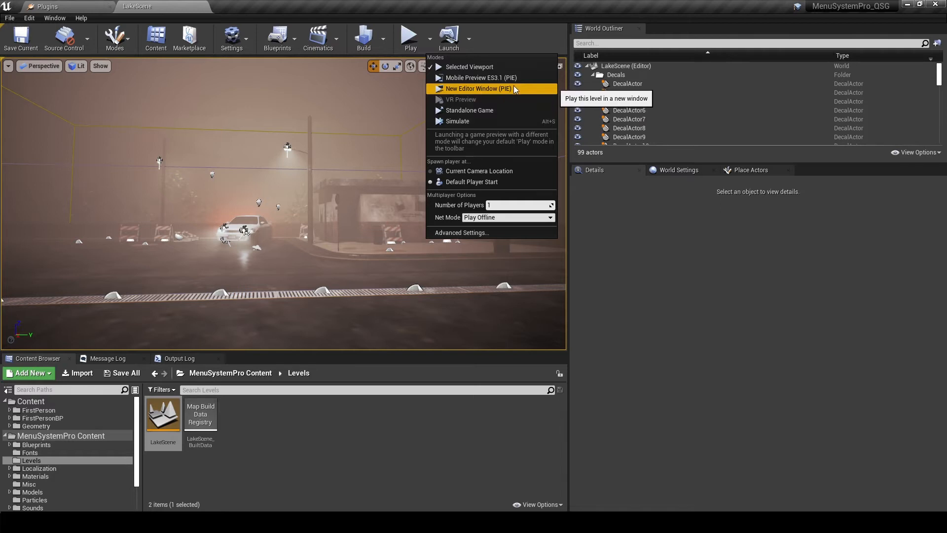
mouse_move(519, 90)
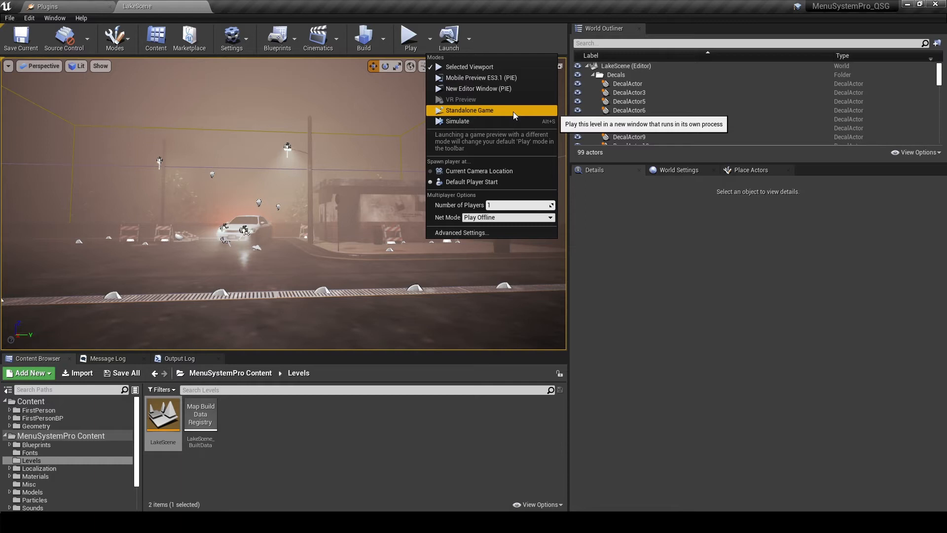
mouse_move(499, 115)
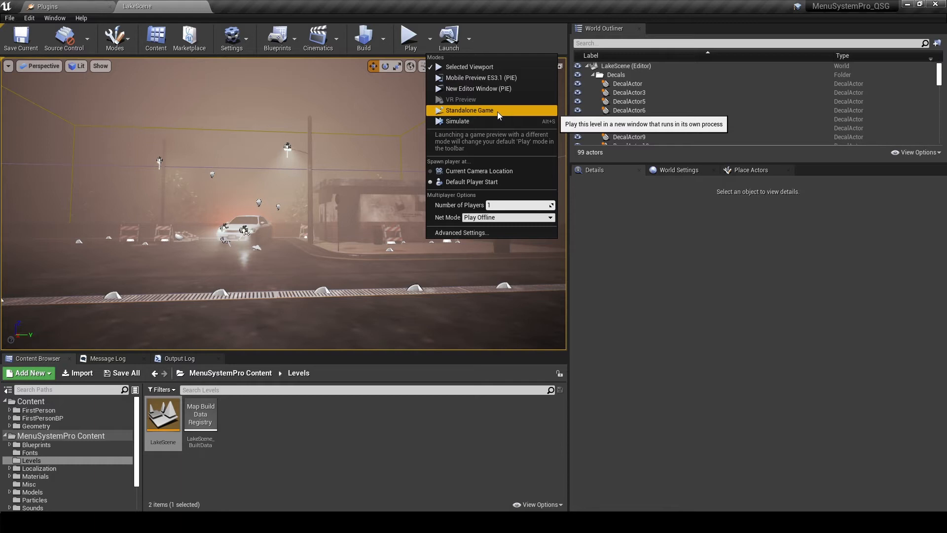
mouse_move(513, 113)
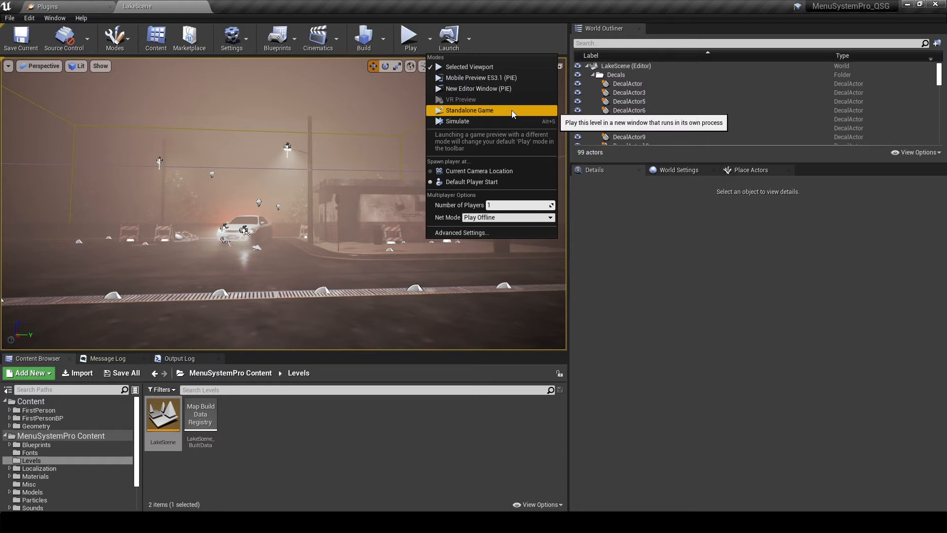
mouse_move(519, 97)
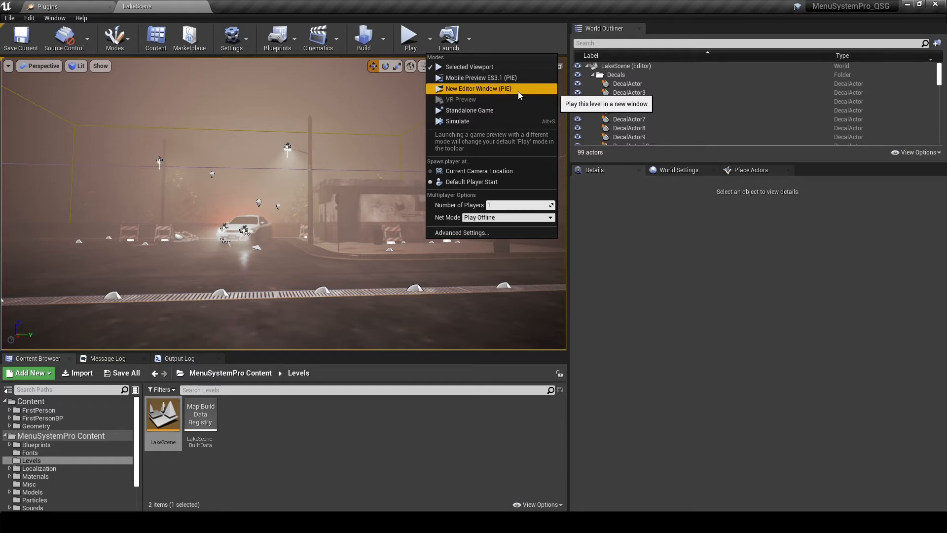
- Play LakeScene in a new editor window, browse Options > Gameplay and back, then stop
click(479, 88)
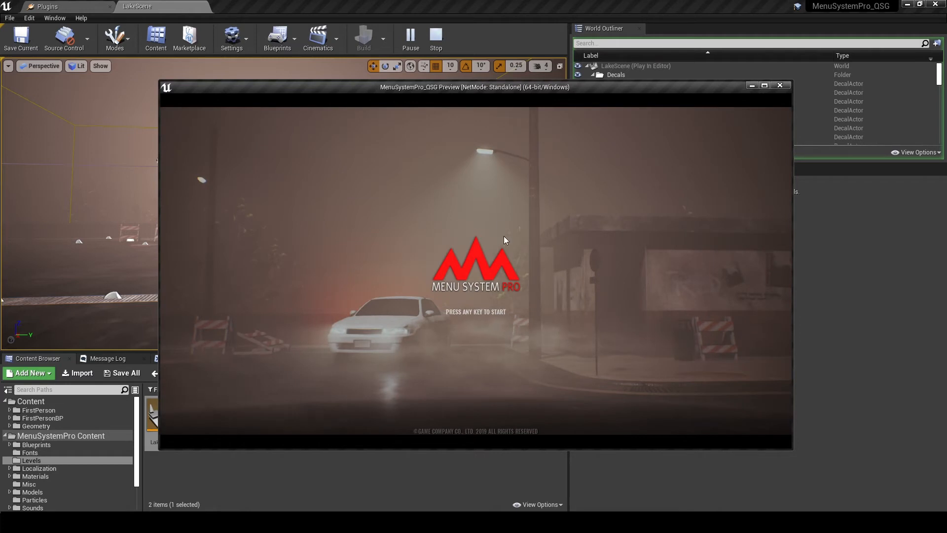
mouse_move(132, 124)
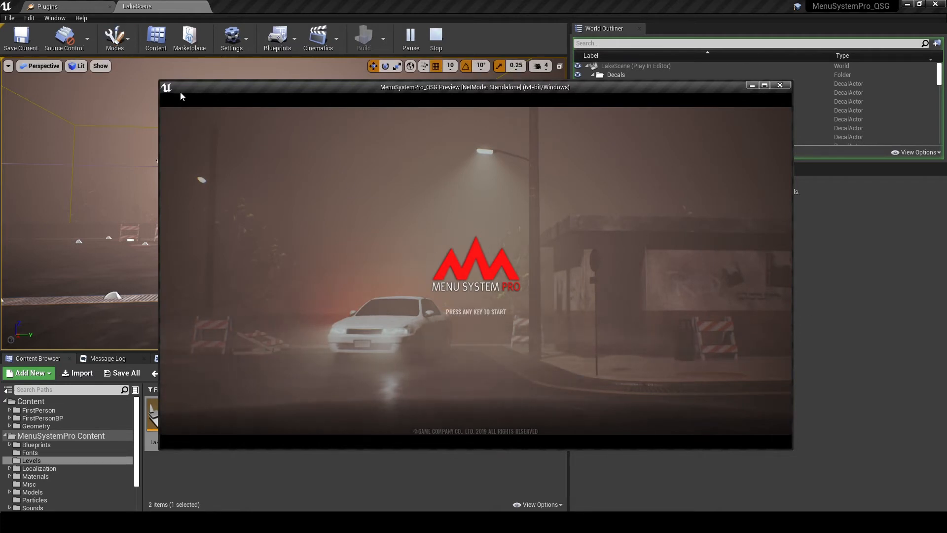
mouse_move(641, 426)
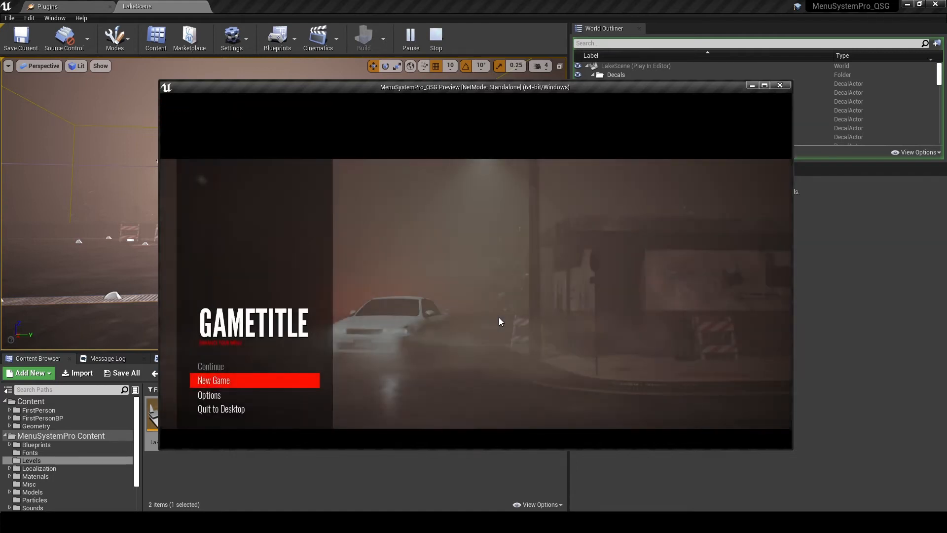
mouse_move(221, 409)
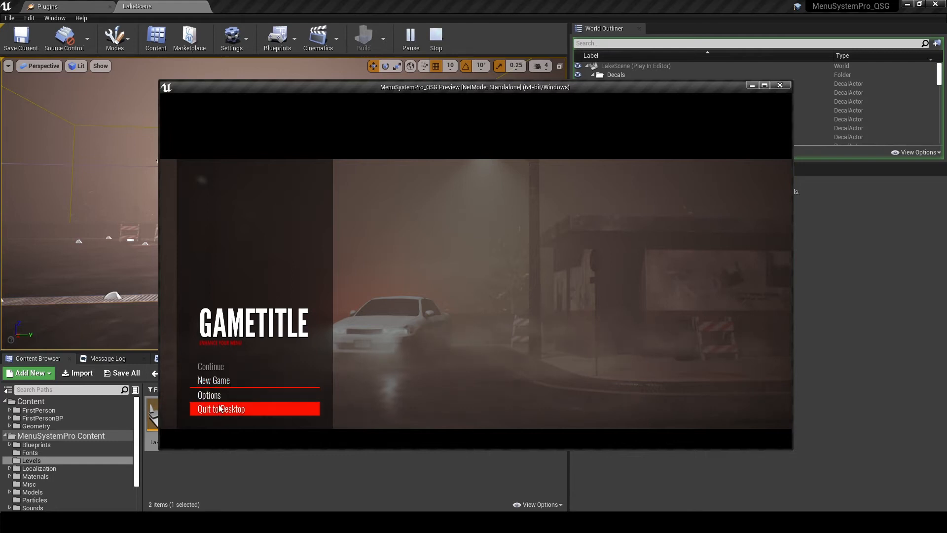
click(221, 408)
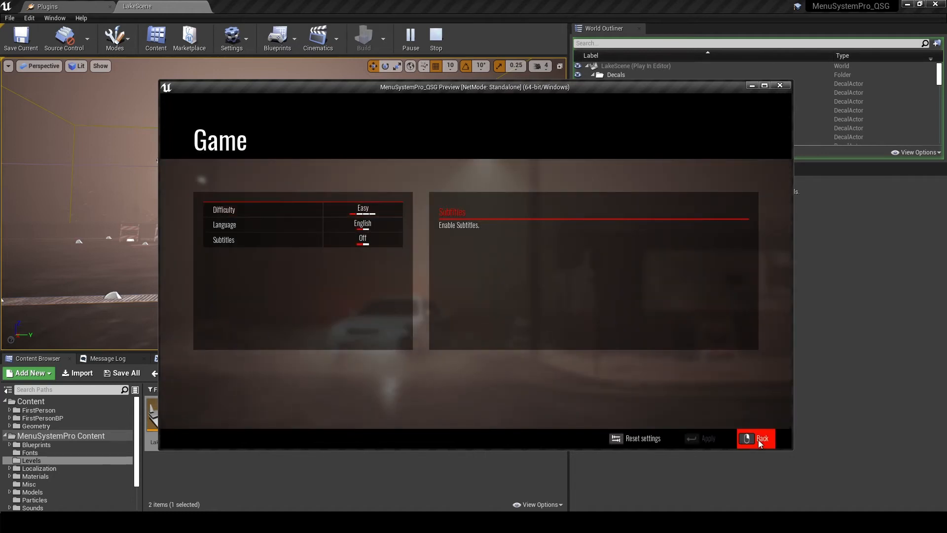
click(758, 438)
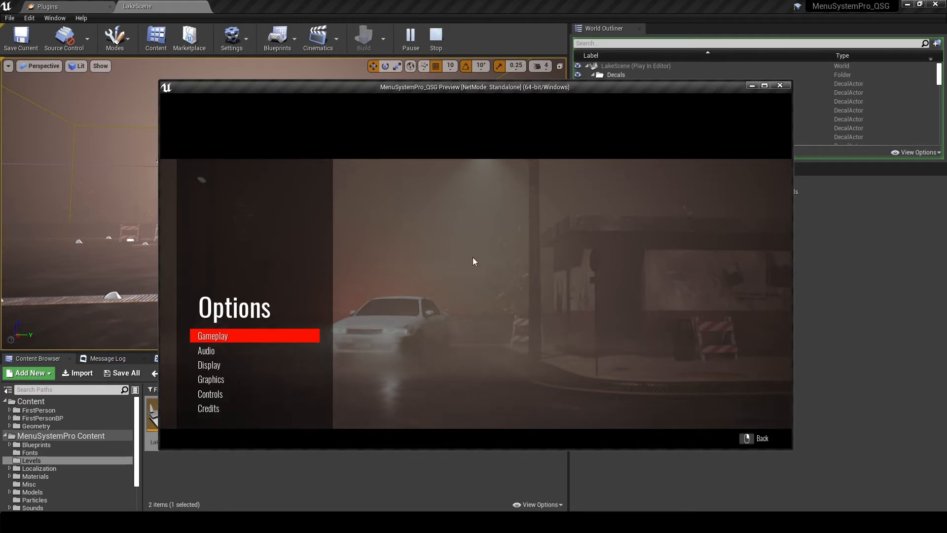
mouse_move(412, 283)
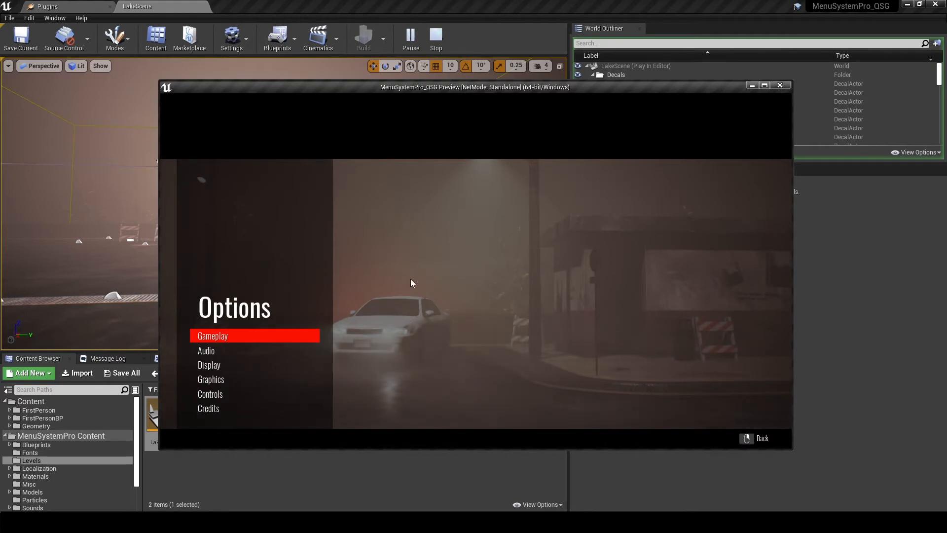
click(411, 37)
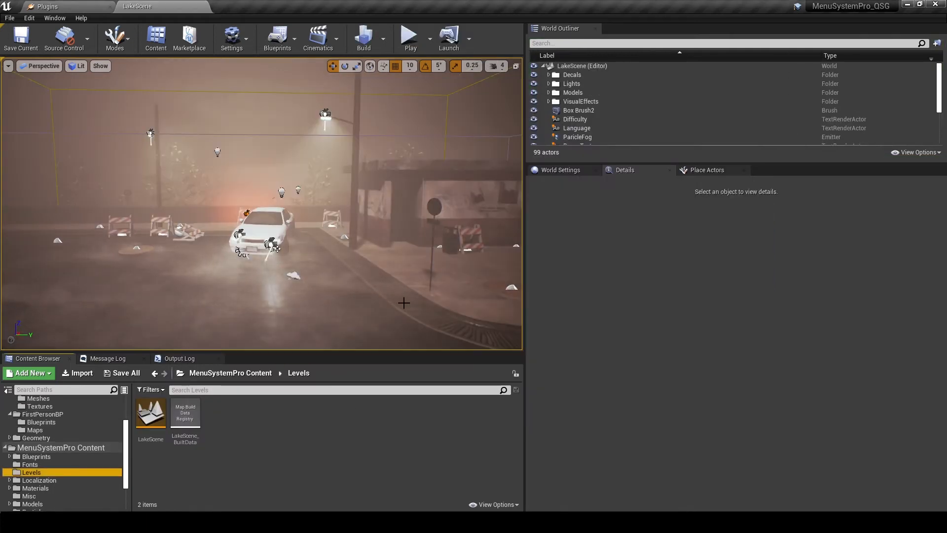
mouse_move(184, 448)
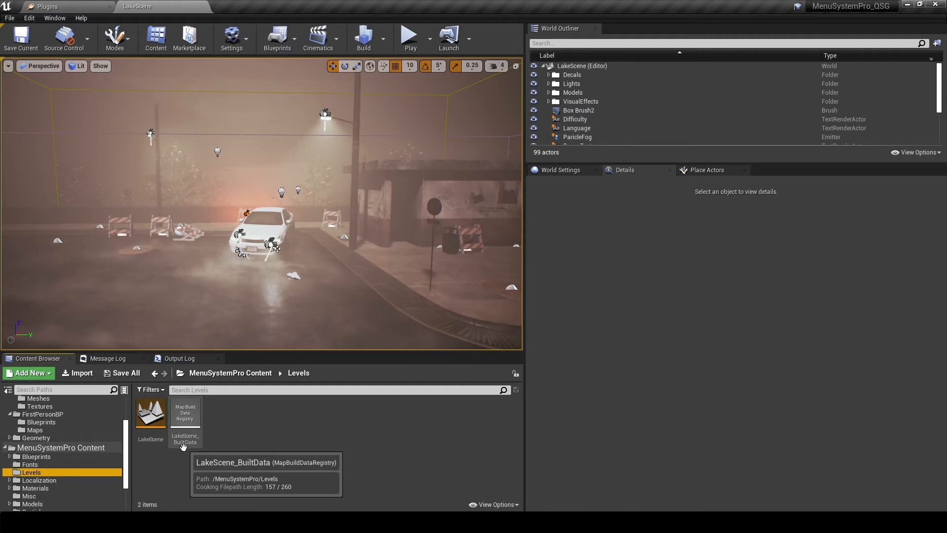
mouse_move(433, 468)
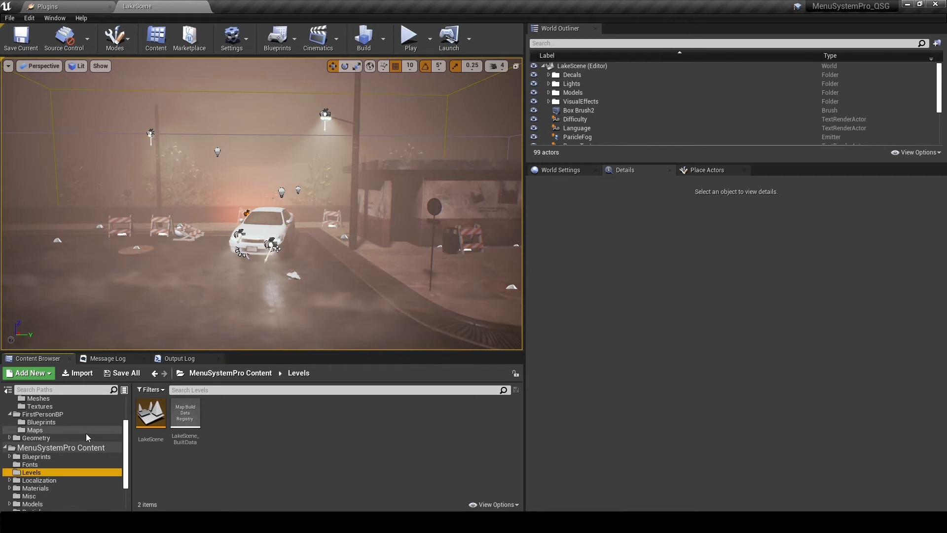
- Show FirstPersonBP's Maps folder and save the new MenuLevel map via Save Selected
click(35, 430)
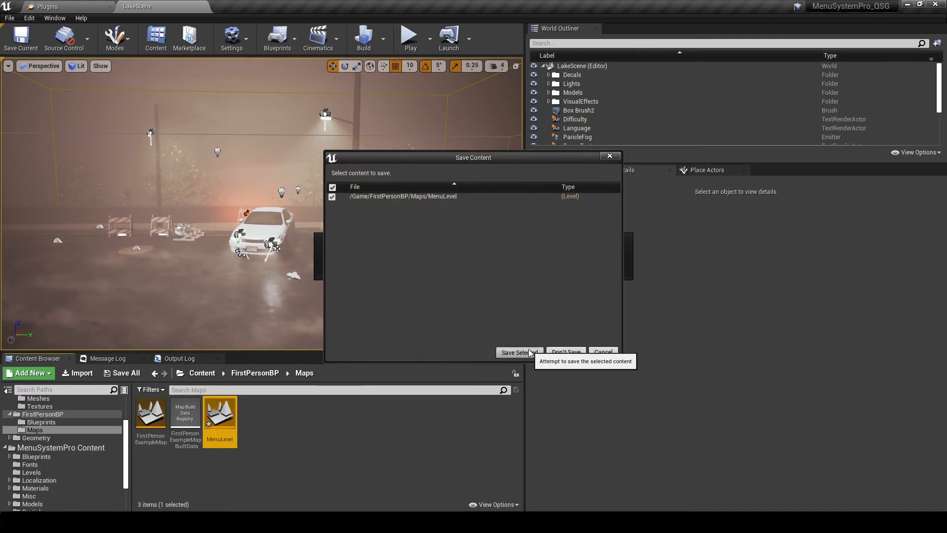
click(519, 352)
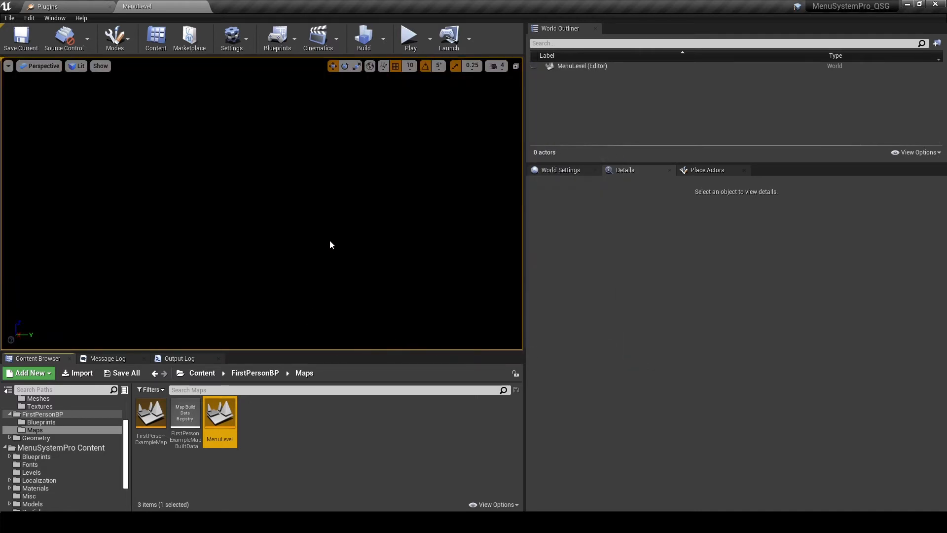
mouse_move(565, 260)
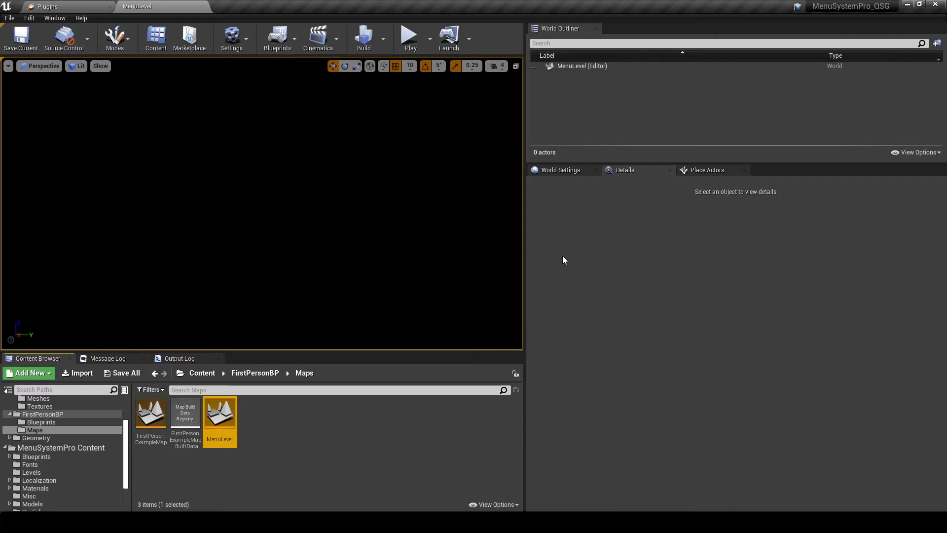
mouse_move(686, 172)
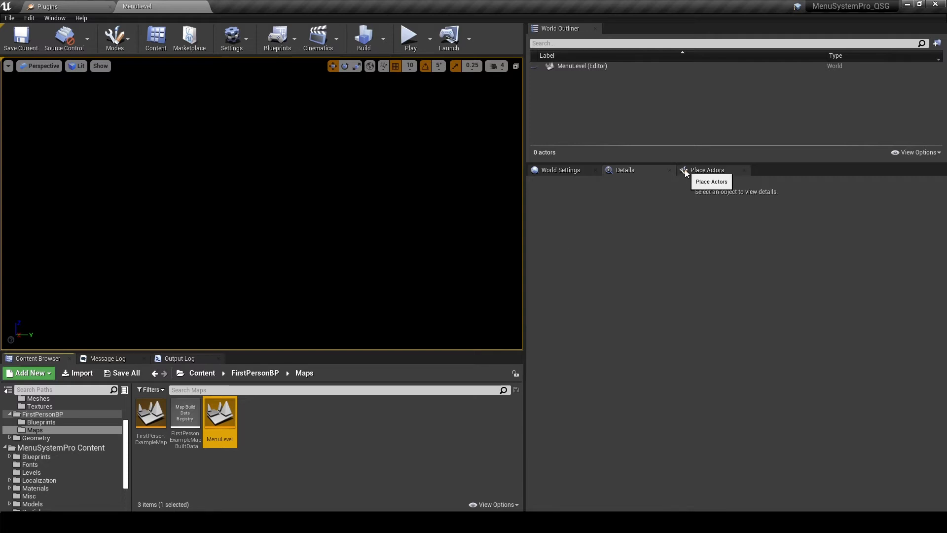
mouse_move(680, 182)
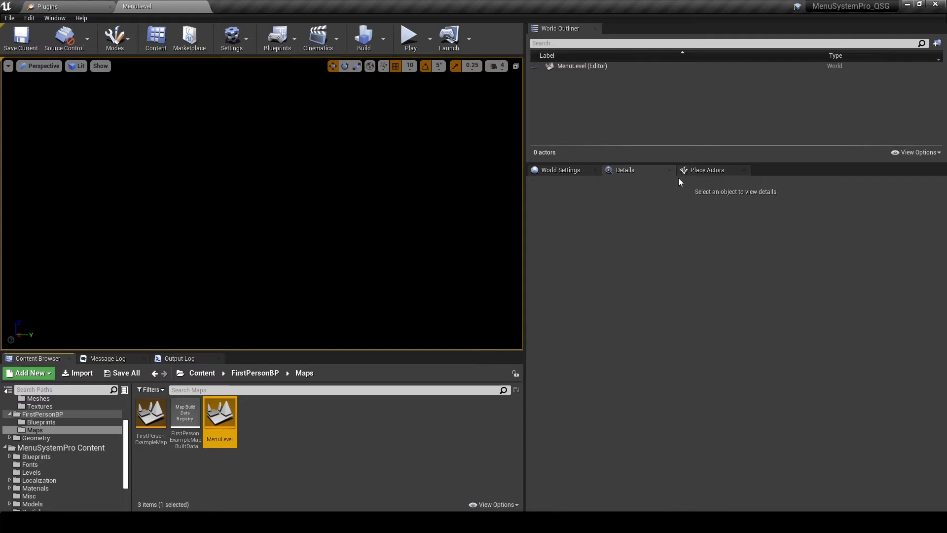
mouse_move(652, 208)
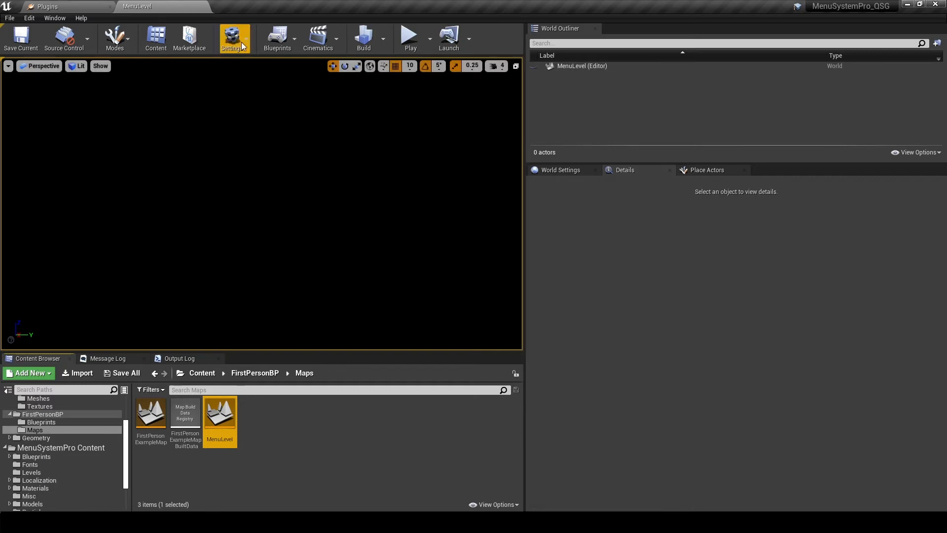
- Open MenuLevel's Level Blueprint from the Blueprints toolbar dropdown
click(233, 37)
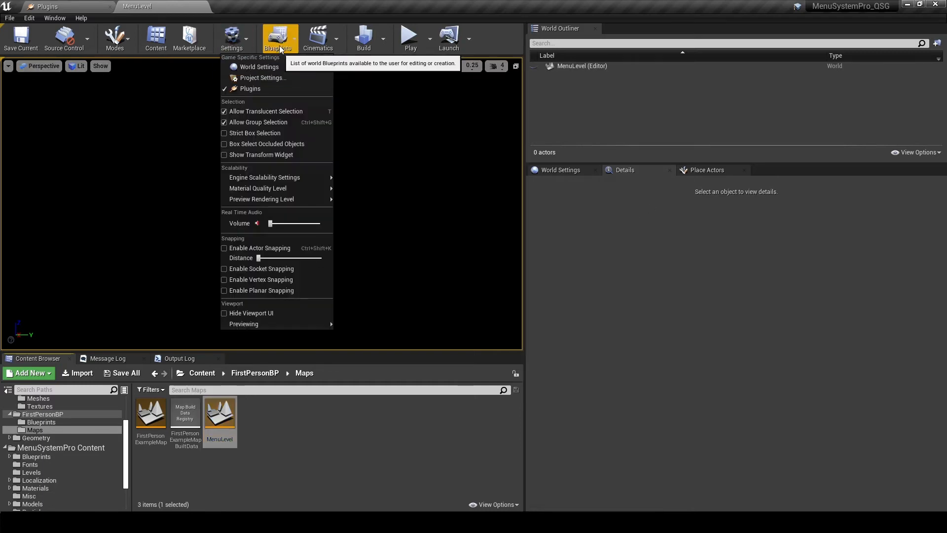
click(277, 37)
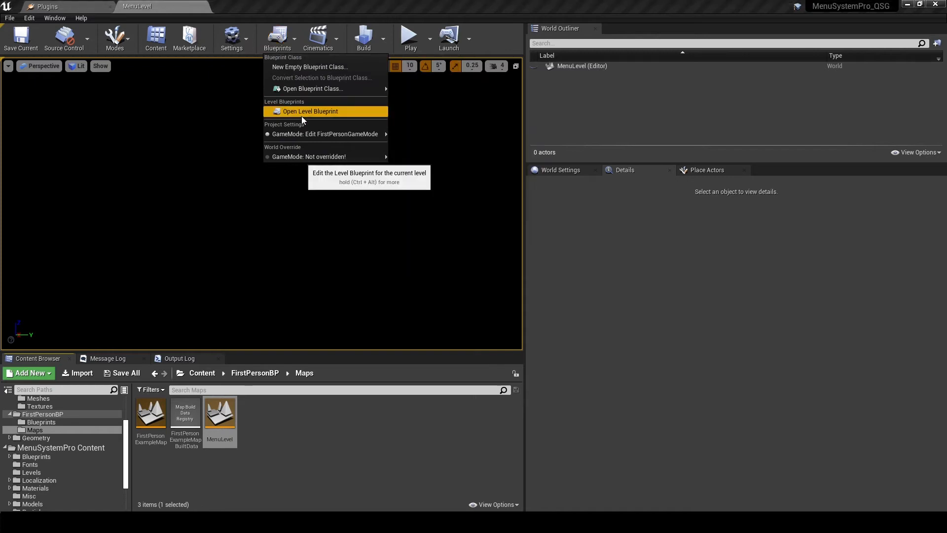
click(310, 111)
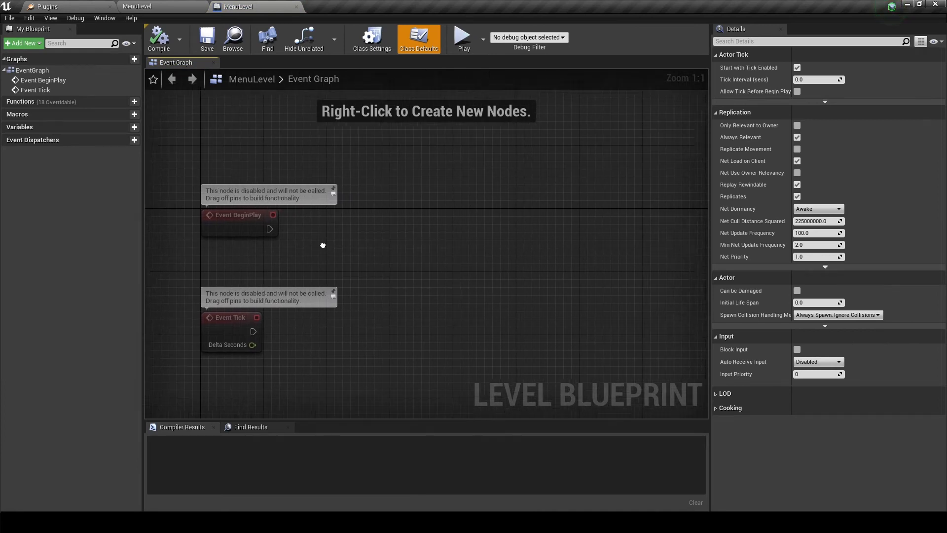
- On BeginPlay, create a MainMenuContainerWidgetBP widget with Get Player Controller as Owning Player
drag(270, 228, 360, 250)
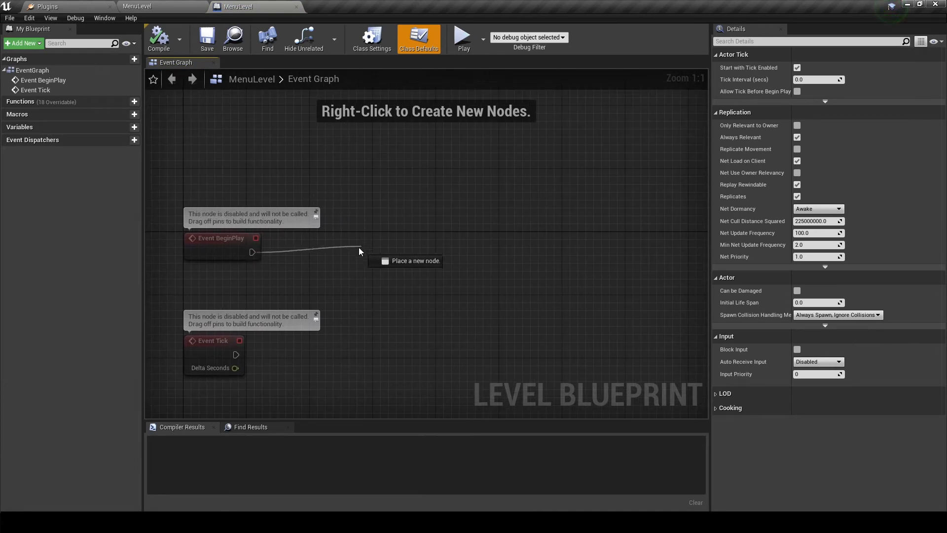
text(crea)
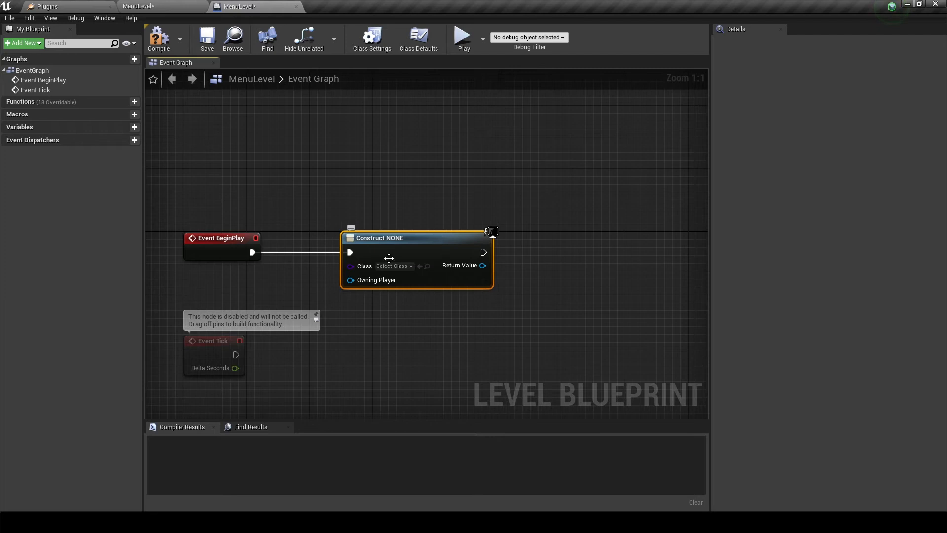
click(393, 265)
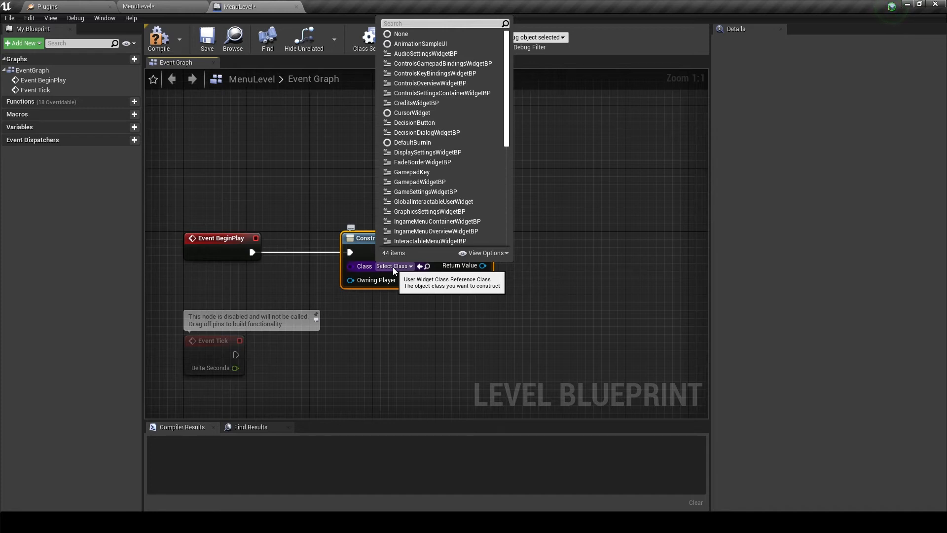
text(mainm)
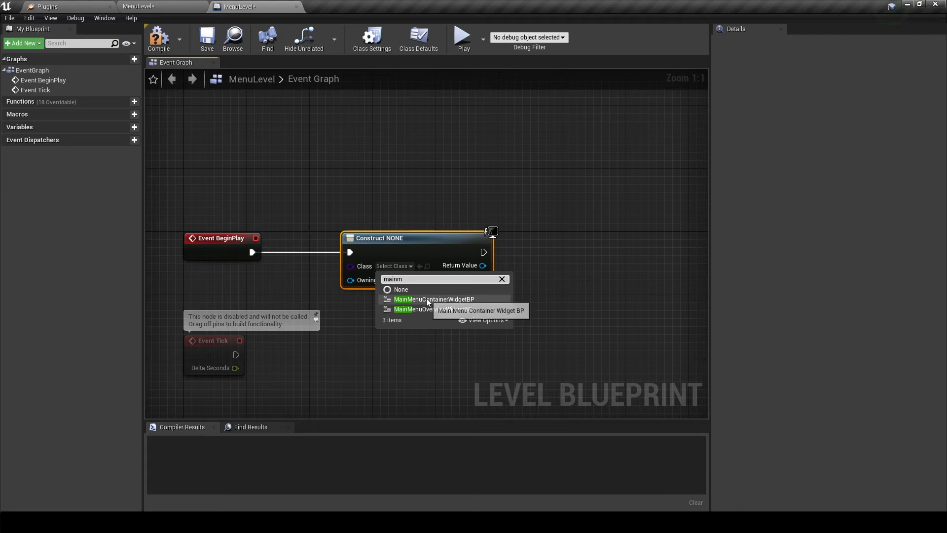
click(432, 299)
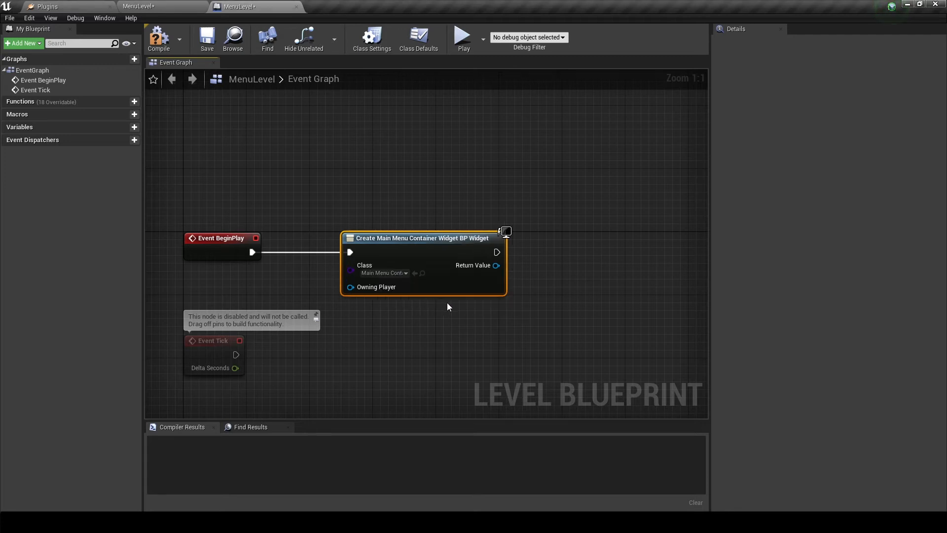
mouse_move(350, 287)
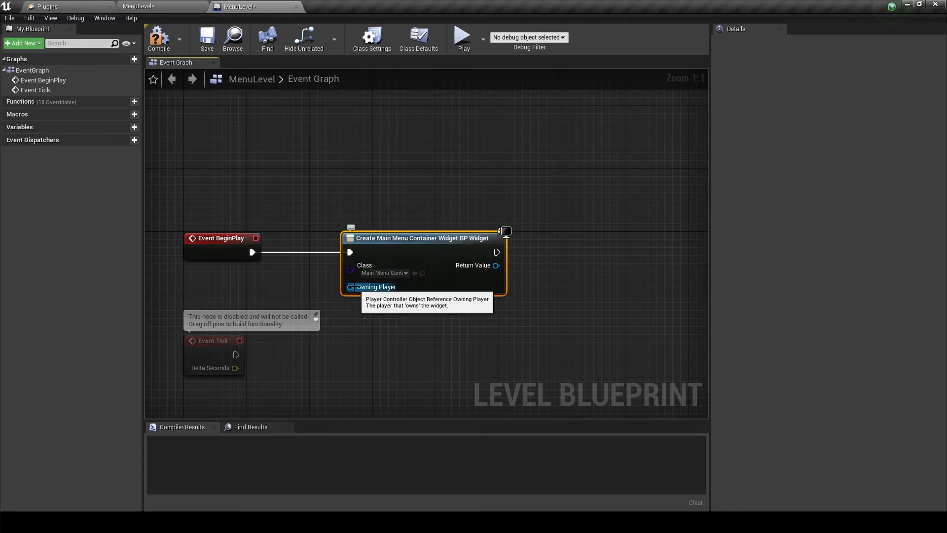
drag(351, 286, 236, 296)
text(get)
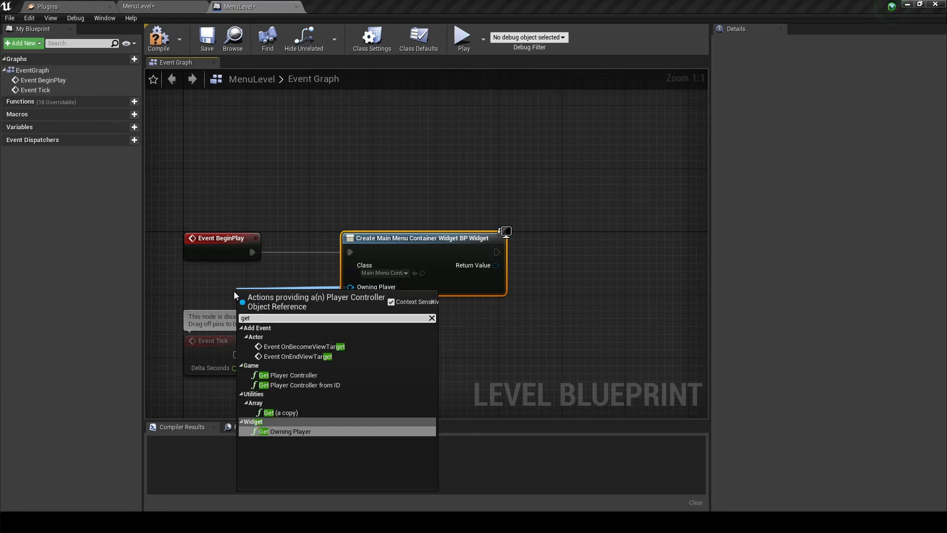
click(287, 375)
text(add)
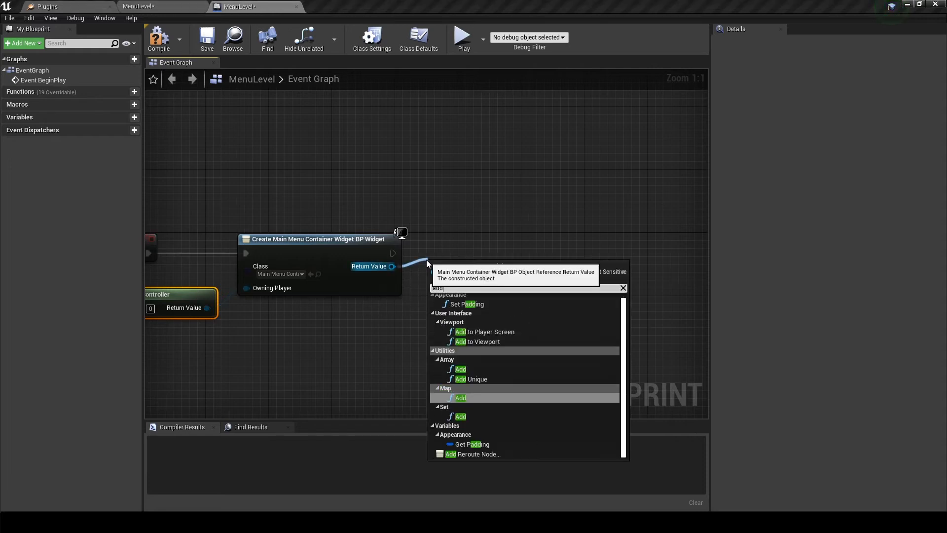
- Add the menu widget to the viewport, set UI Only input mode, and enable Show Mouse Cursor
click(476, 341)
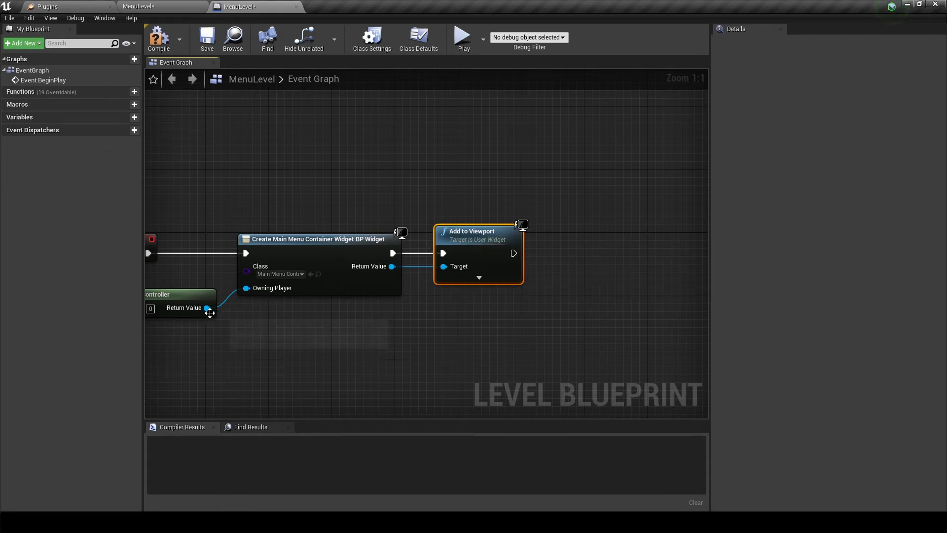
mouse_move(207, 308)
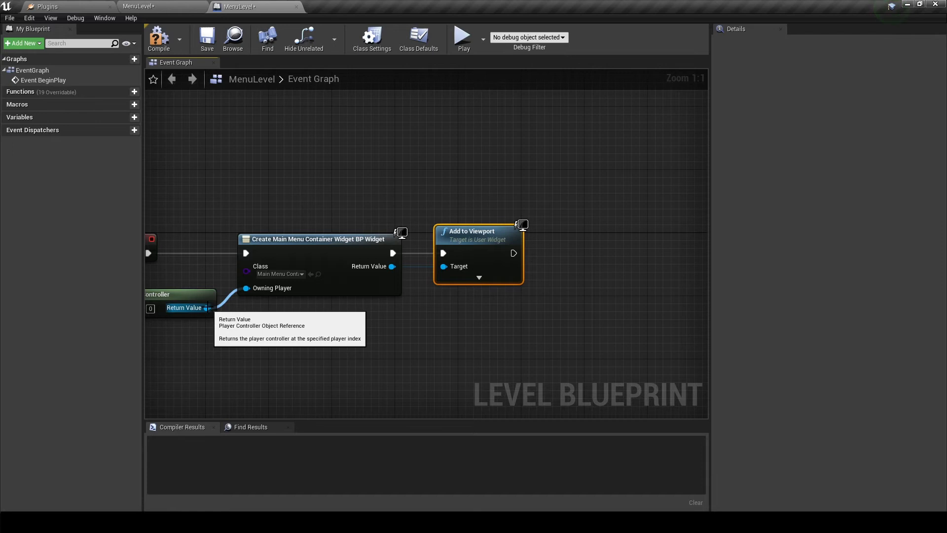
drag(207, 307, 556, 330)
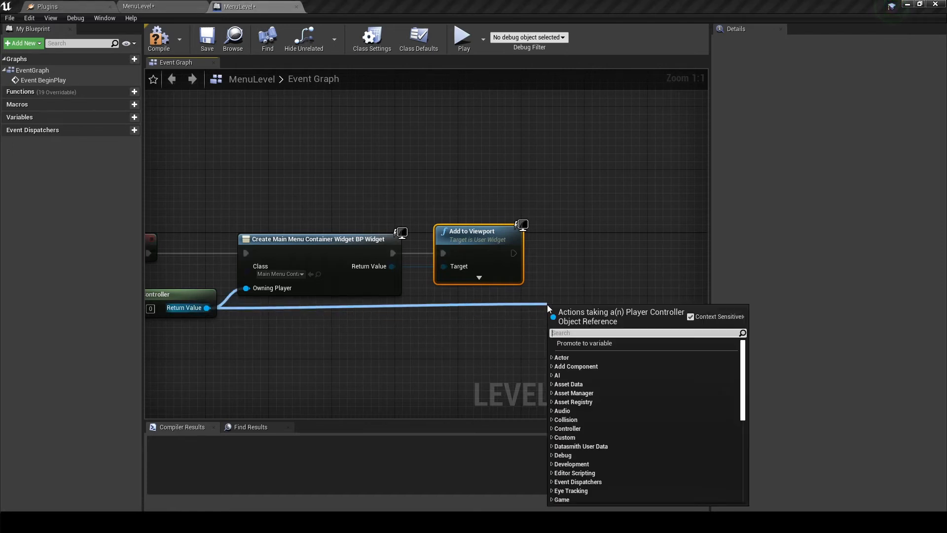
text(u)
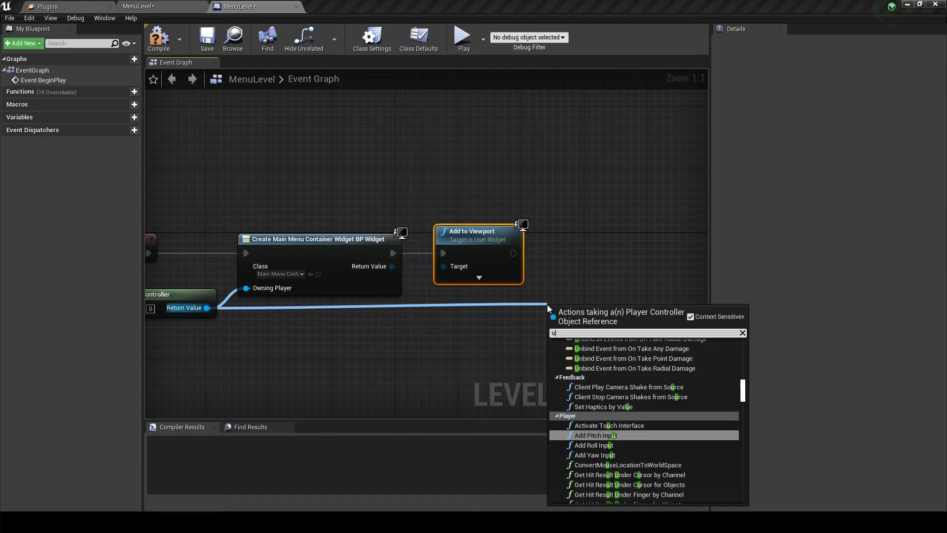
key(Escape)
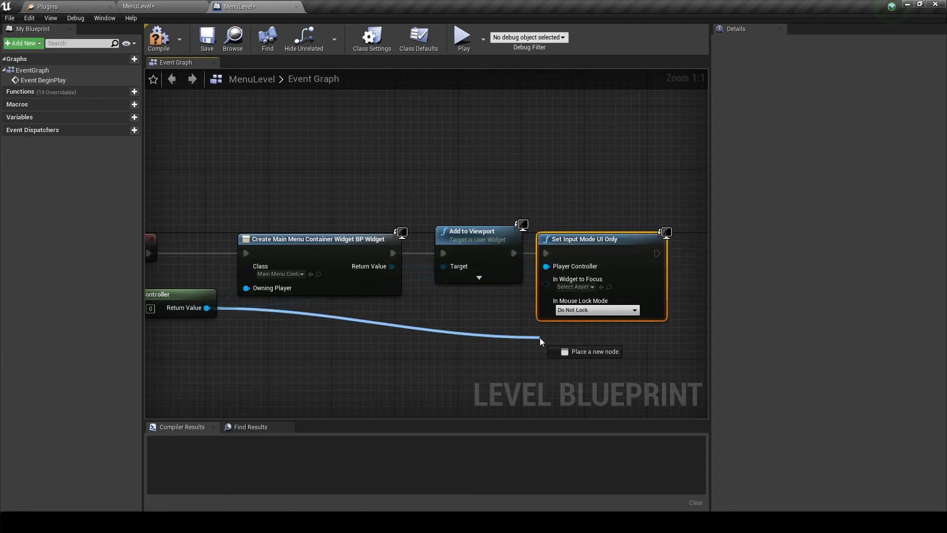
text(show)
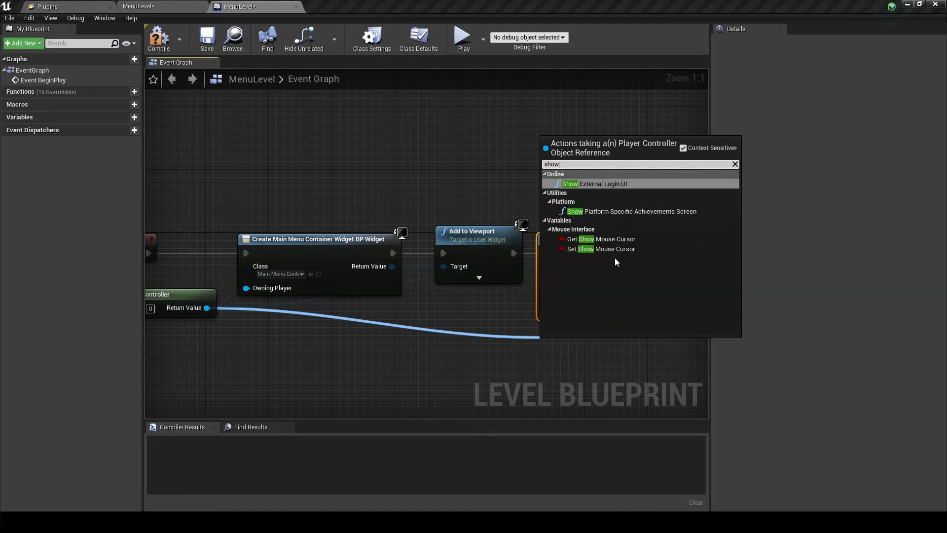
click(586, 248)
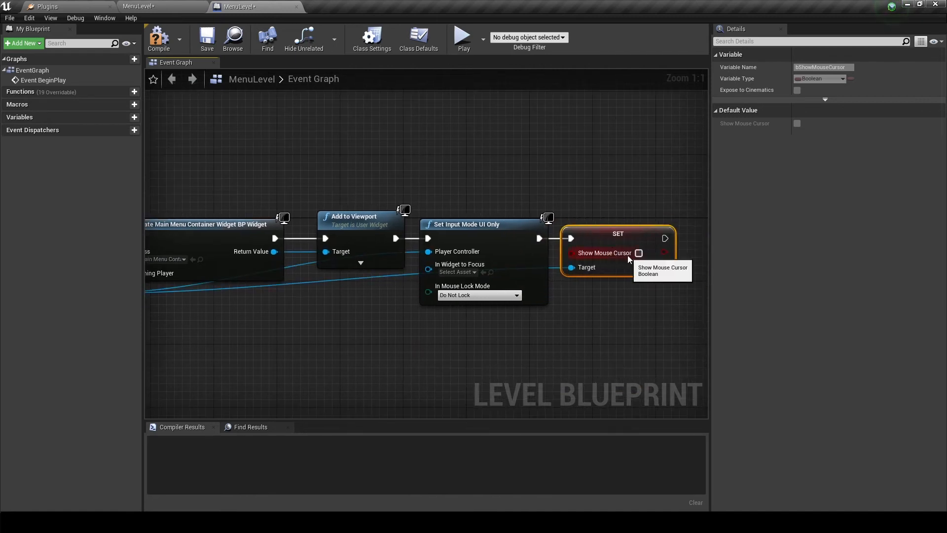
click(638, 253)
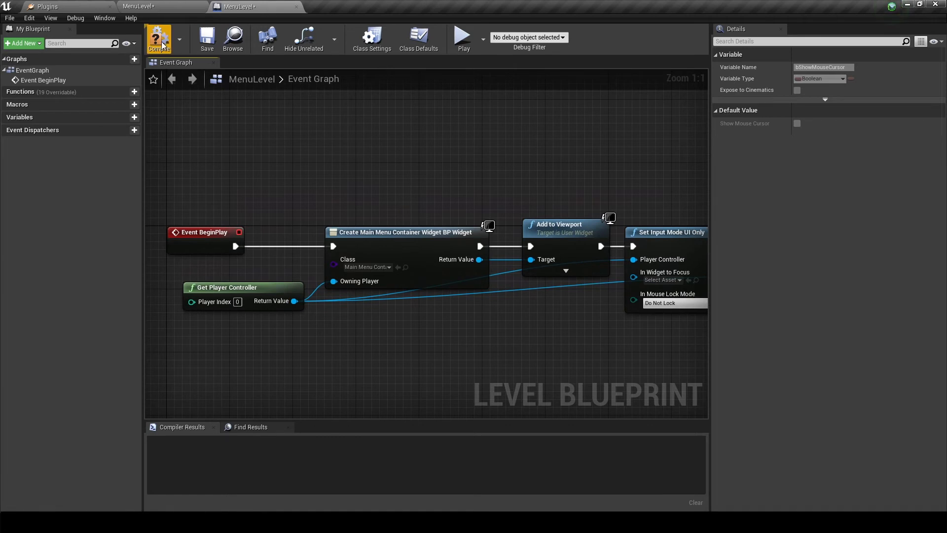
- Compile the level blueprint, play MenuLevel, choose New Game, then stop the session
click(159, 38)
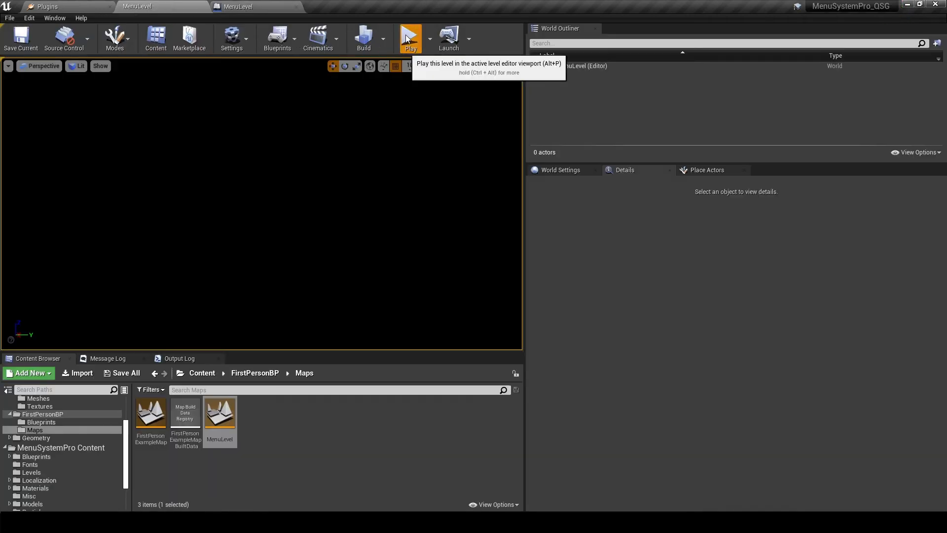
click(410, 39)
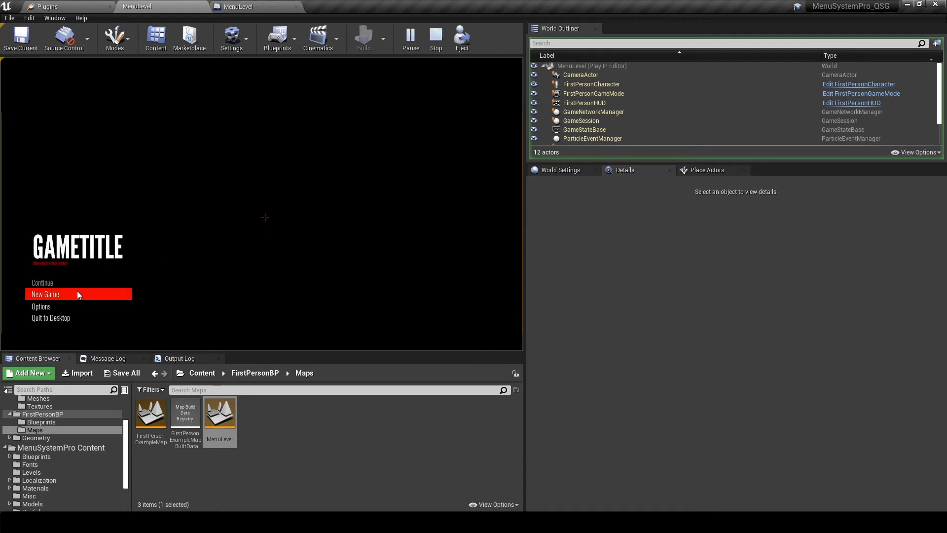
click(46, 294)
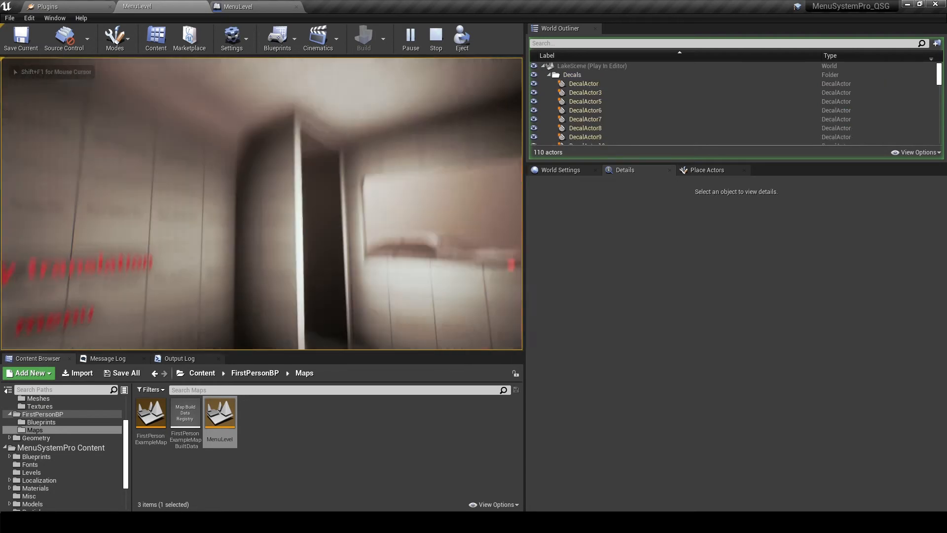
click(435, 37)
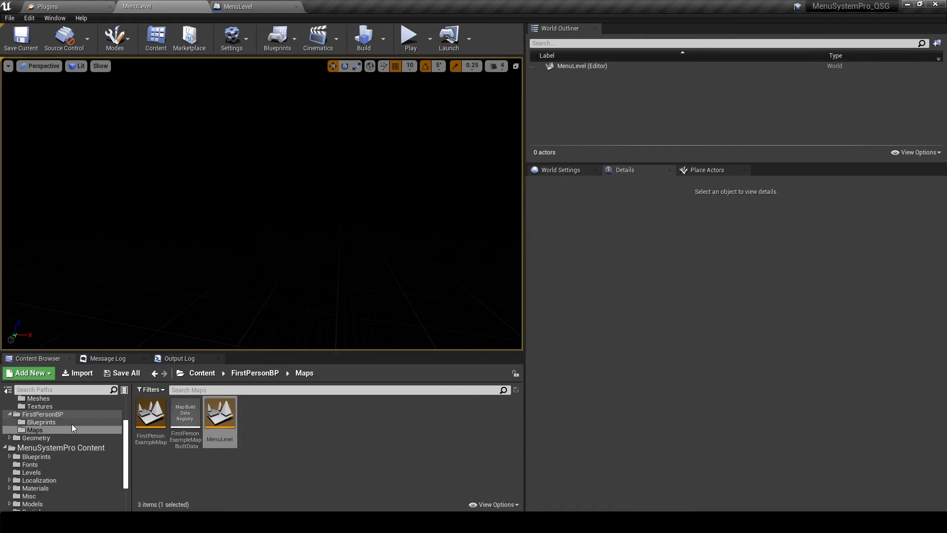
mouse_move(239, 8)
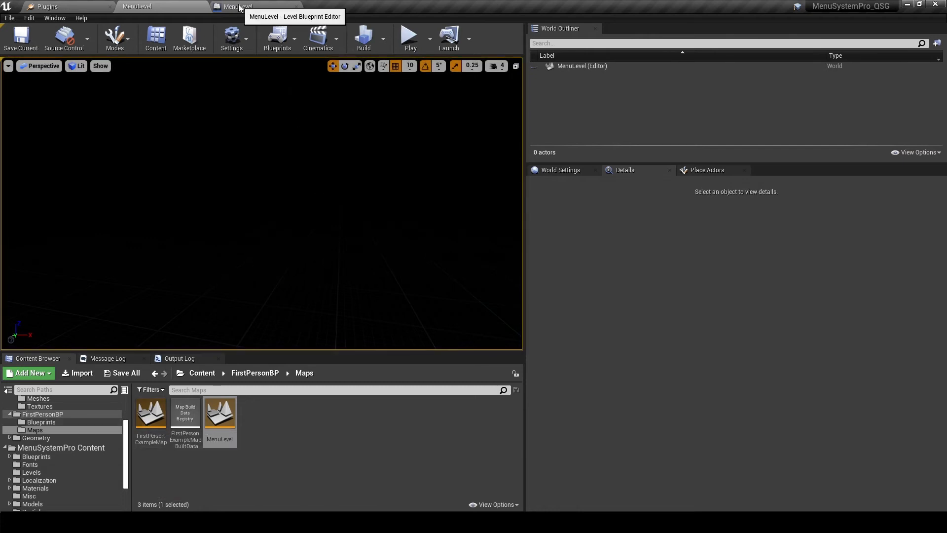
- Return to the Level Blueprint tab and open MainMenuContainerWidgetBP from UI > Menus > Main
click(236, 5)
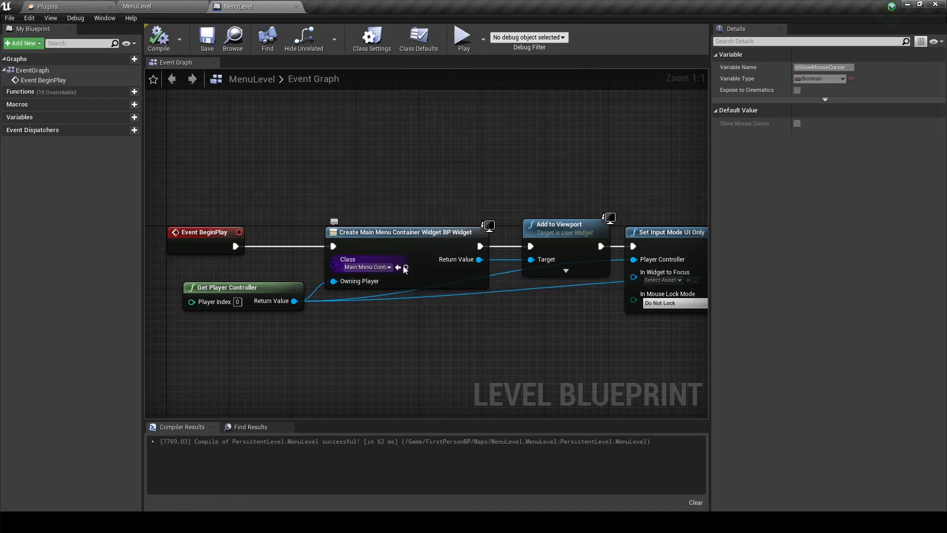
mouse_move(406, 269)
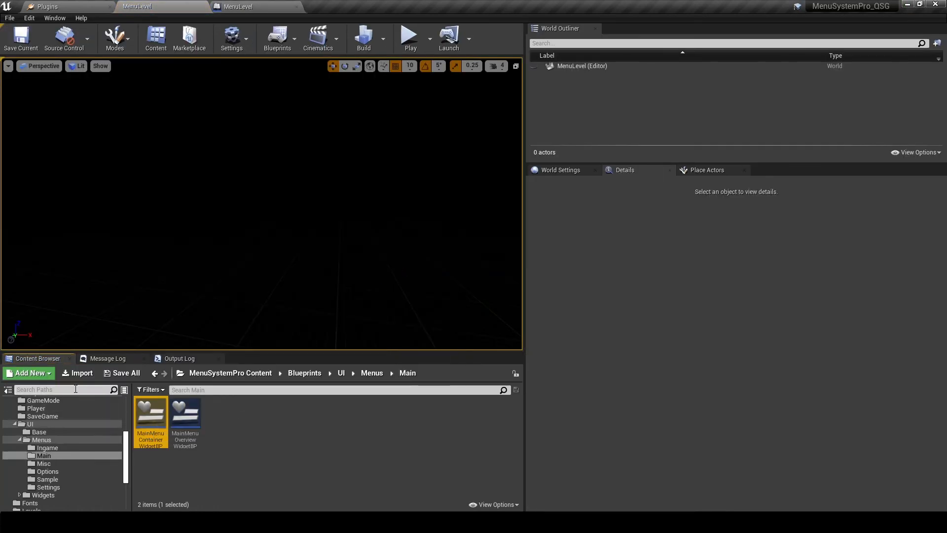
mouse_move(158, 412)
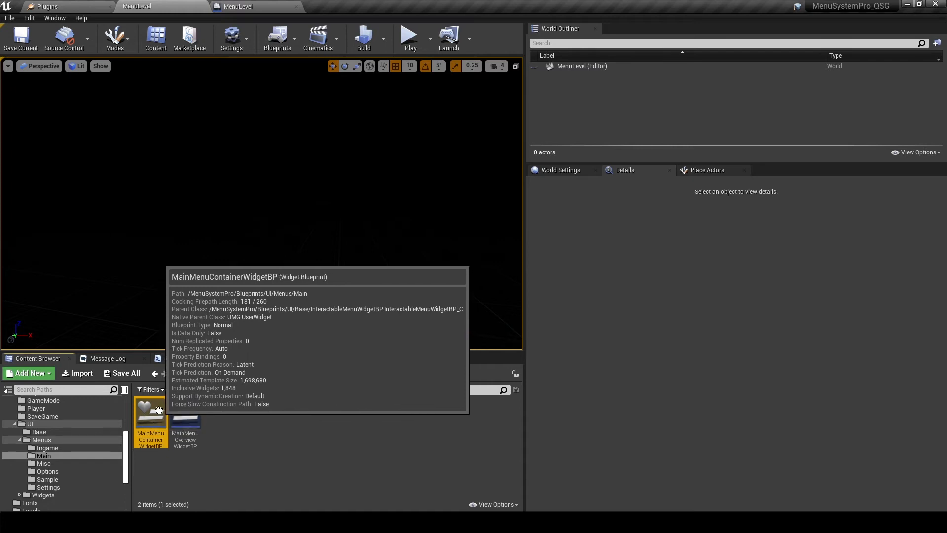
double_click(151, 421)
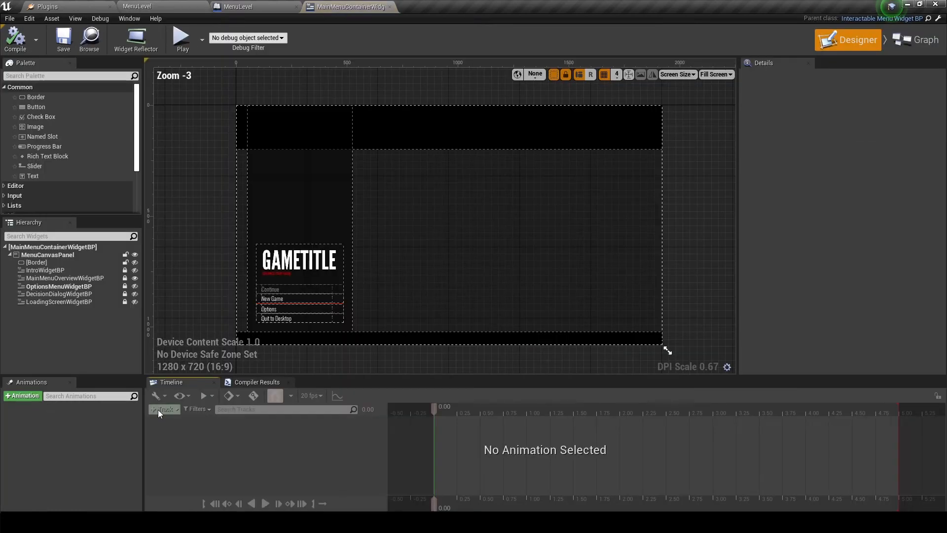
mouse_move(84, 328)
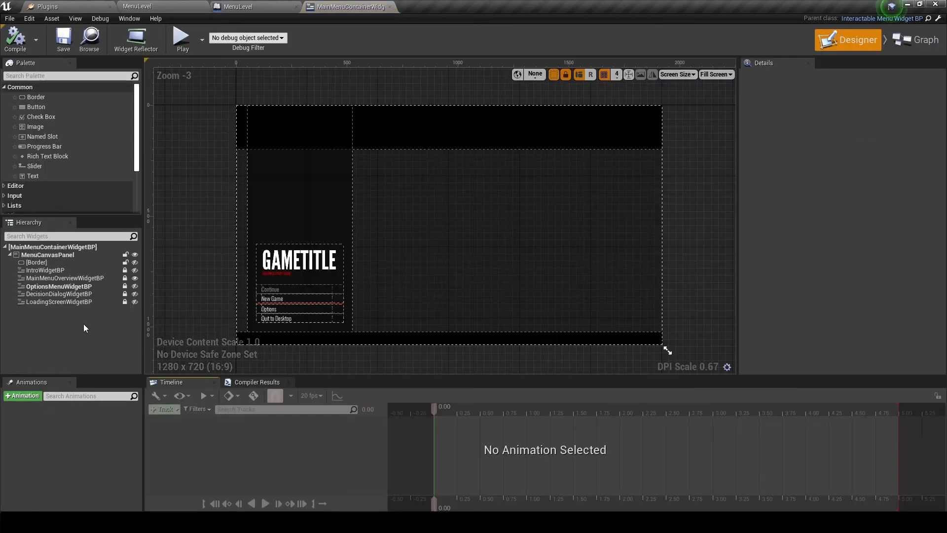
- Select the MainMenuOverviewWidgetBP child widget and open it for editing from Details
click(65, 278)
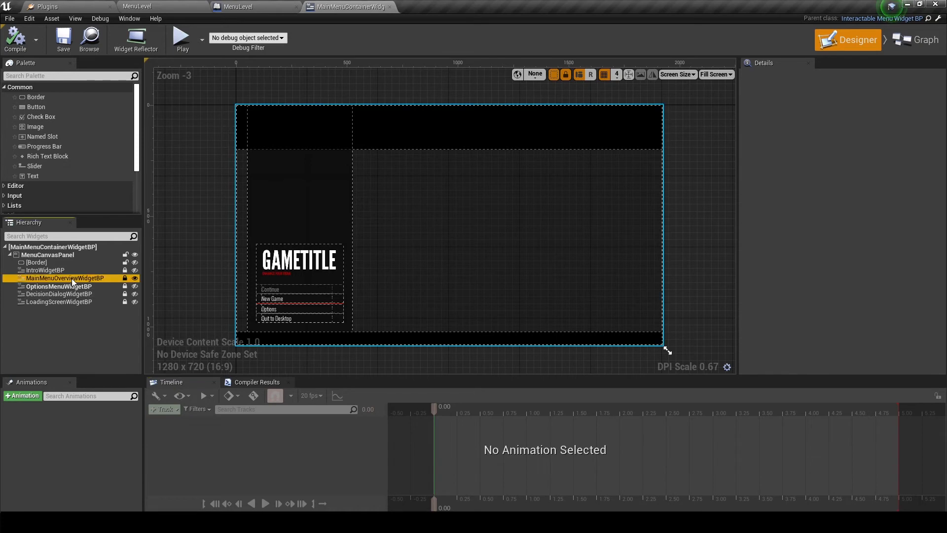
click(64, 278)
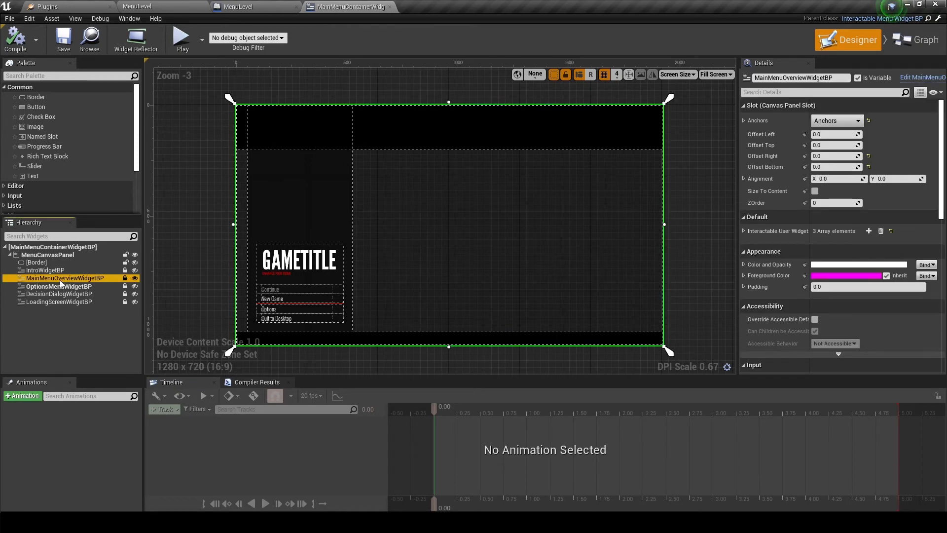
mouse_move(73, 278)
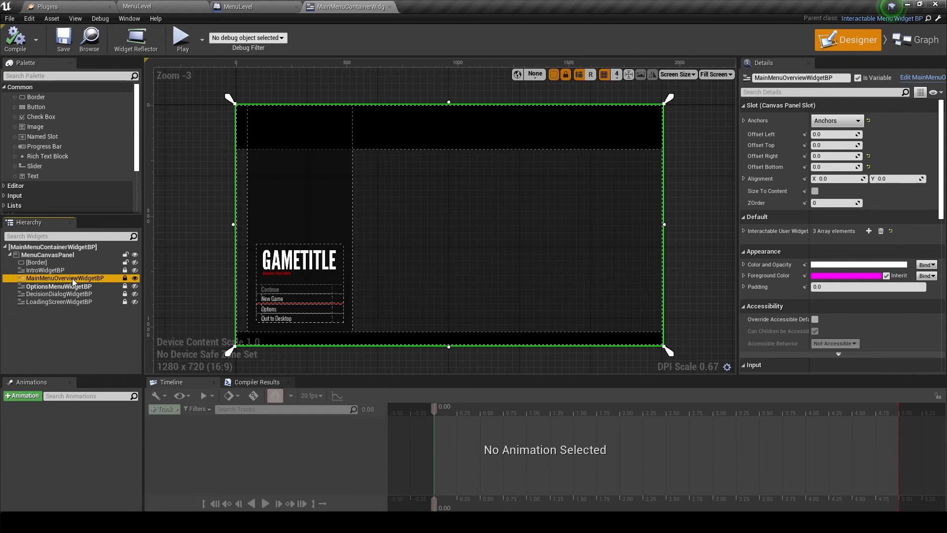
mouse_move(922, 77)
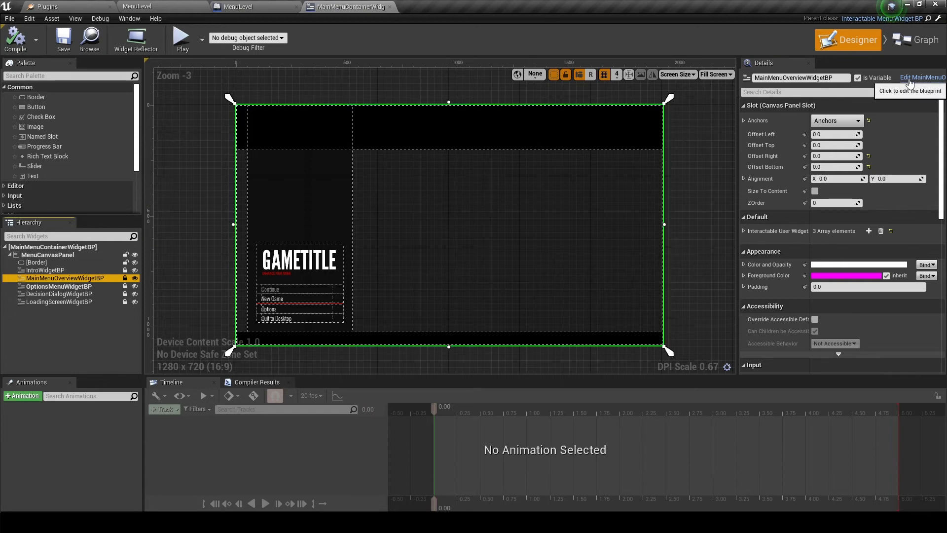
click(918, 78)
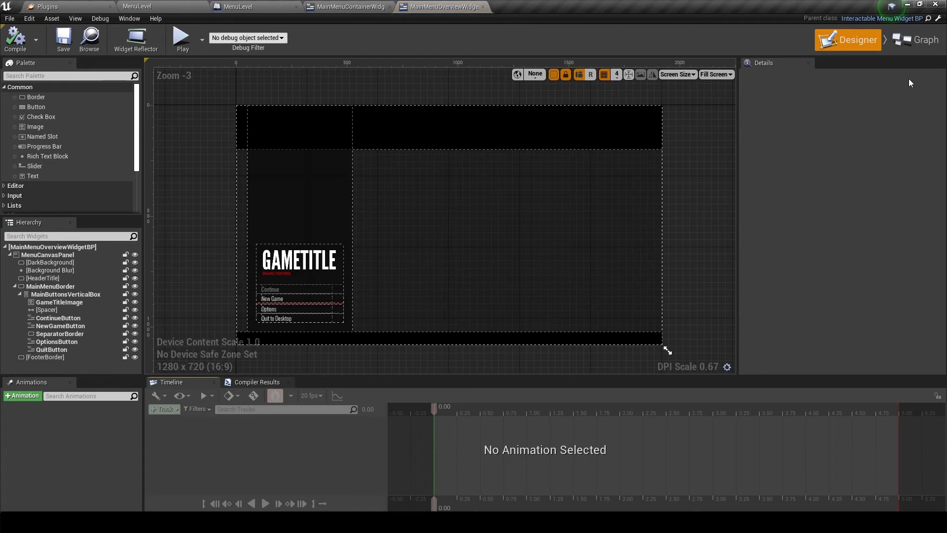
- Select NewGameButton and scroll its Details down to the Navigation and Main Button settings
click(59, 334)
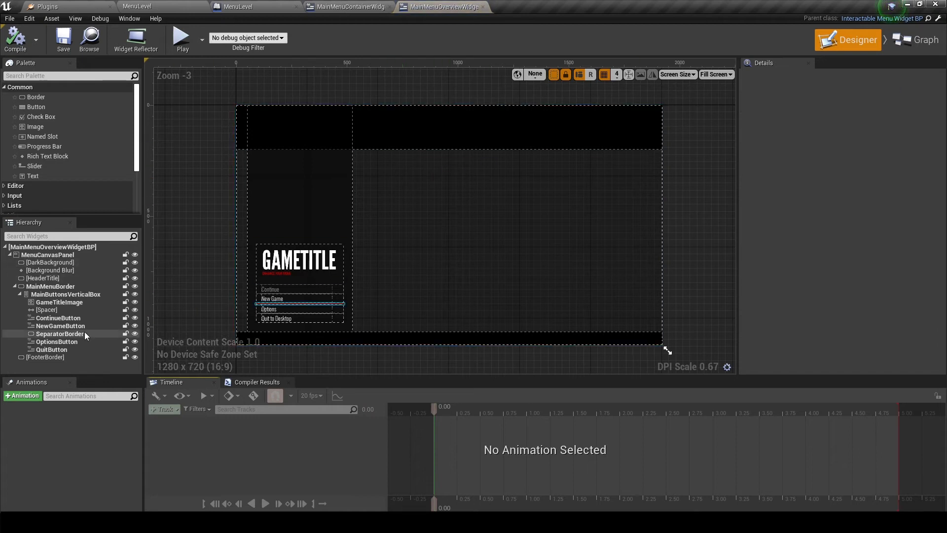
click(61, 326)
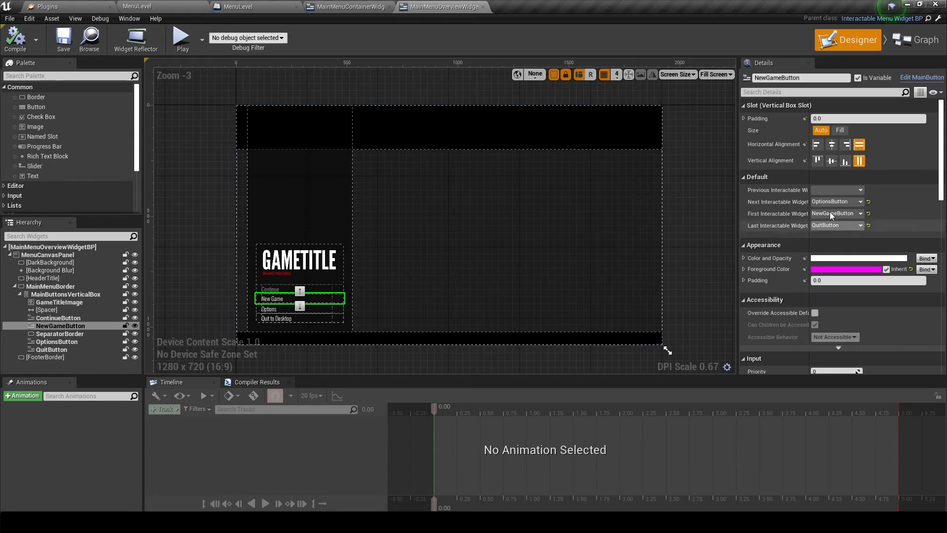
scroll(down, 3)
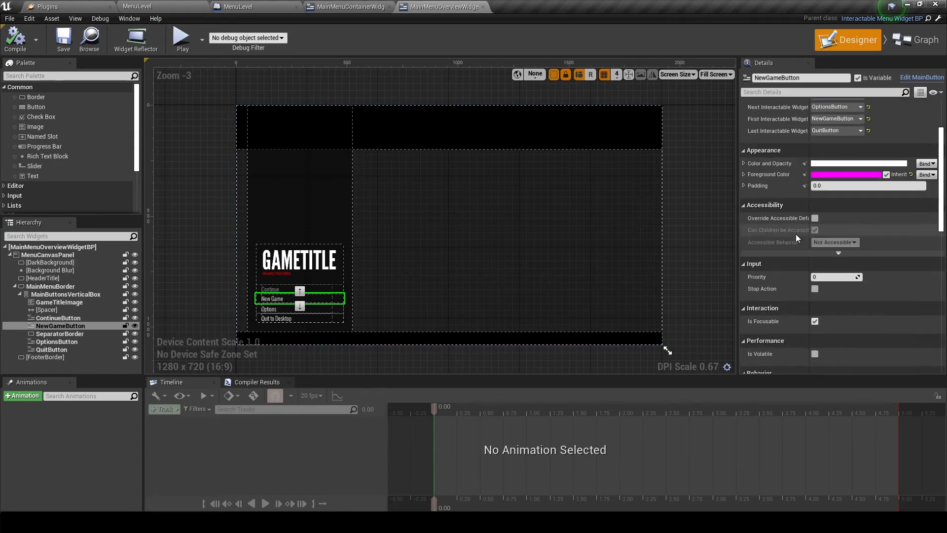
scroll(down, 3)
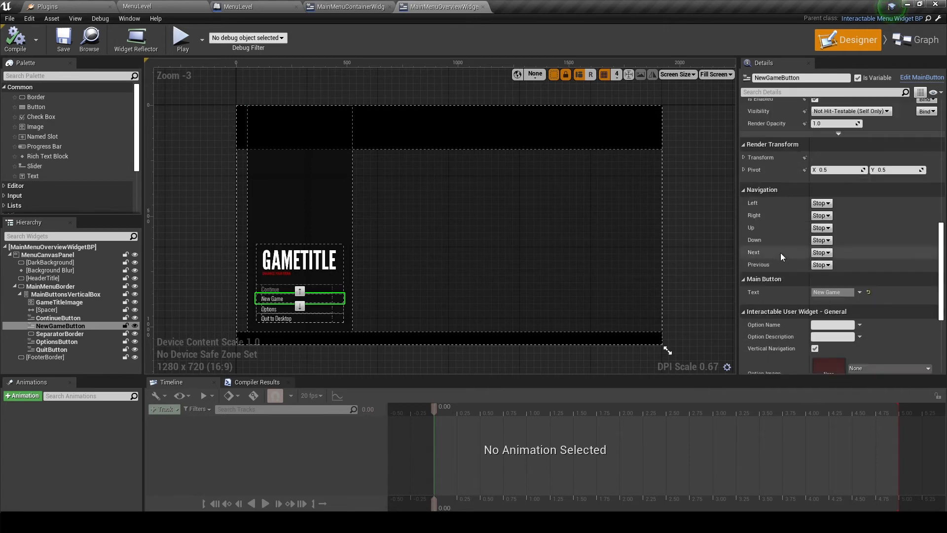
scroll(down, 3)
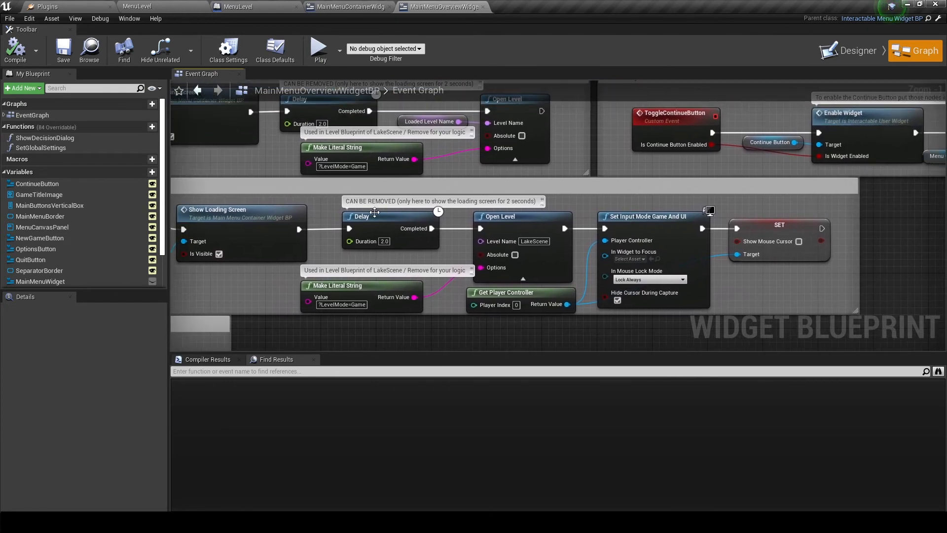
mouse_move(452, 256)
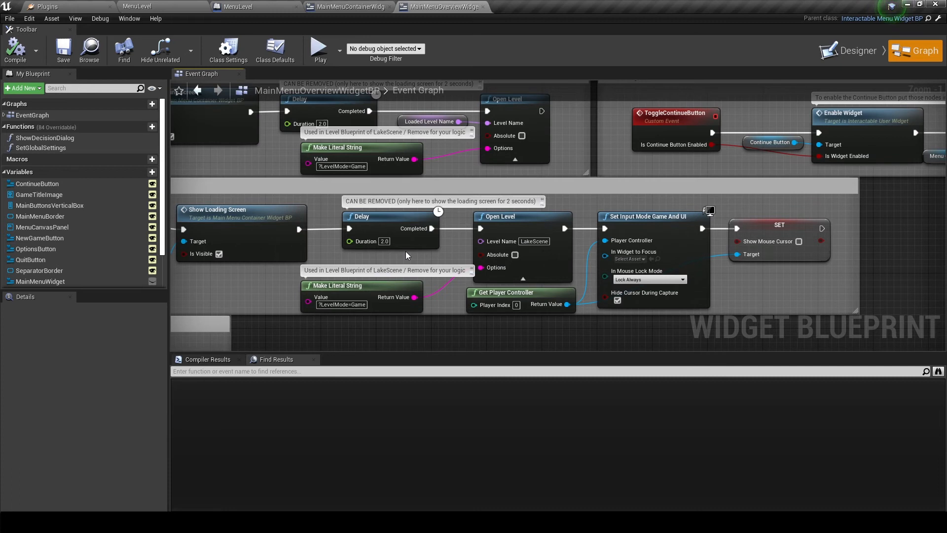
- Inspect the Delay and Open Level nodes, then return to the MenuLevel editor tab
click(363, 216)
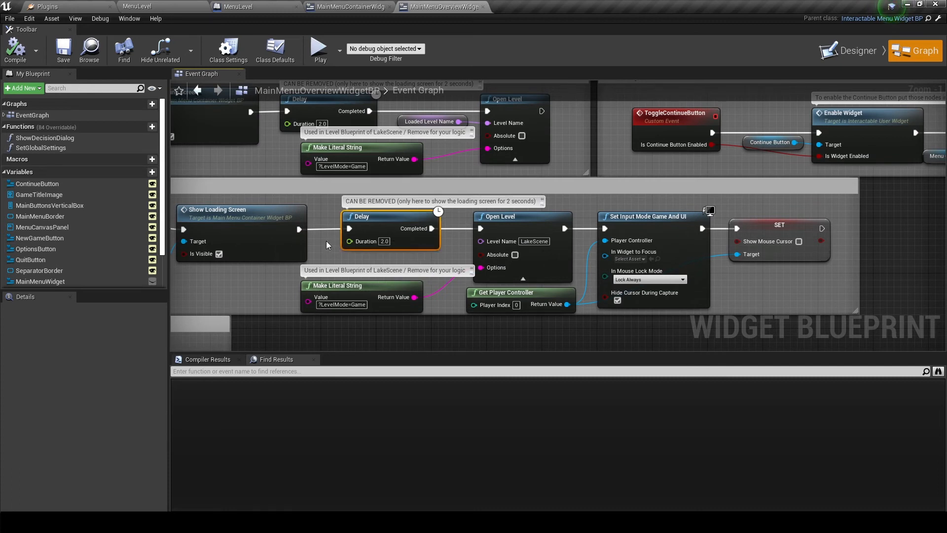
click(500, 216)
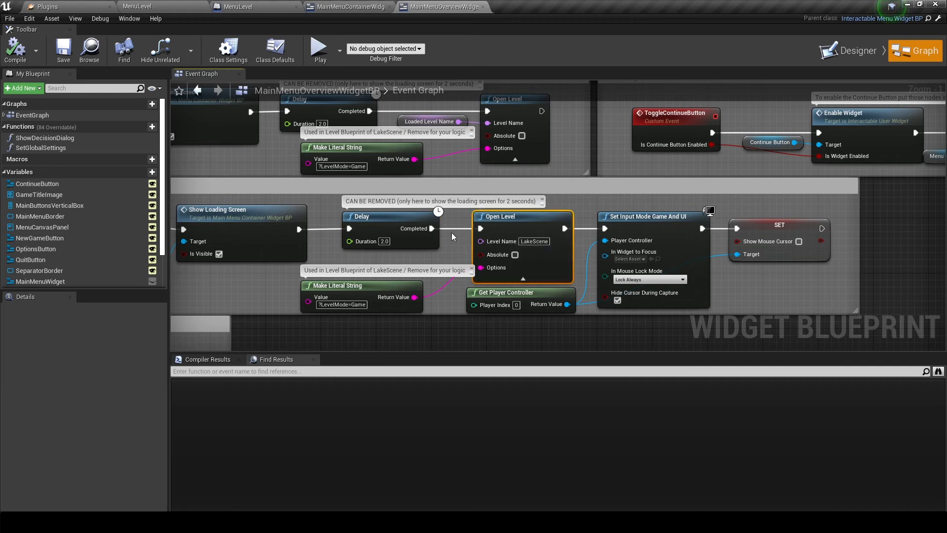
mouse_move(441, 254)
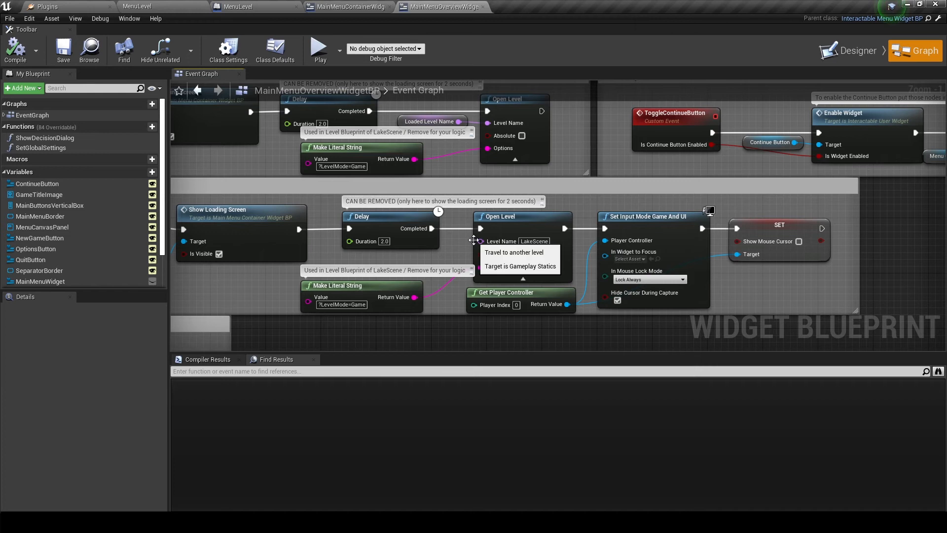
mouse_move(560, 257)
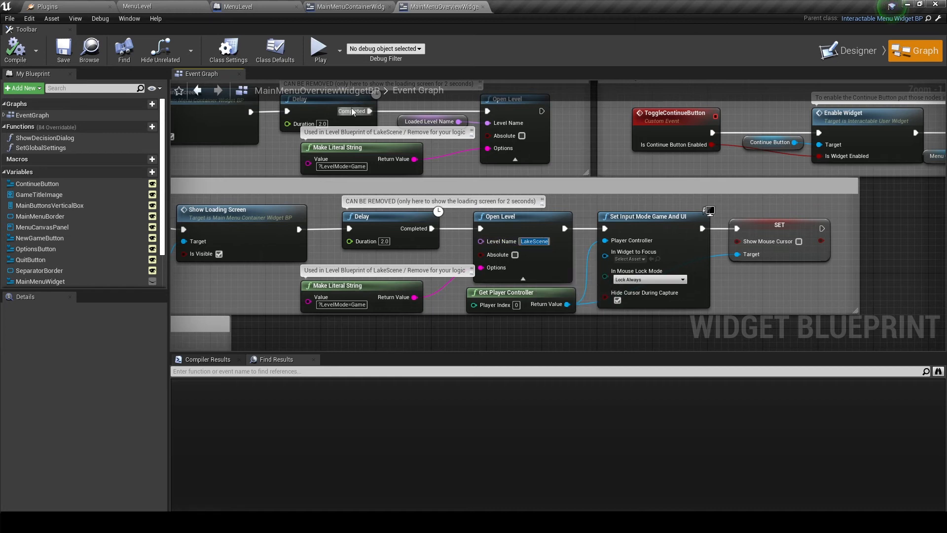
mouse_move(163, 7)
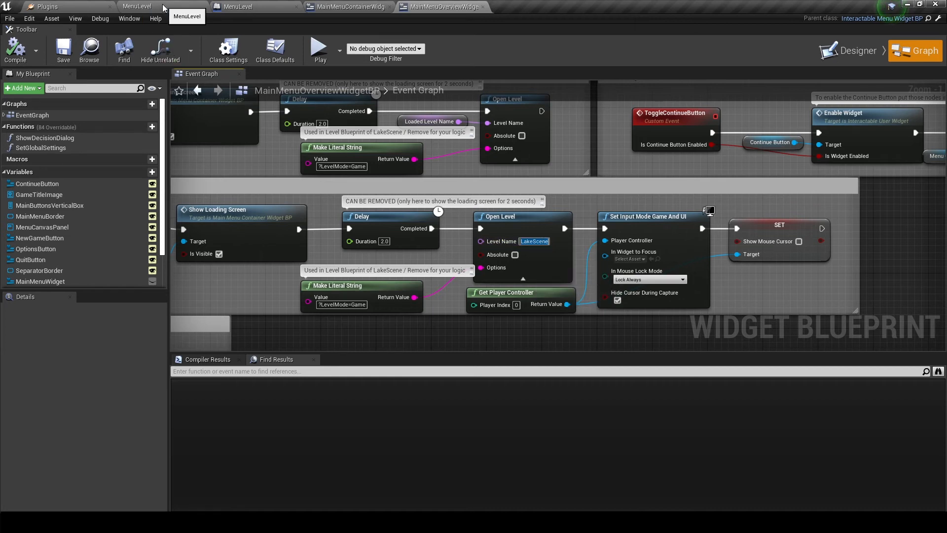
click(144, 7)
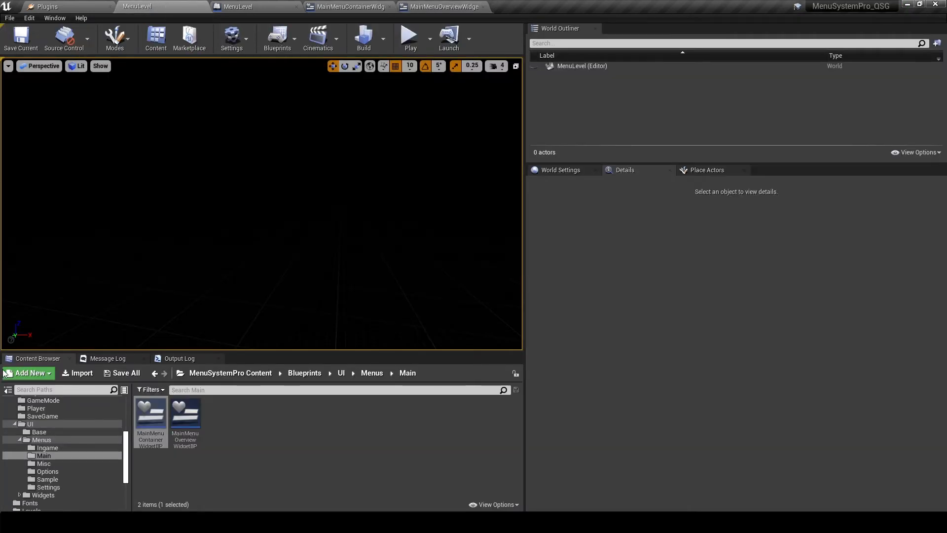
- Point the New Game Open Level node at FirstPersonExampleMap, taken from FirstPersonBP Maps
click(35, 481)
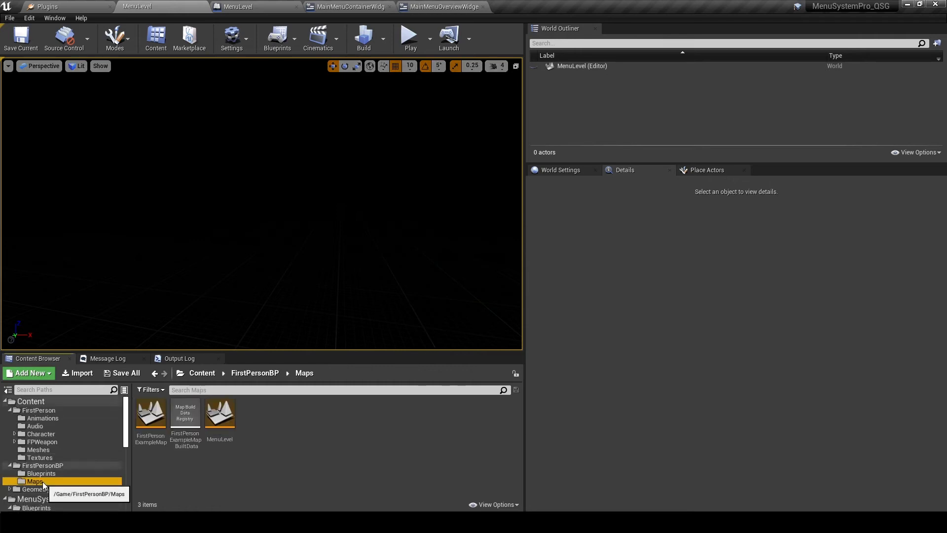
click(151, 413)
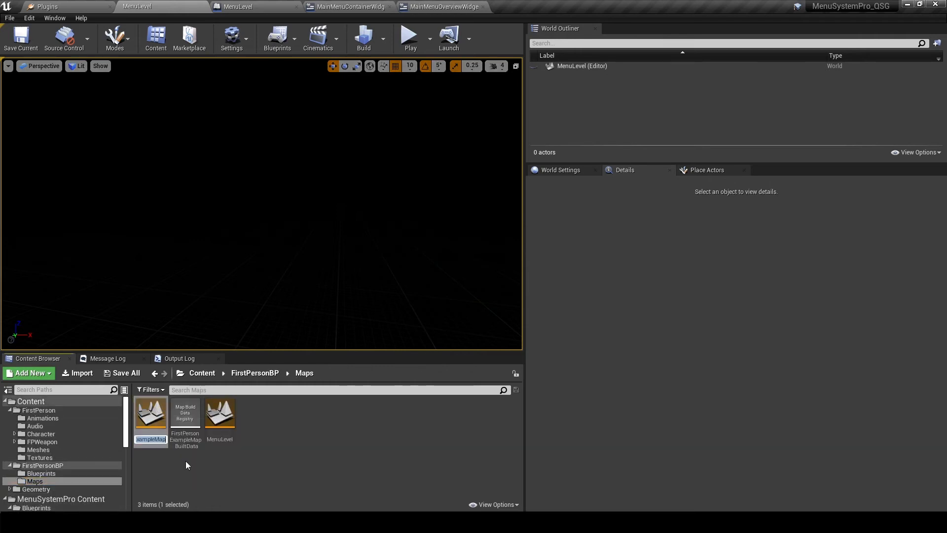
click(449, 7)
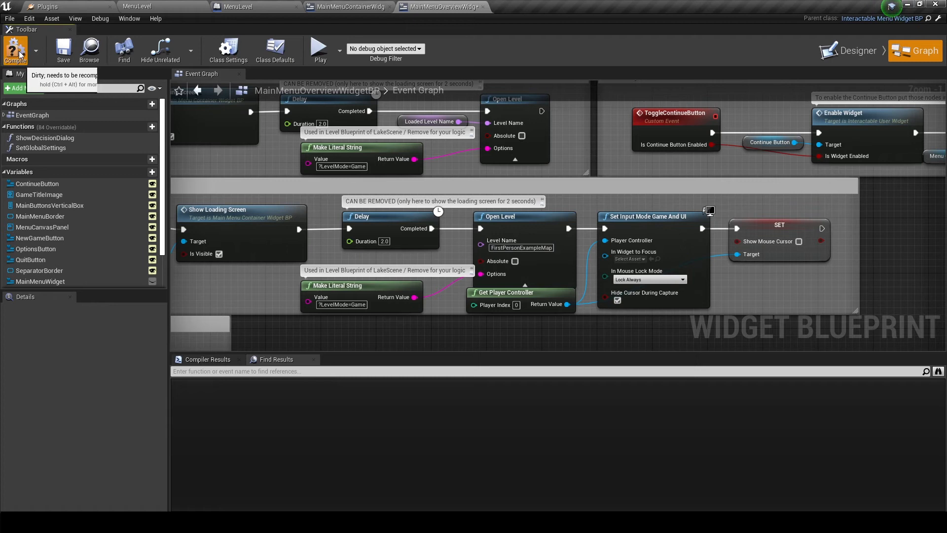
mouse_move(396, 172)
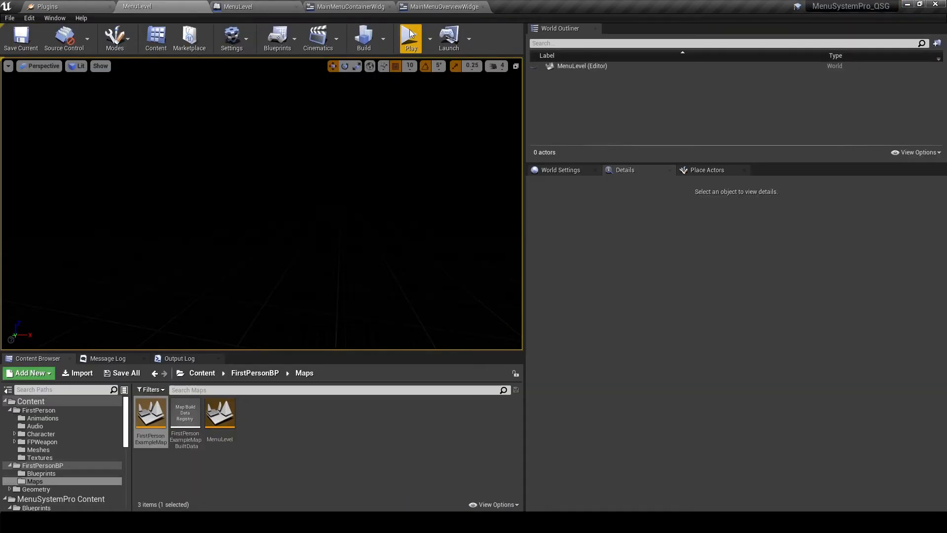
click(411, 37)
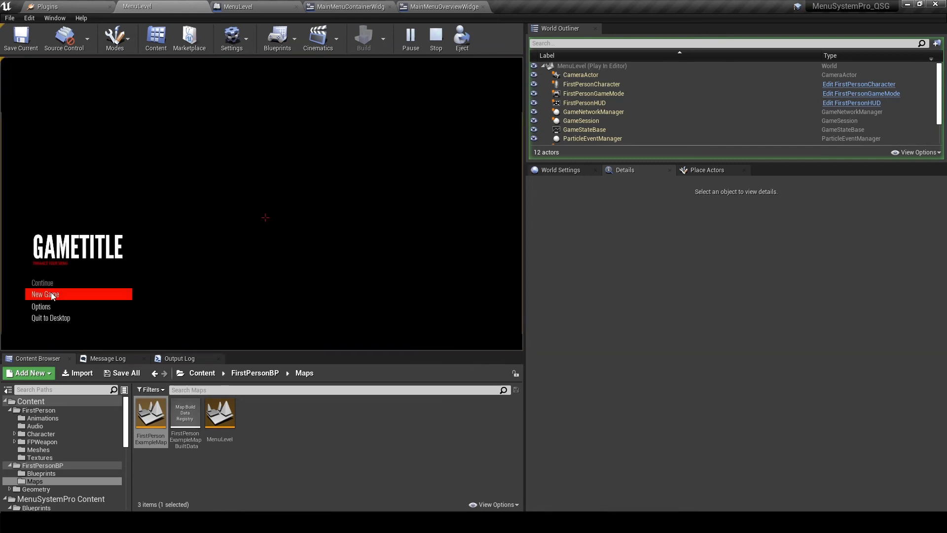
click(45, 294)
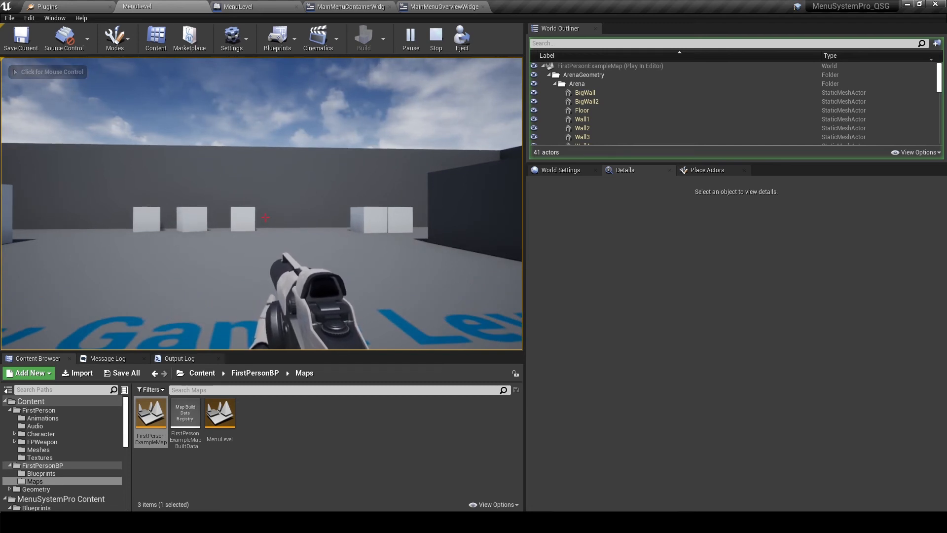
click(435, 38)
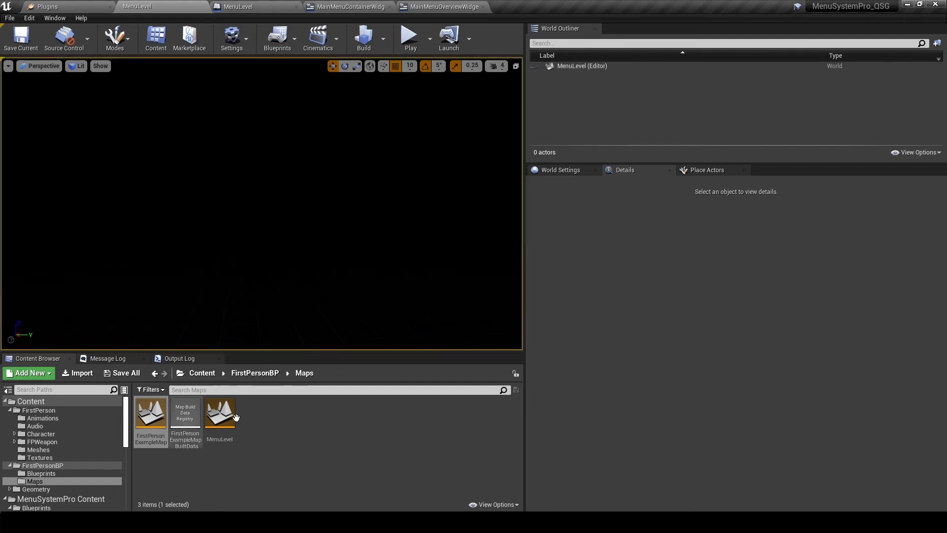
mouse_move(148, 416)
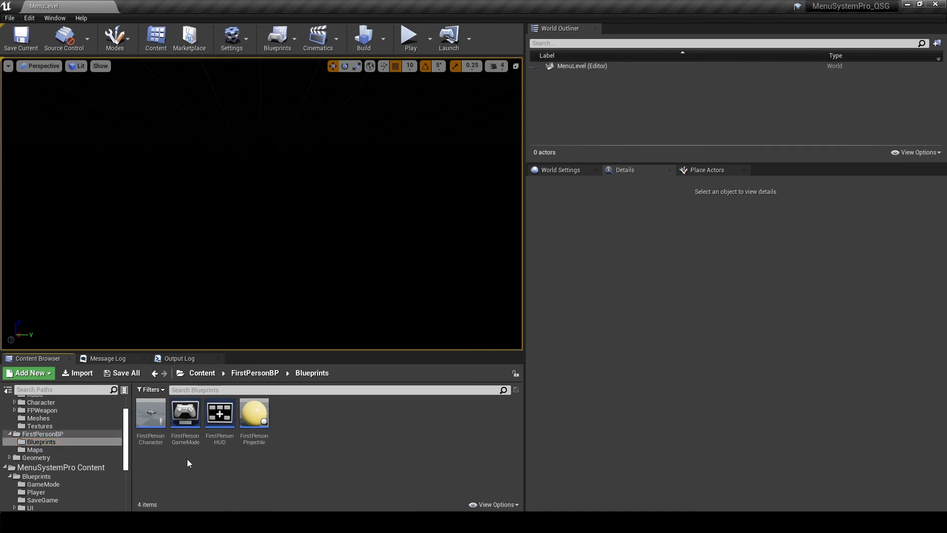
- Start a new Blueprint Class from Add New in FirstPersonBP's Blueprints folder
click(28, 373)
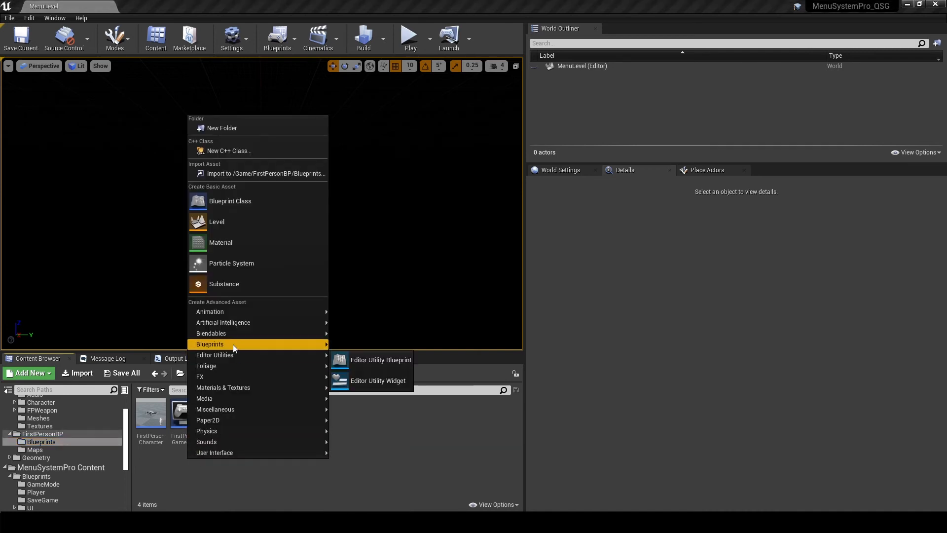
click(230, 201)
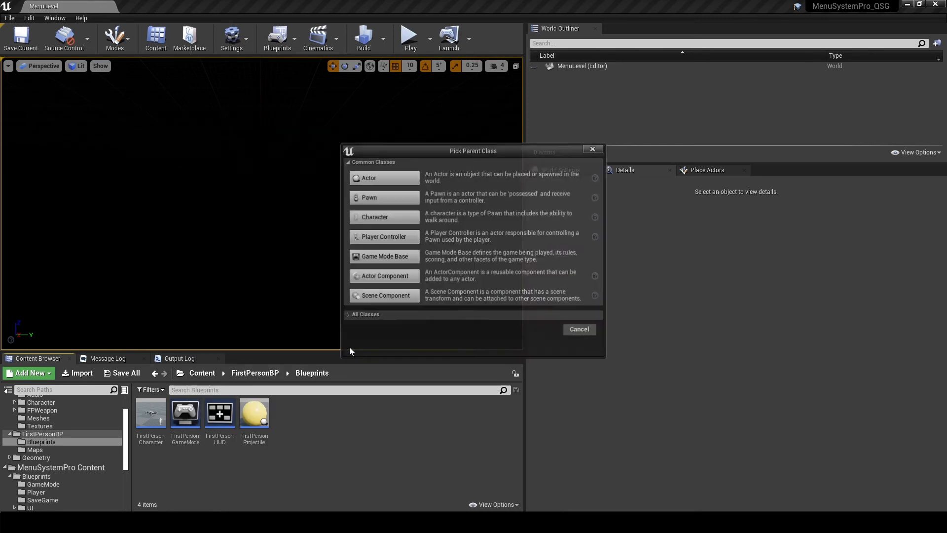
mouse_move(398, 237)
text(FirstPersonPlayerController)
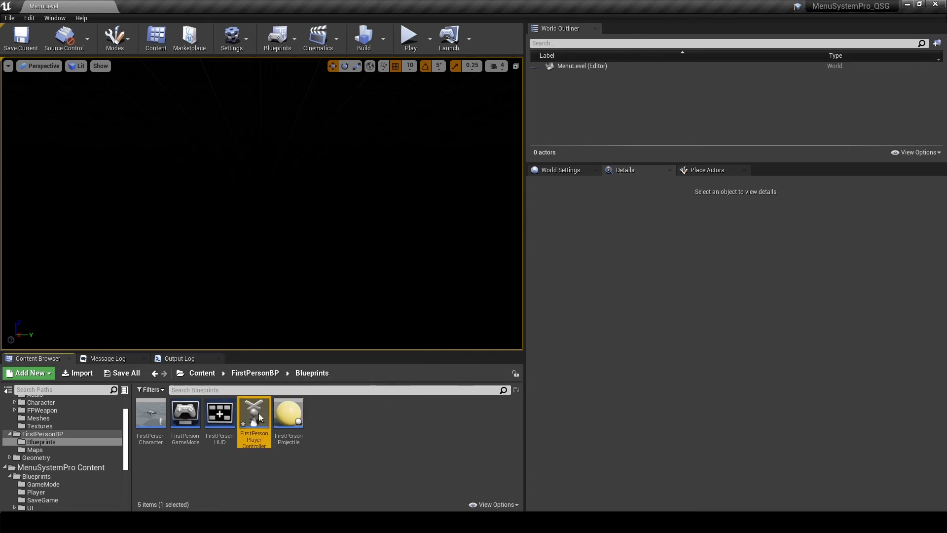
- Open FirstPersonPlayerController and SamplePlayerControllerBP, inspecting the sample's bIsGamePaused variable type
double_click(254, 414)
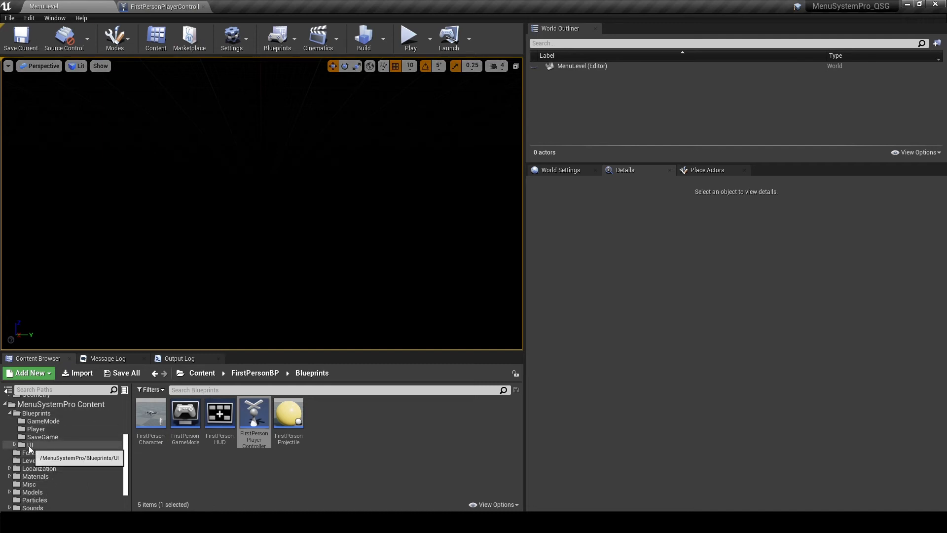
click(36, 429)
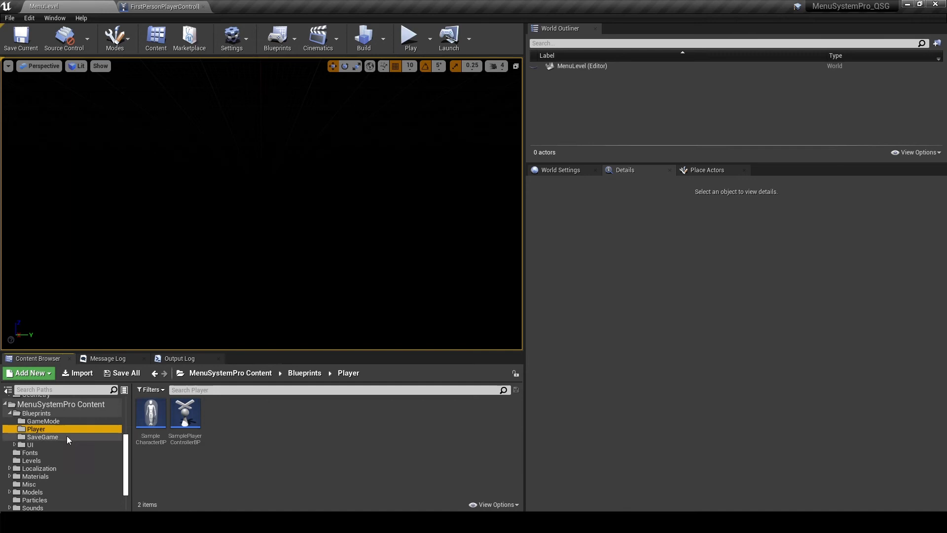
double_click(185, 412)
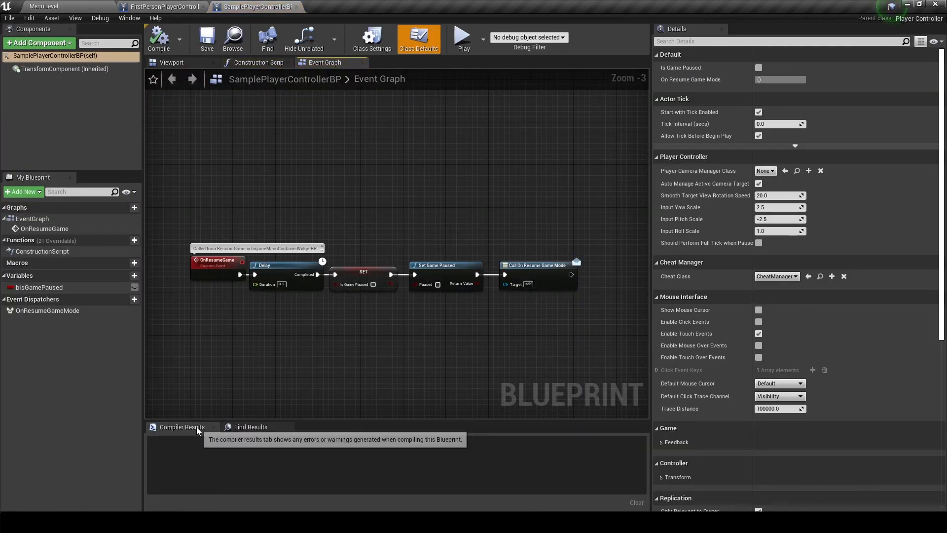
mouse_move(180, 313)
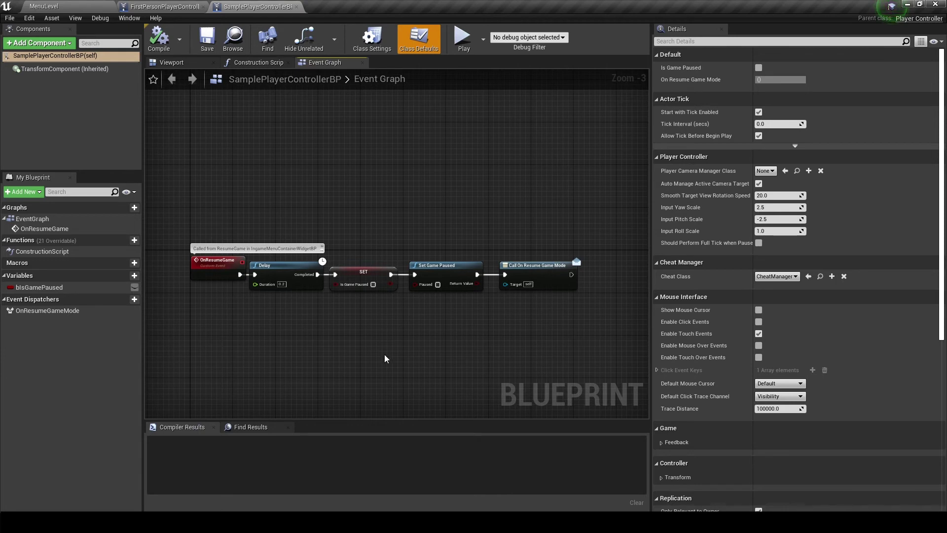
click(39, 287)
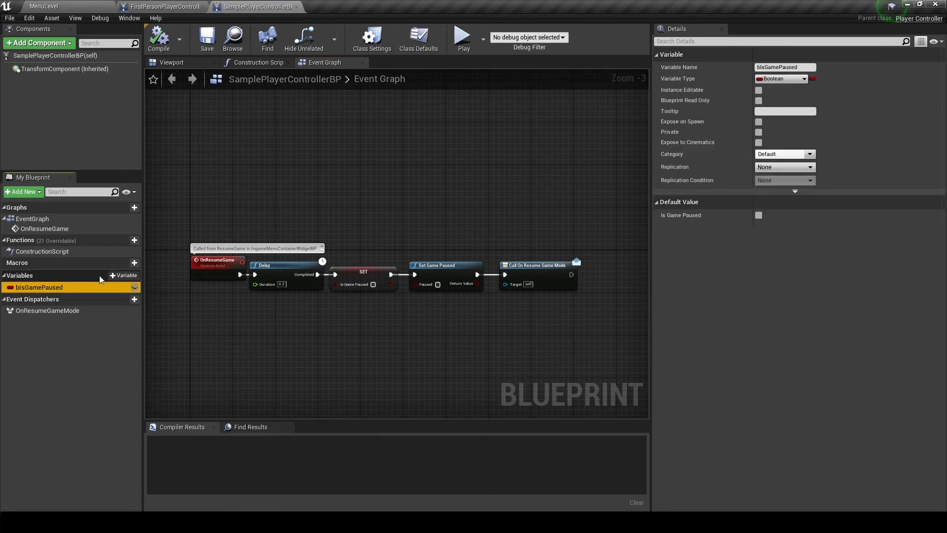
- Add a variable named bIsGamePaused to FirstPersonPlayerController
click(168, 6)
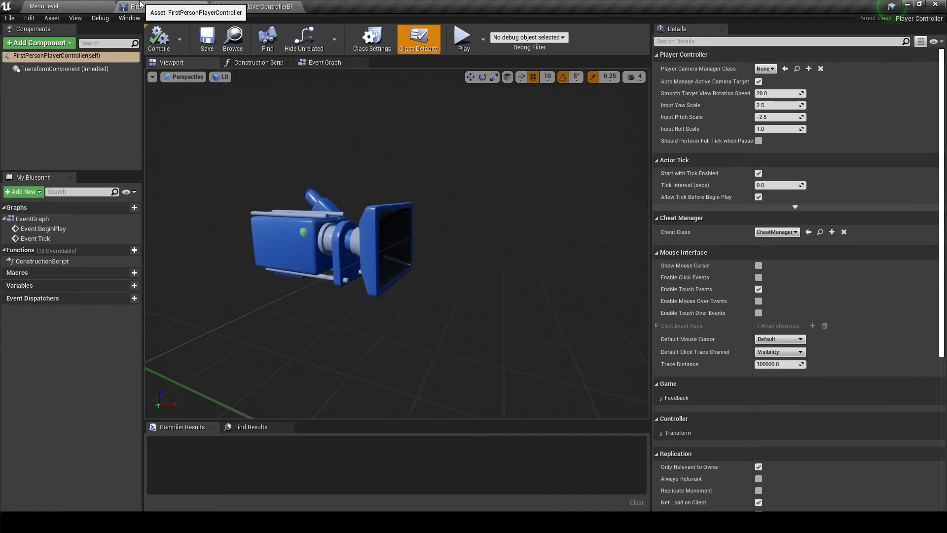
click(134, 286)
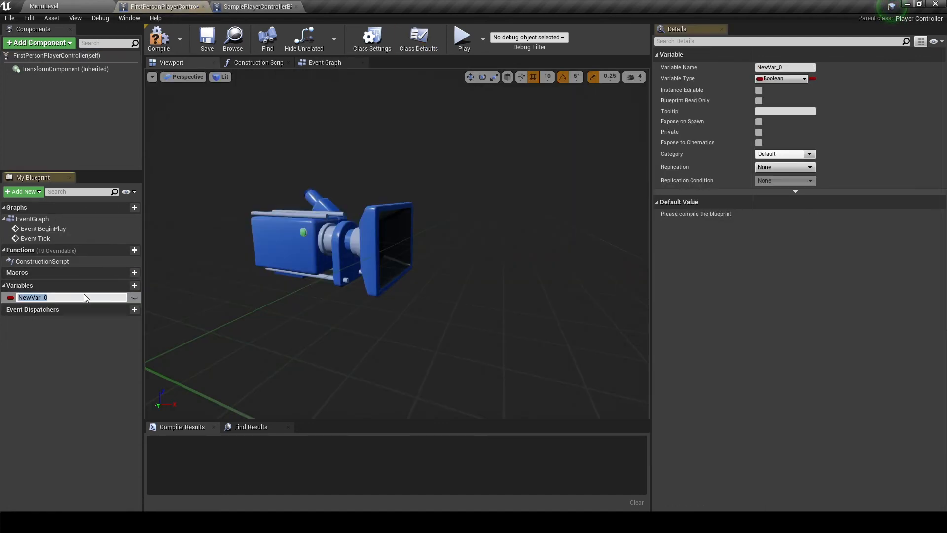
text(bIsGamePaused)
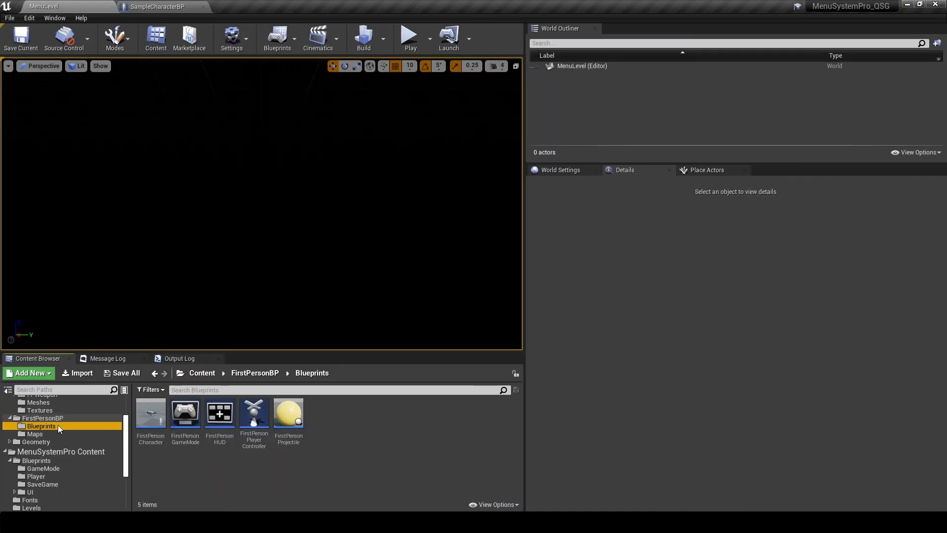
mouse_move(151, 418)
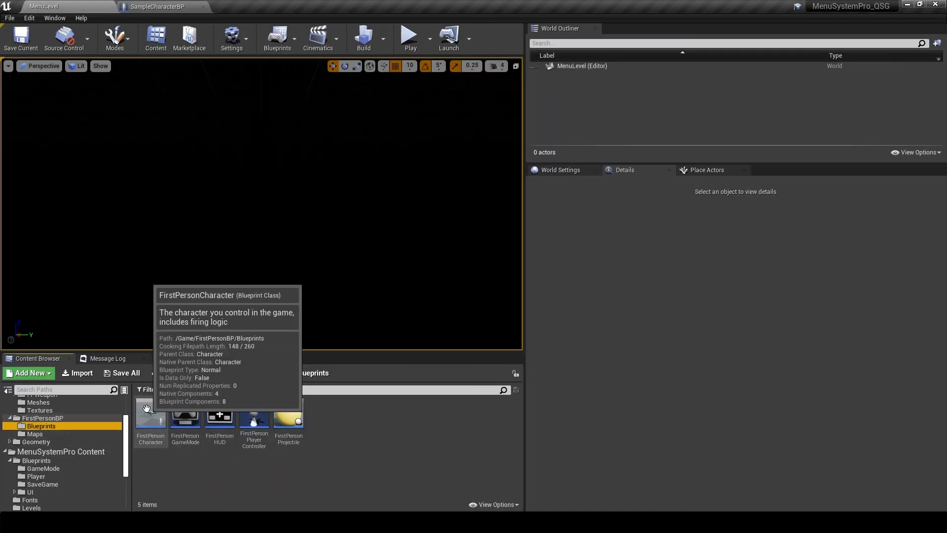
- Open FirstPersonCharacter, then view SampleCharacterBP's Toggle Ingame Menu and pause menu logic
click(151, 421)
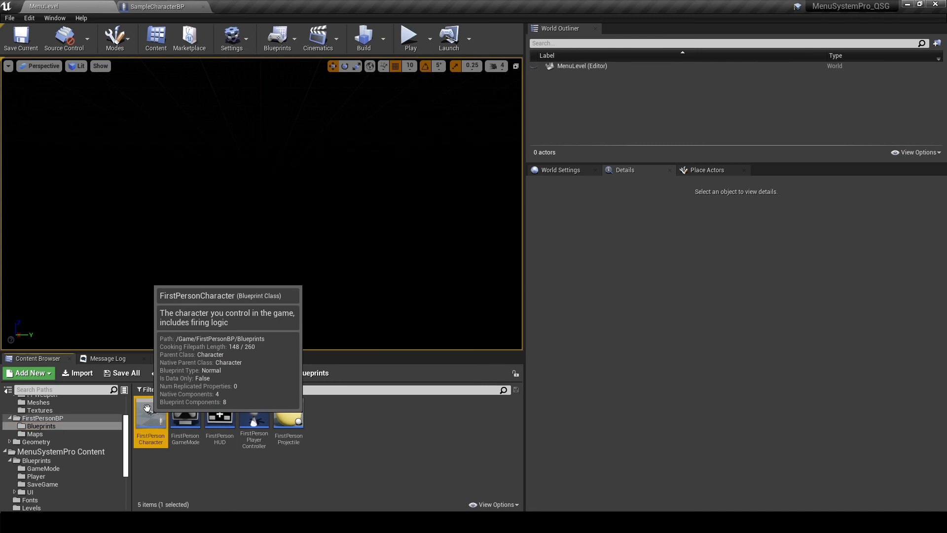
double_click(150, 420)
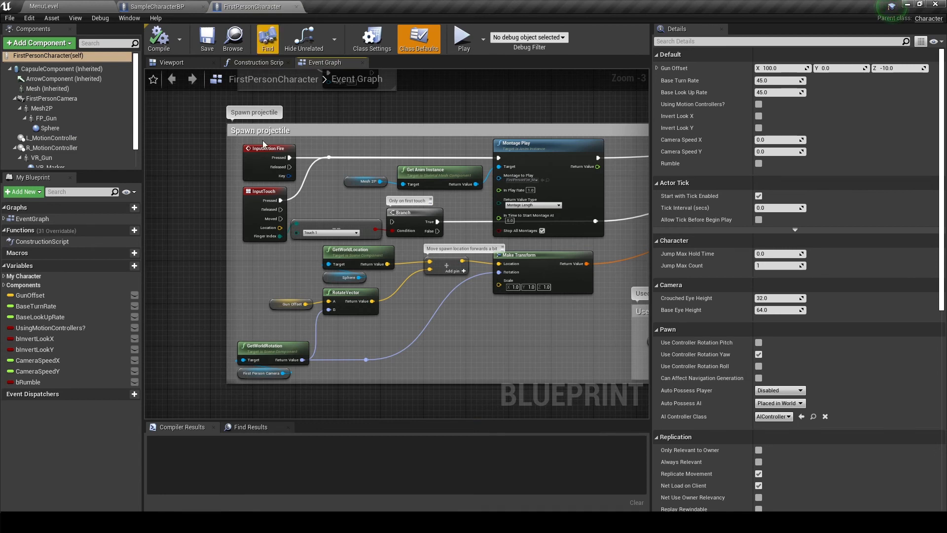
scroll(down, 3)
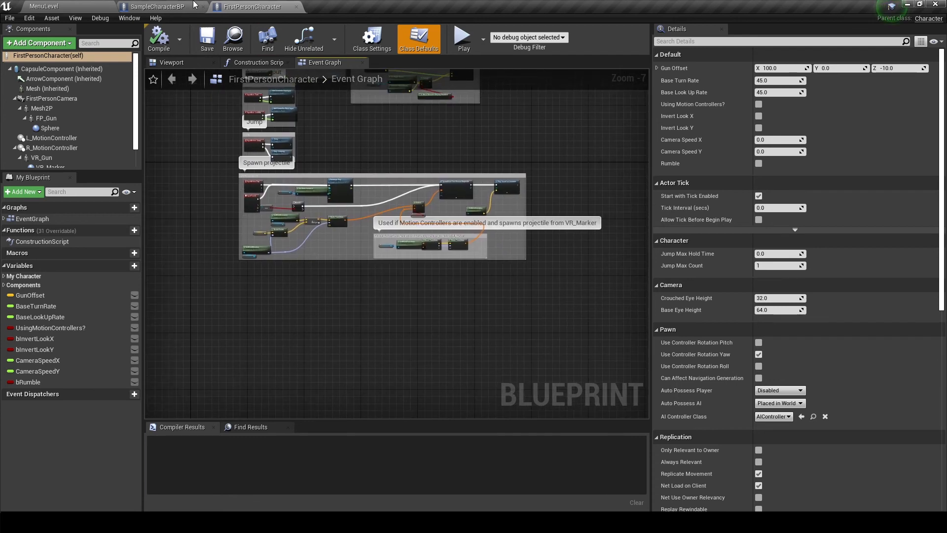
click(152, 6)
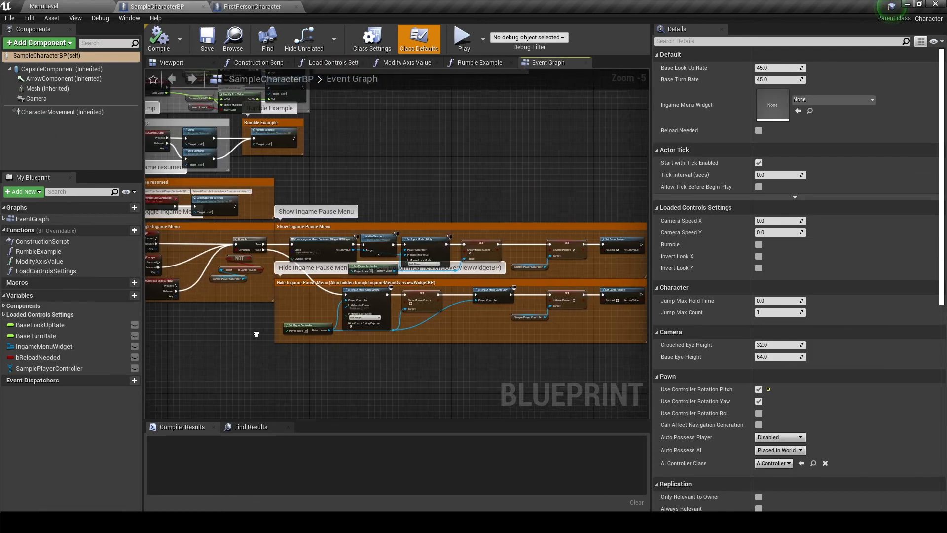
scroll(down, 3)
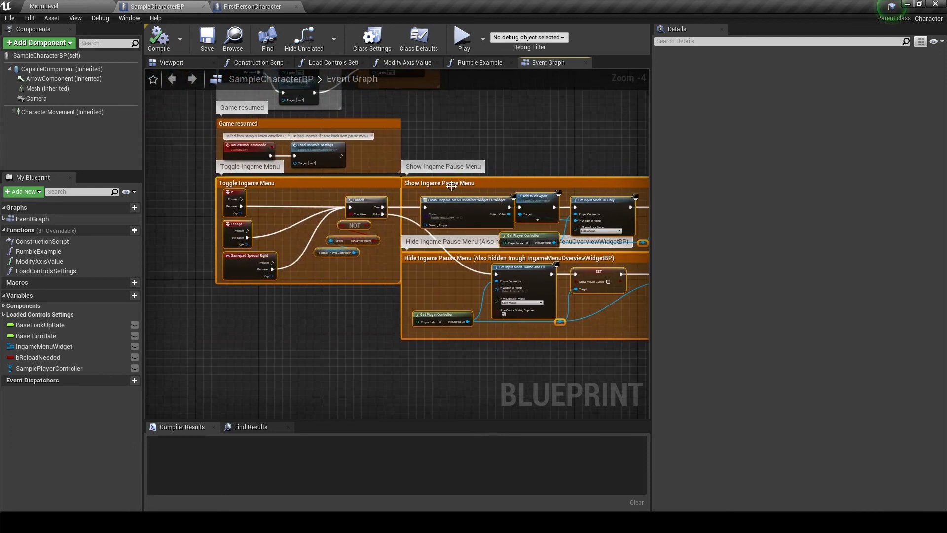
- Return to the FirstPersonCharacter blueprint's event graph
click(248, 6)
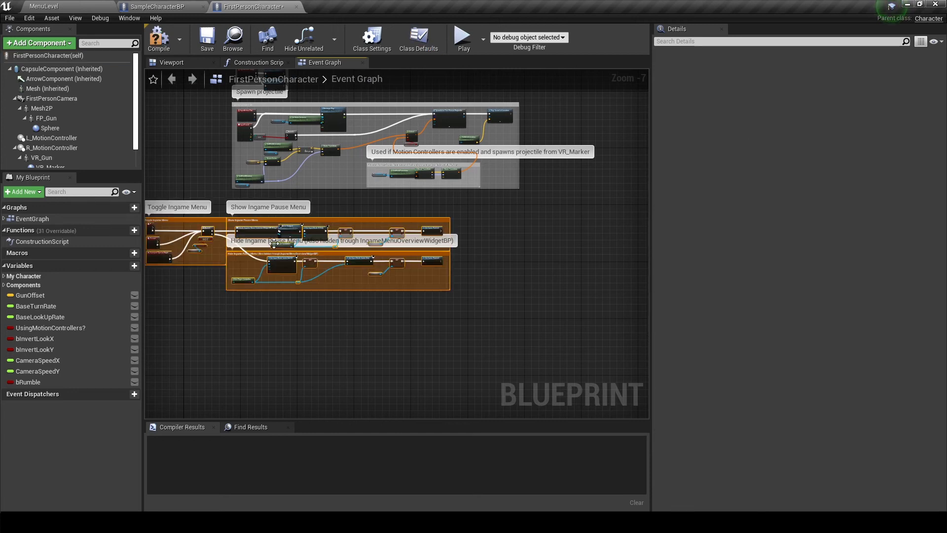
mouse_move(209, 217)
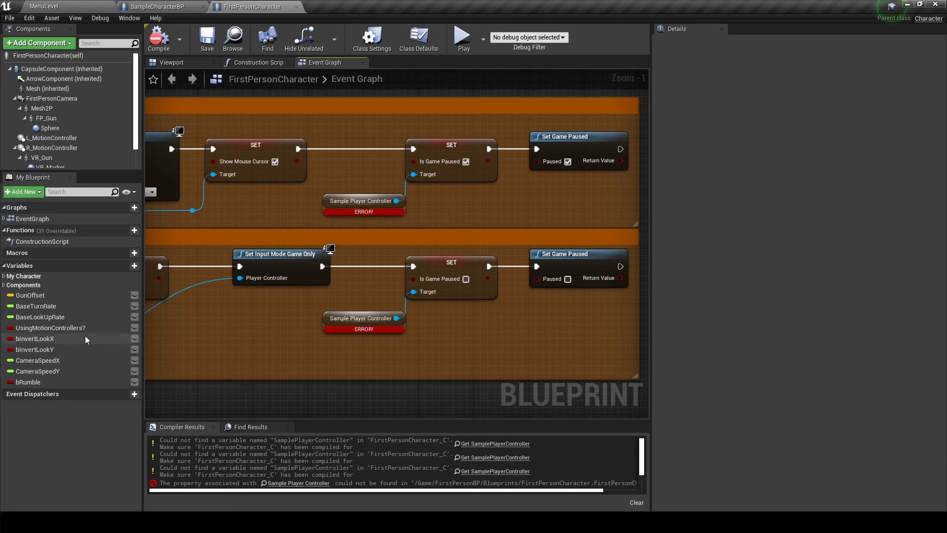
mouse_move(125, 266)
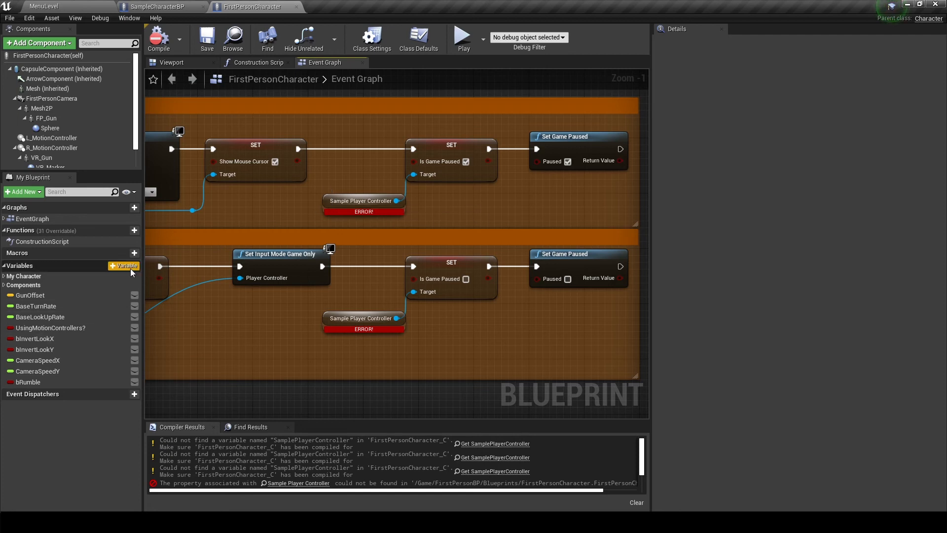
- Add a FirstPersonPlayerController reference variable feeding a Set Is Game Paused node ticked true
click(124, 266)
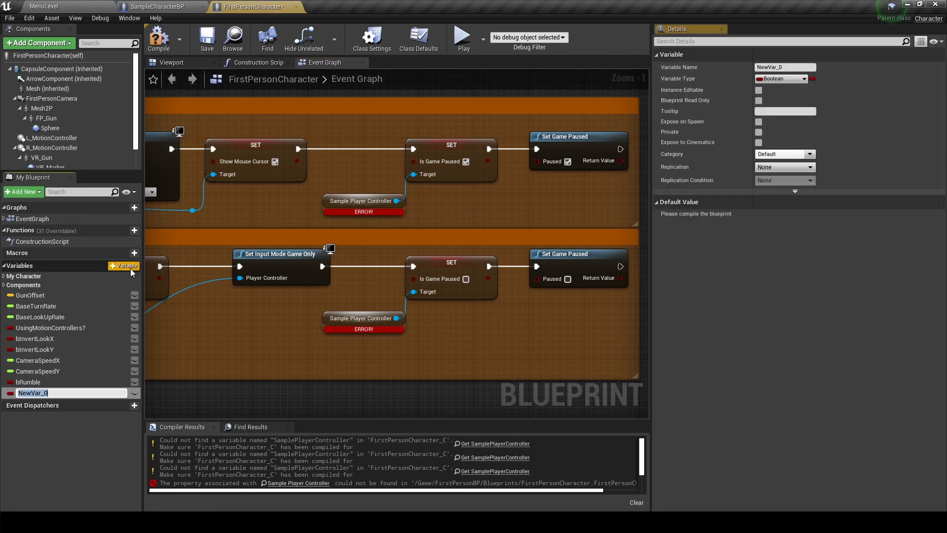
mouse_move(397, 286)
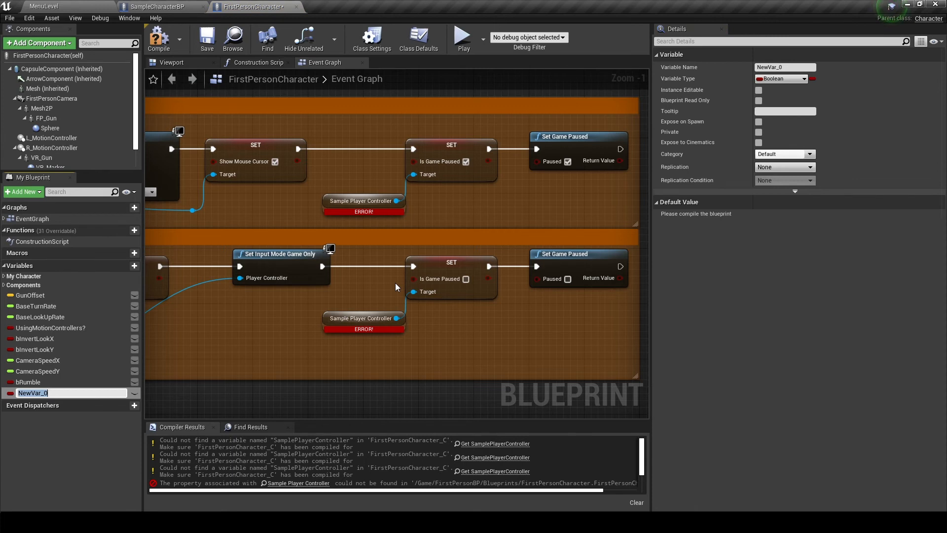
text(FirstPerson)
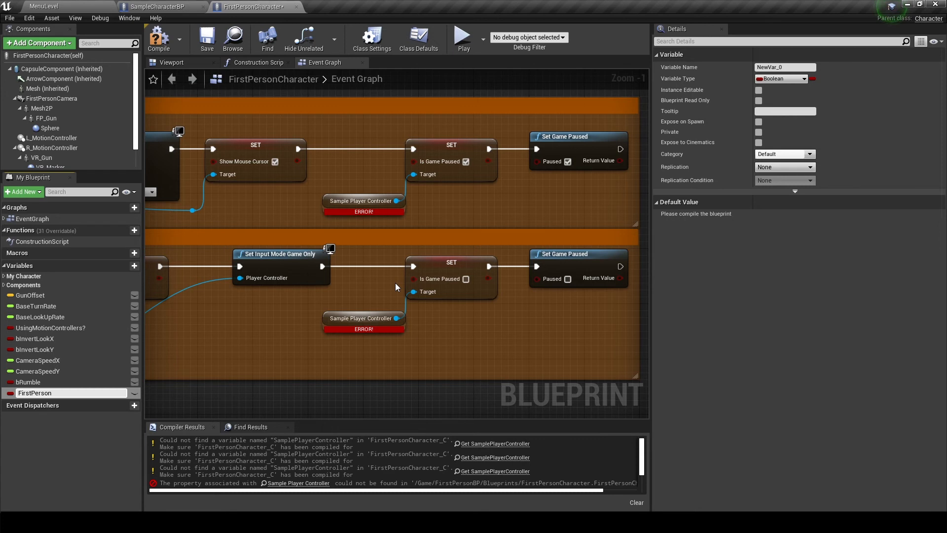
text(FirstPersonPlayerController)
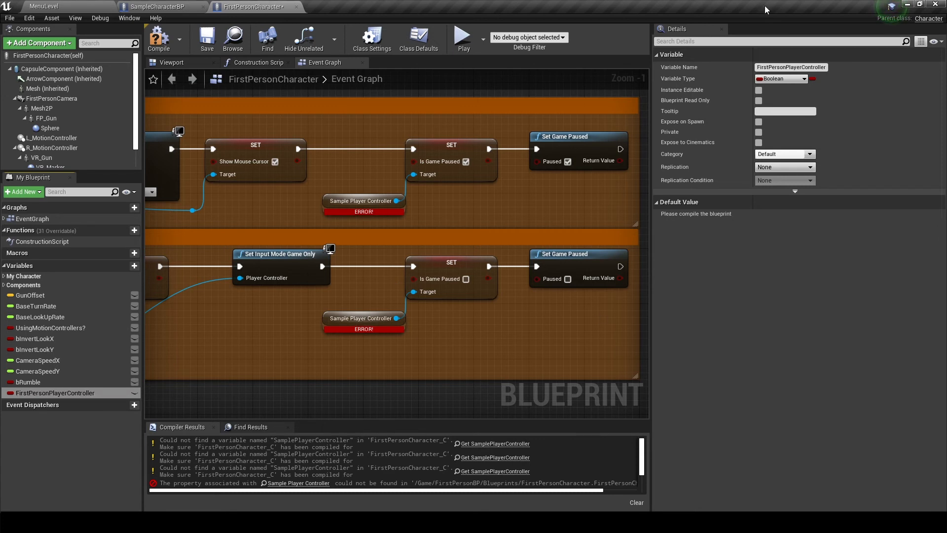
click(781, 79)
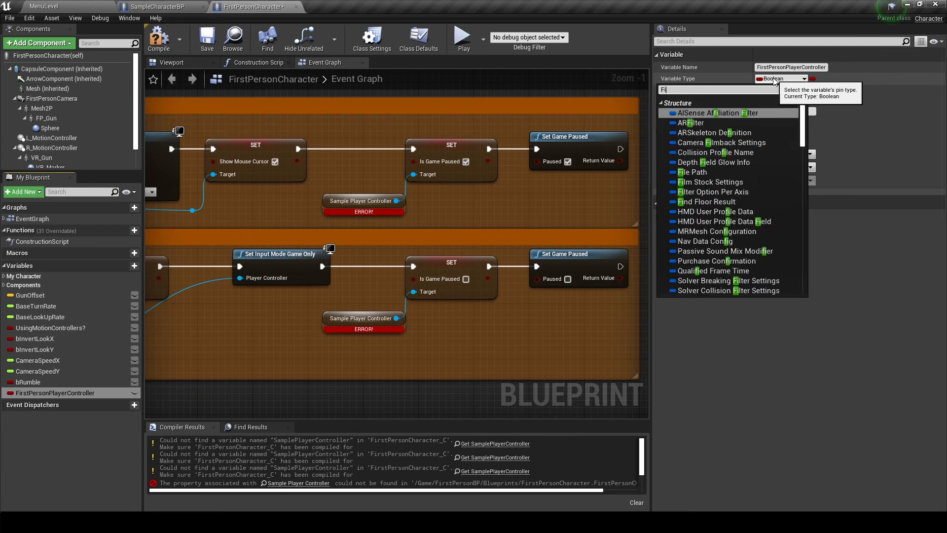
text(FirstPer)
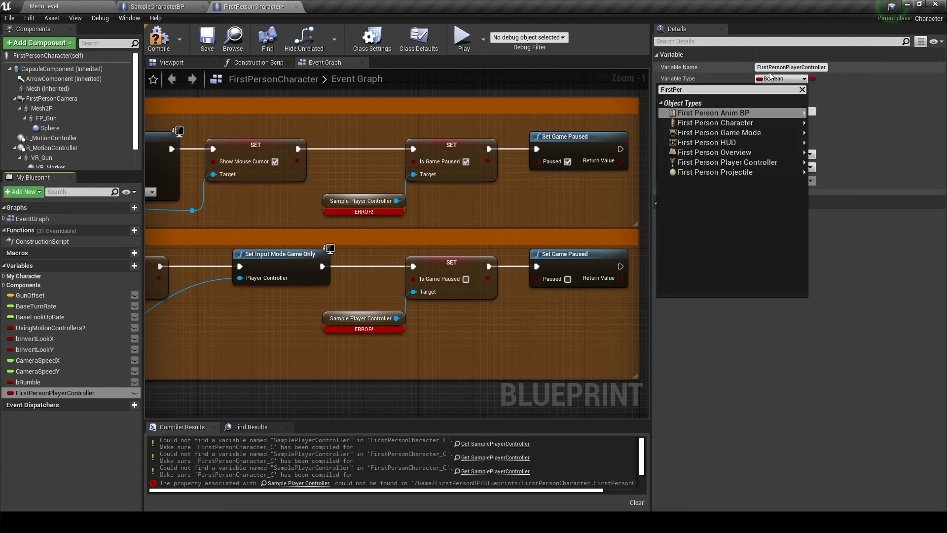
mouse_move(777, 162)
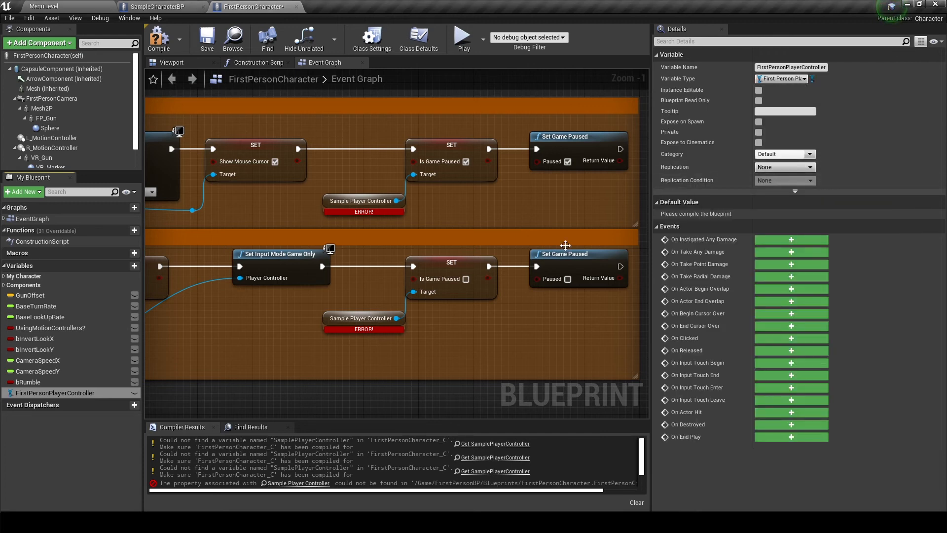
mouse_move(59, 397)
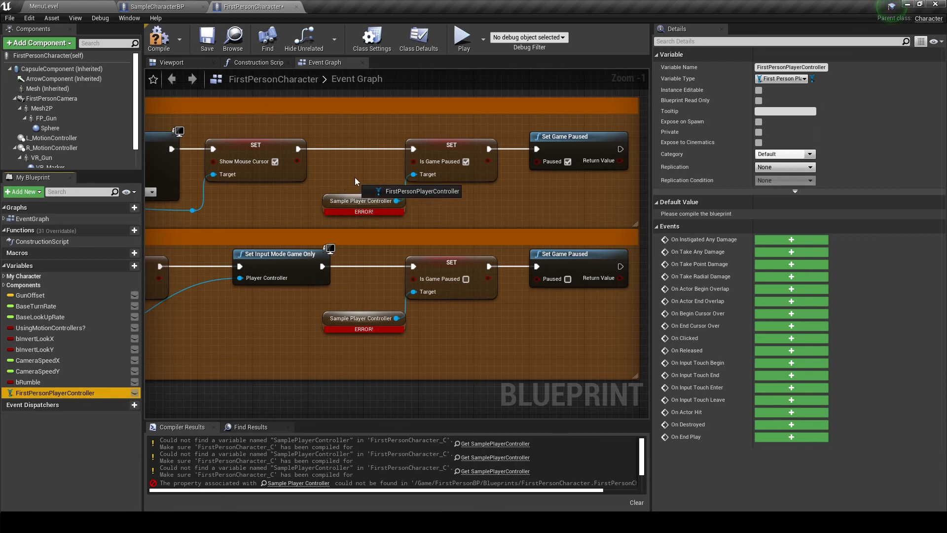
mouse_move(329, 179)
text(set)
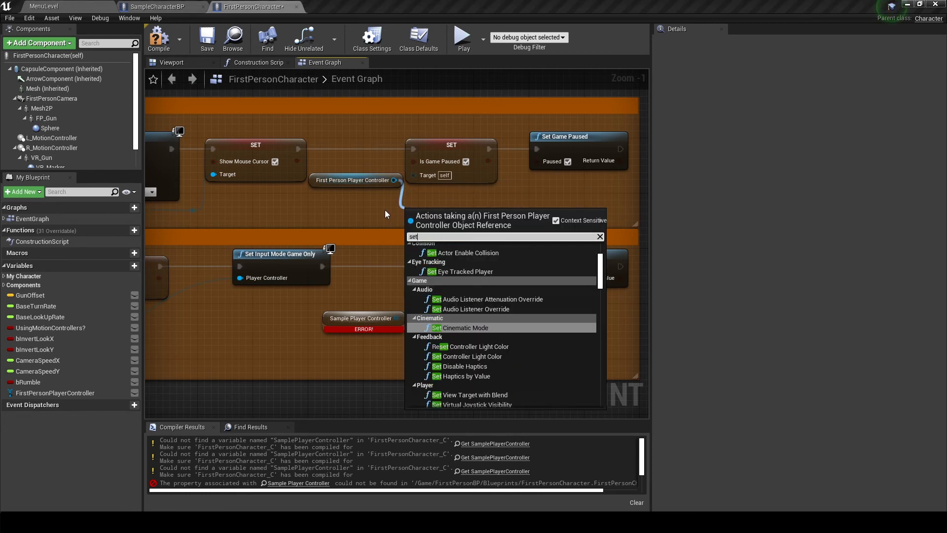
click(437, 327)
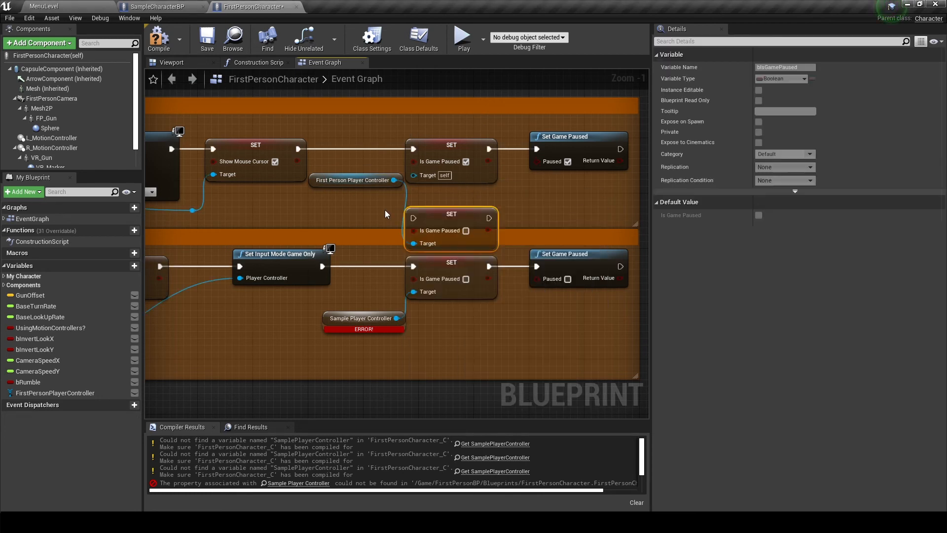
mouse_move(451, 144)
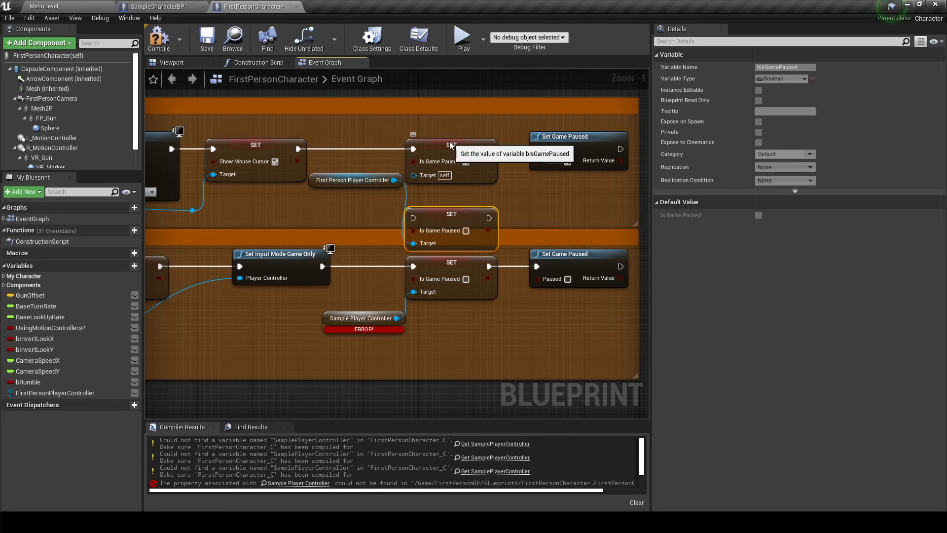
click(466, 161)
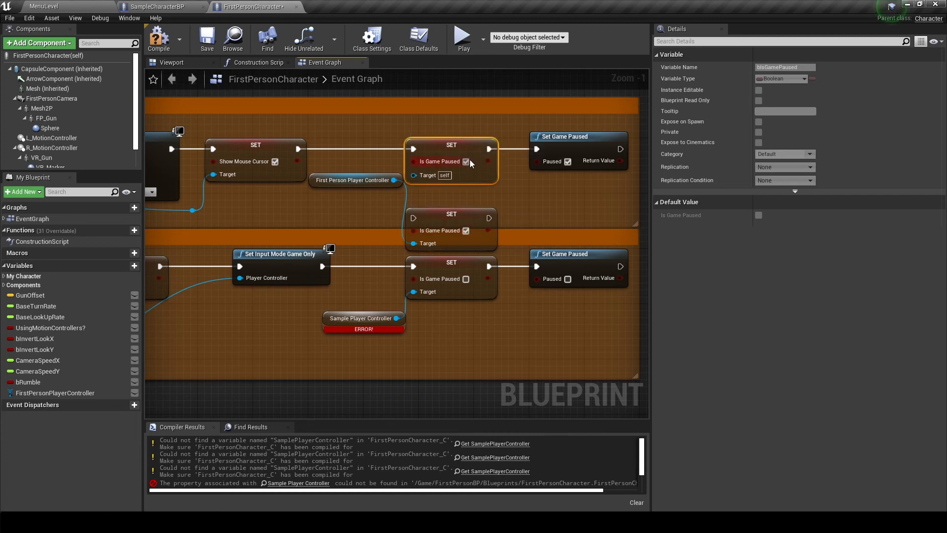
mouse_move(450, 145)
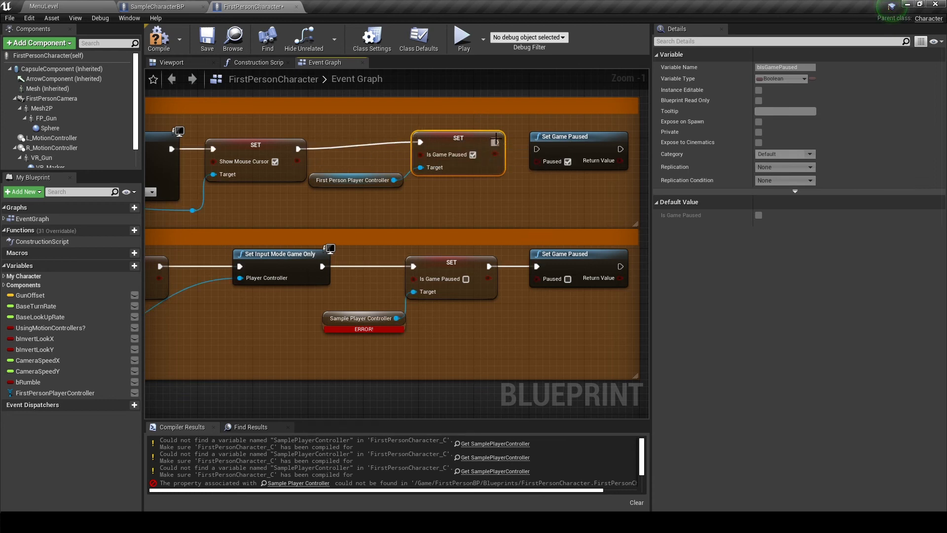
mouse_move(460, 151)
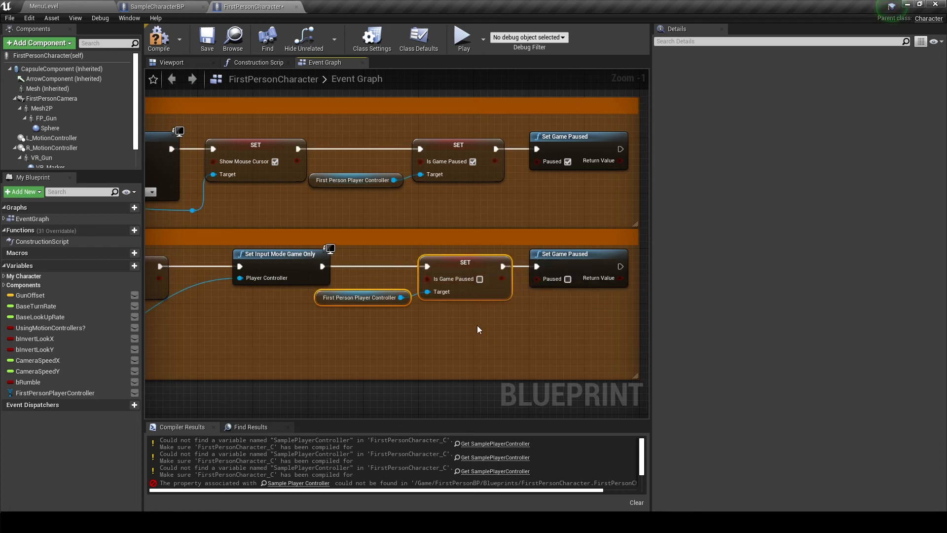
- Replace the broken Sample Player Controller getter with FirstPersonPlayerController's Get Is Game Paused, then recompile
click(163, 37)
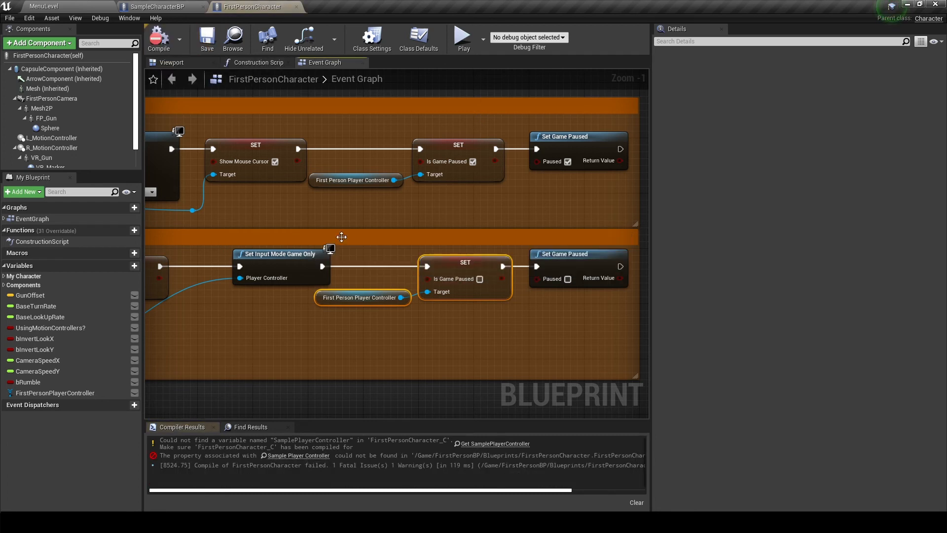
mouse_move(505, 448)
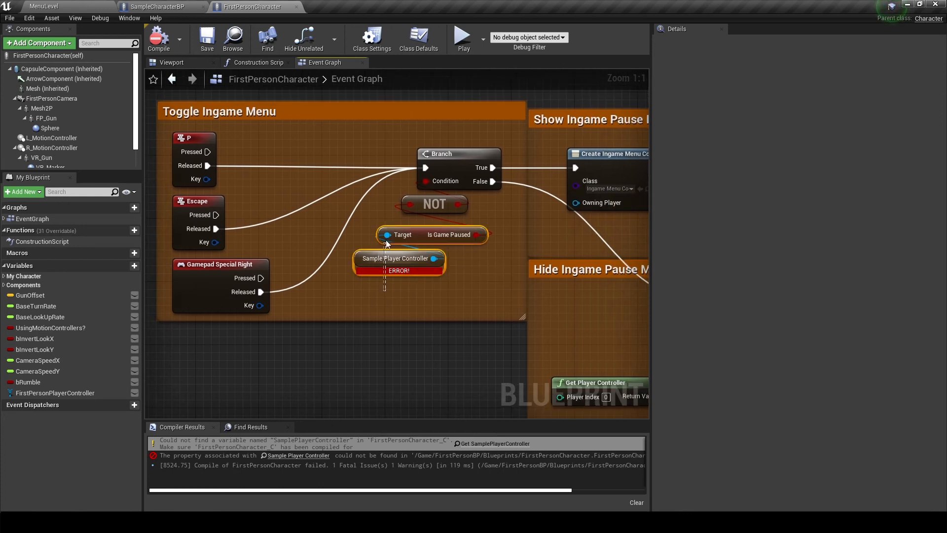
click(296, 335)
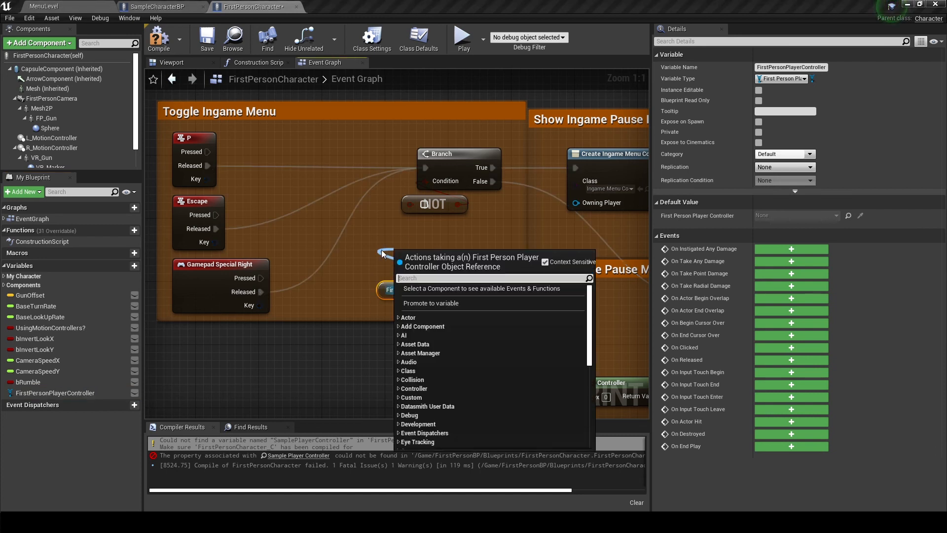
text(IsGam)
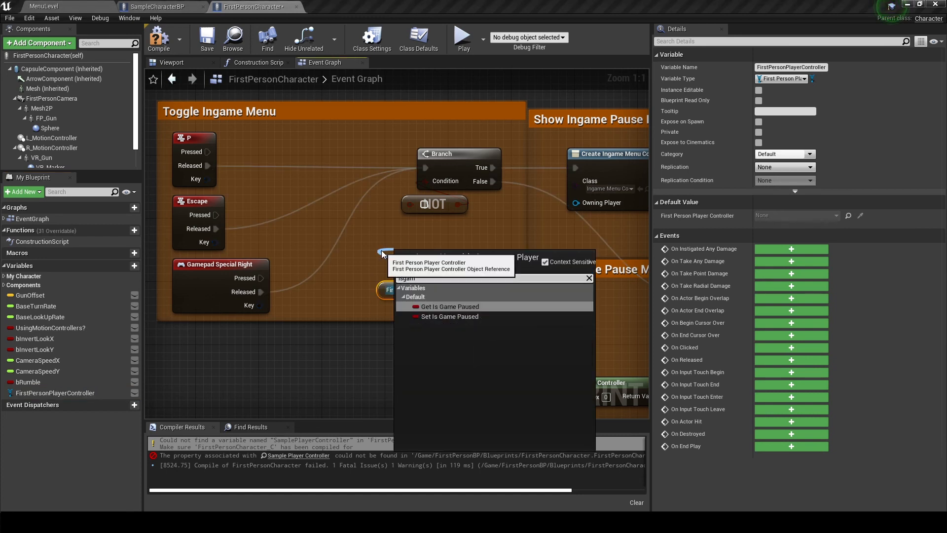
click(450, 306)
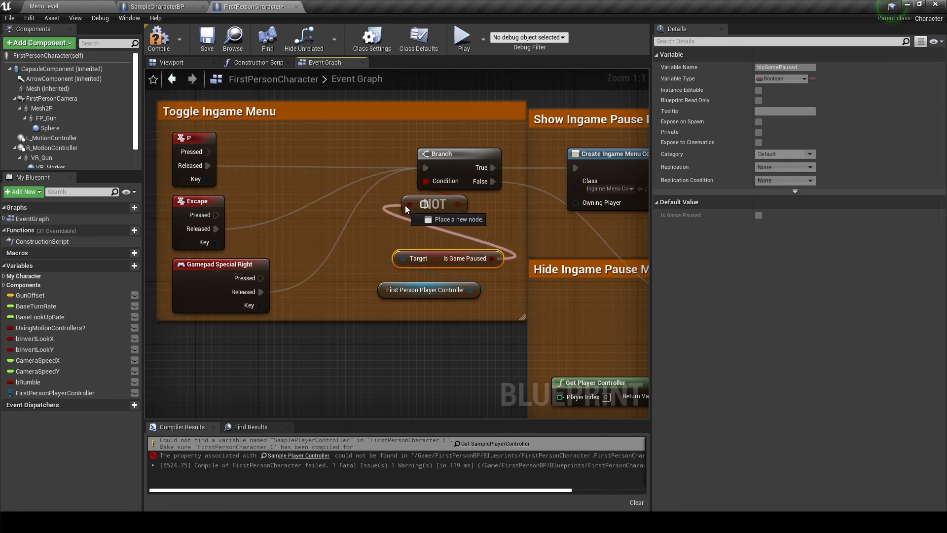
click(159, 38)
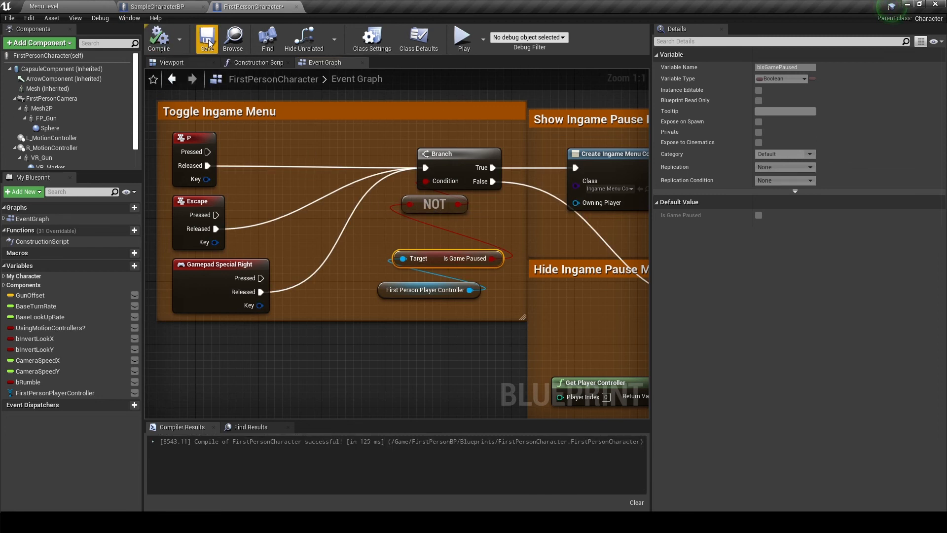
scroll(down, 3)
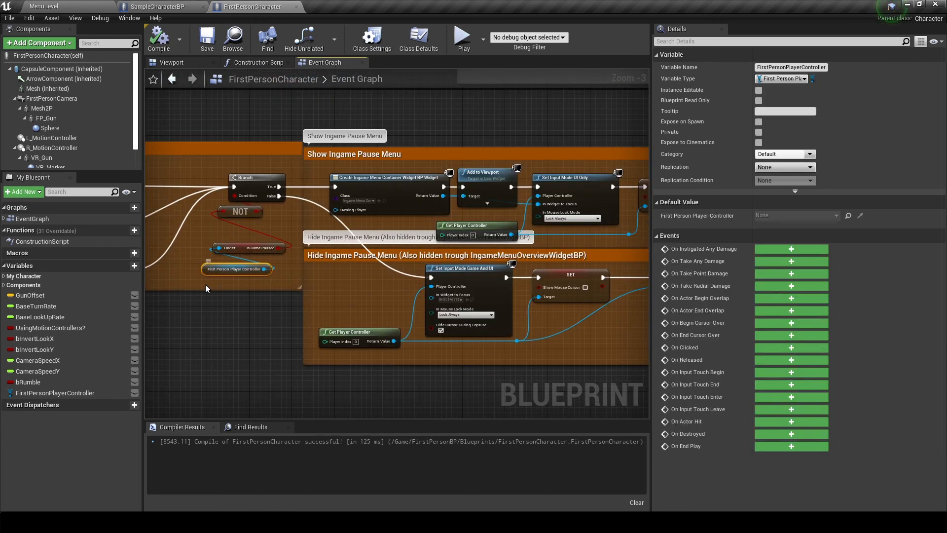
scroll(down, 3)
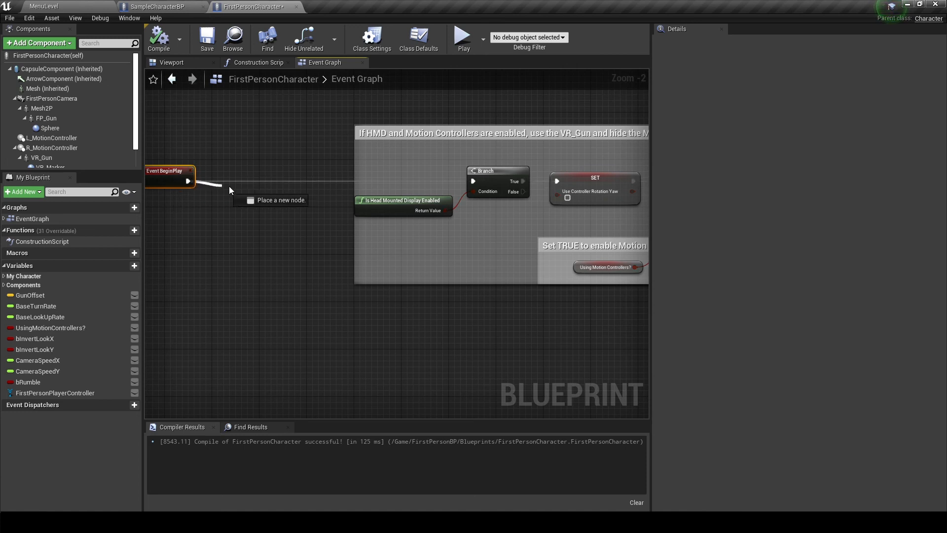
- Add a Sequence after Event BeginPlay and search cast actions from its Then 1 output
click(229, 190)
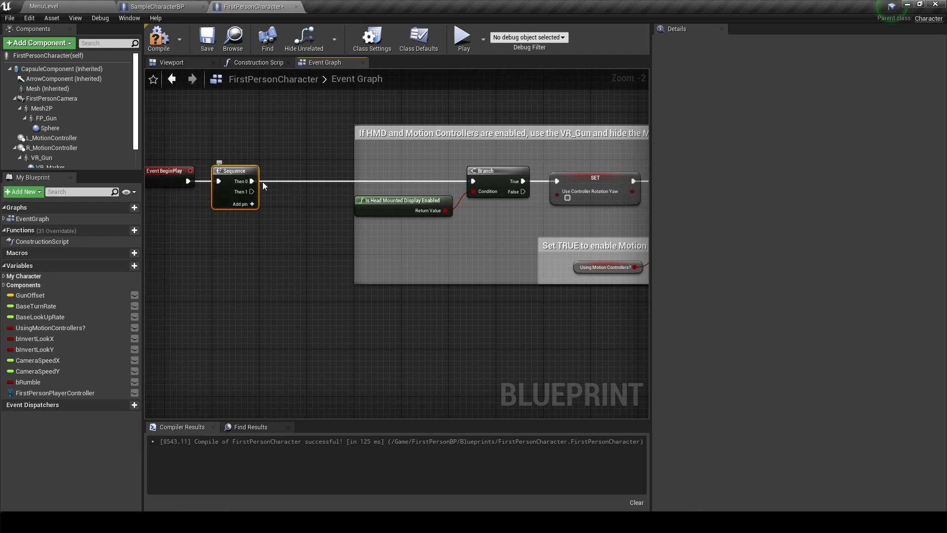
mouse_move(247, 192)
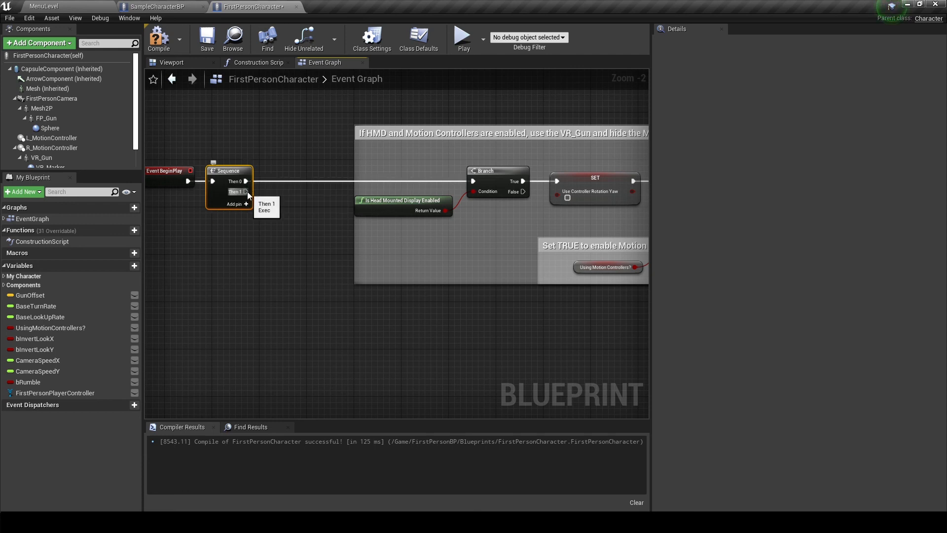
drag(246, 191, 235, 279)
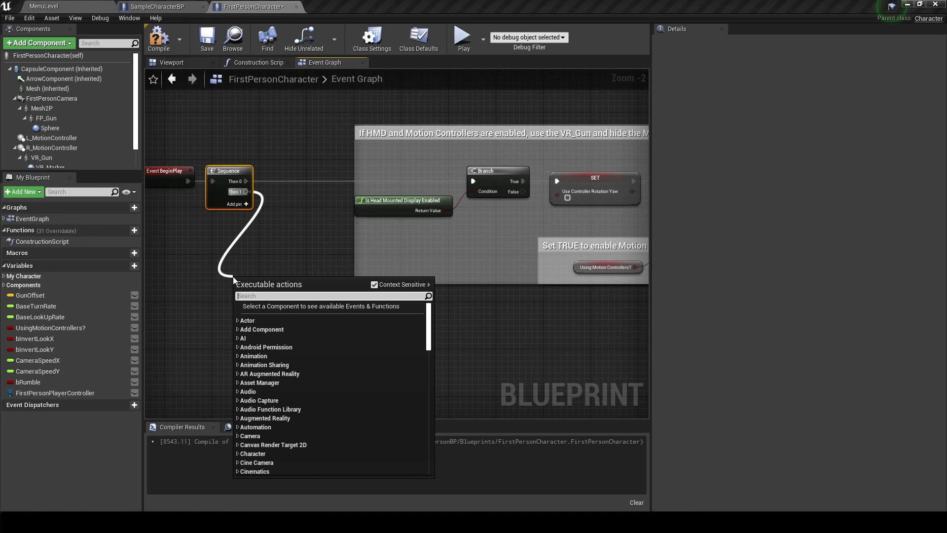
text(cas)
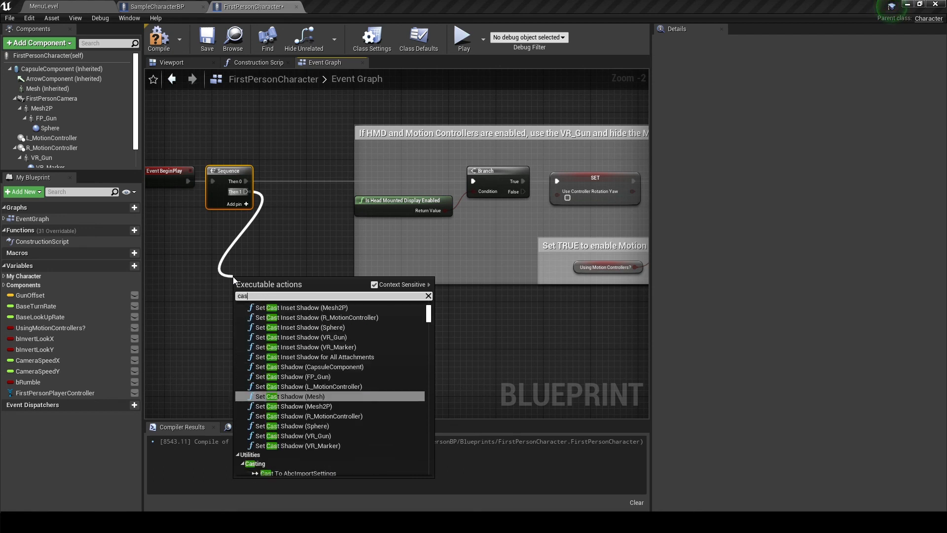
text(ast to pl)
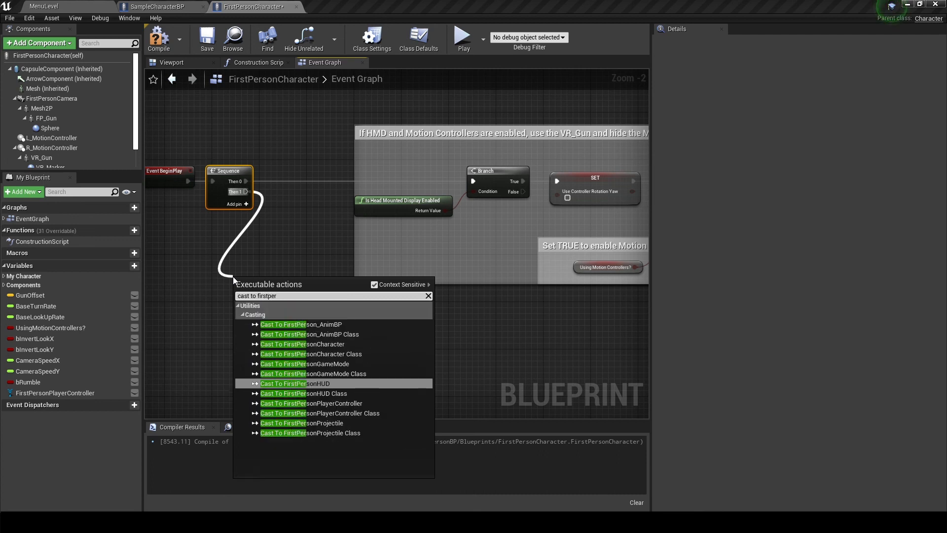
- Cast Get Player Controller to FirstPersonPlayerController, store it in the variable, compile, and return to MenuLevel
click(303, 403)
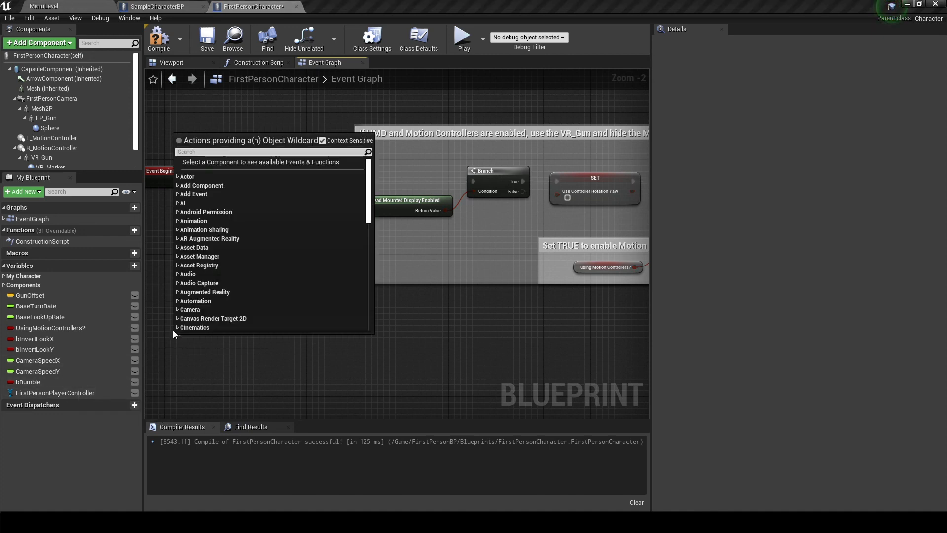
text(getplayer)
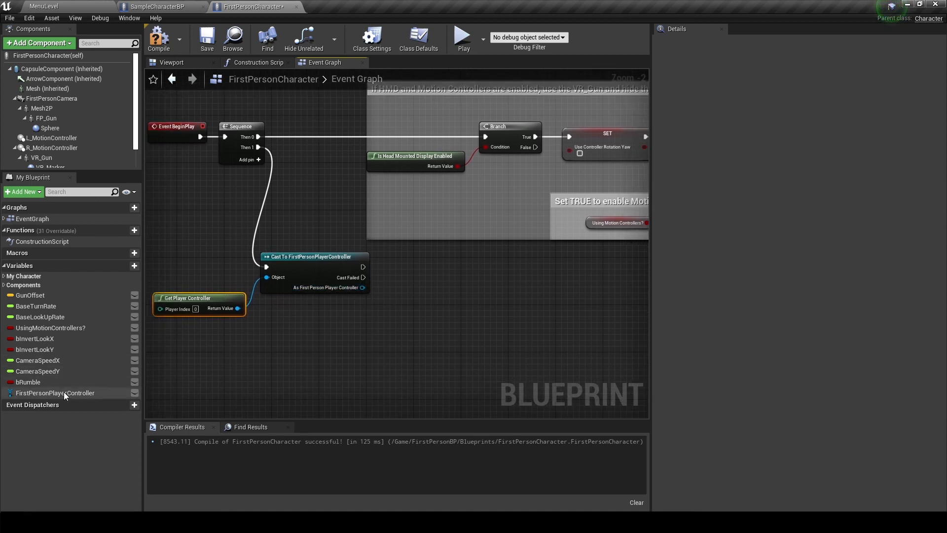
drag(55, 392, 435, 284)
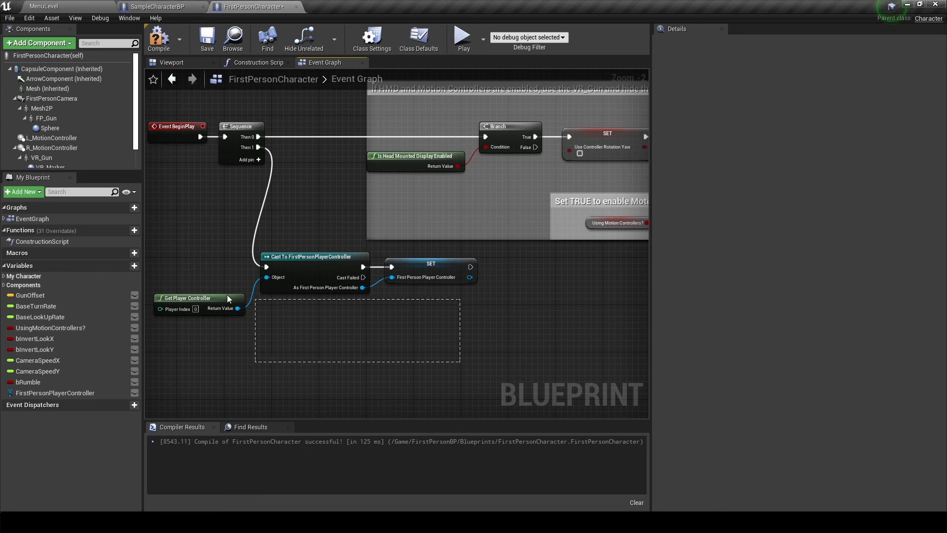
click(368, 267)
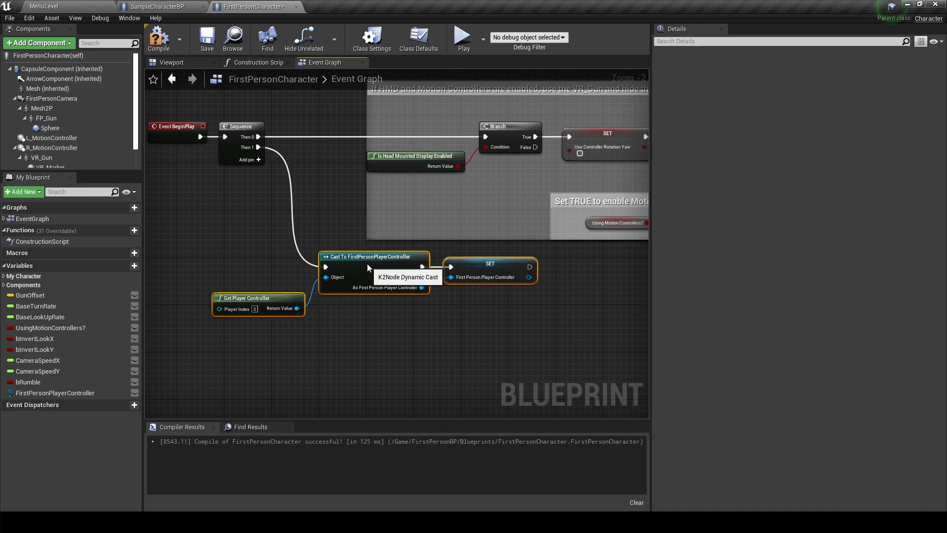
click(159, 39)
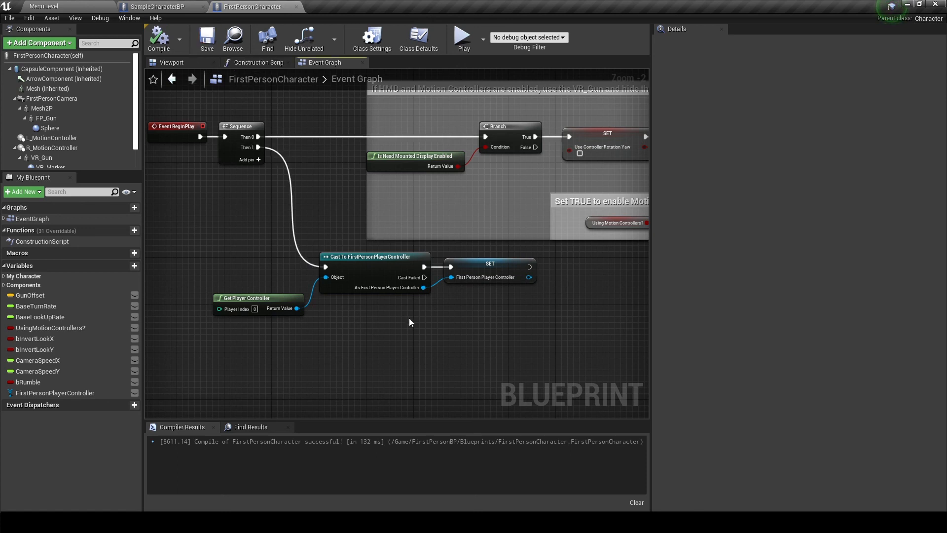
click(42, 5)
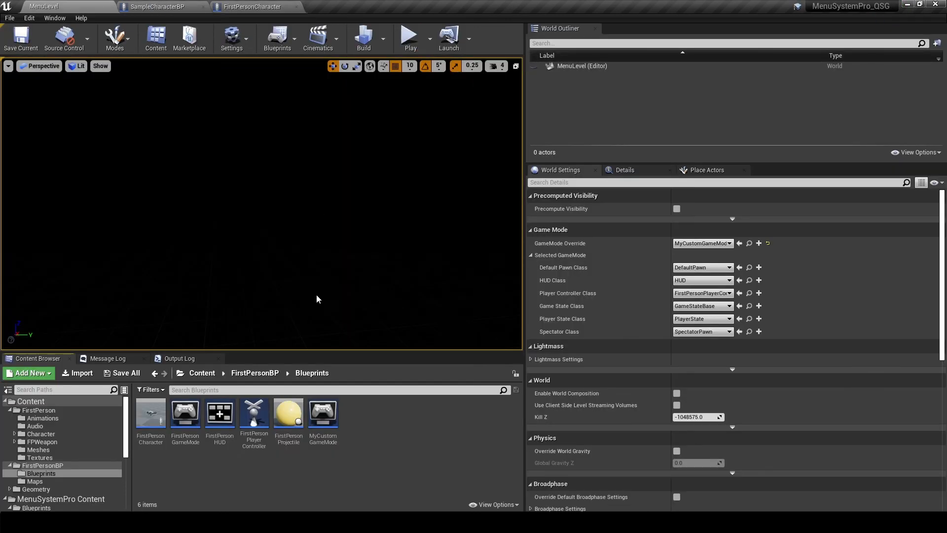
mouse_move(220, 413)
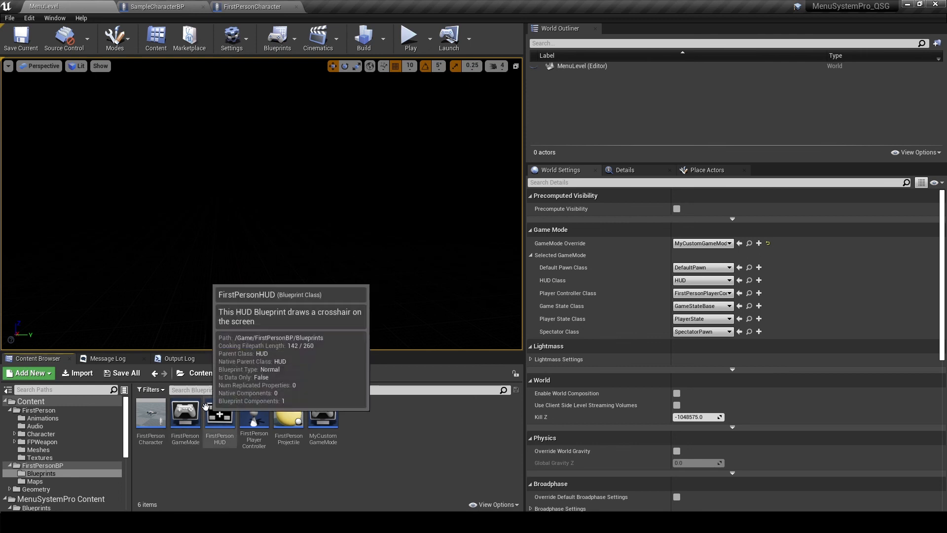
double_click(185, 412)
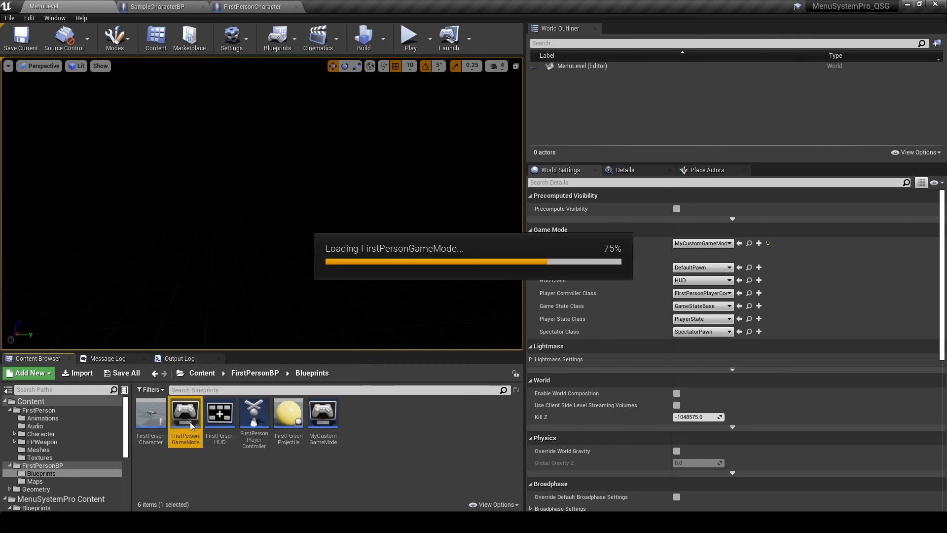
double_click(185, 414)
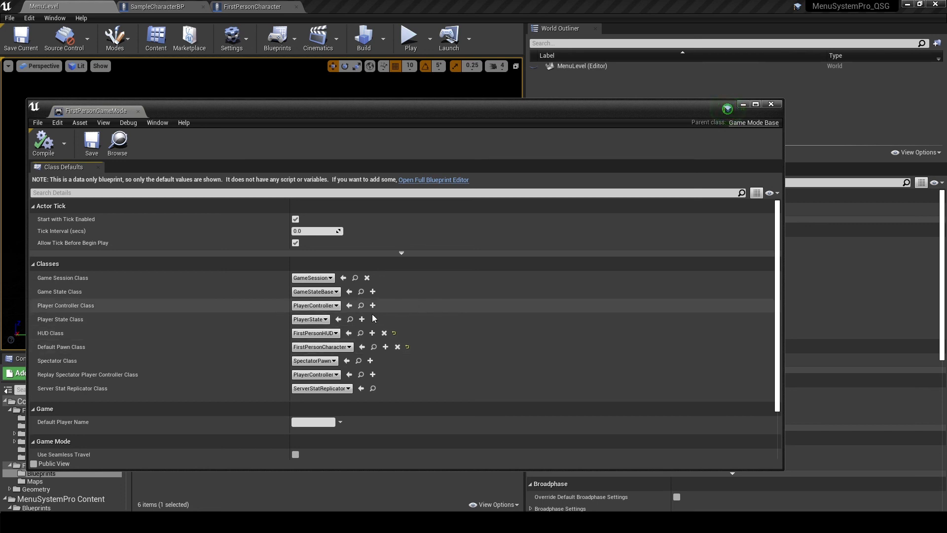
click(315, 306)
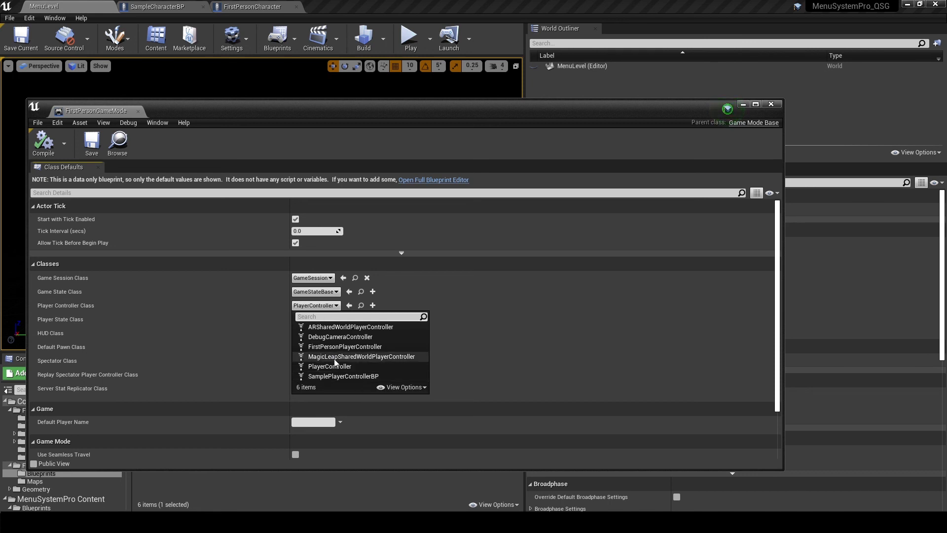
click(344, 347)
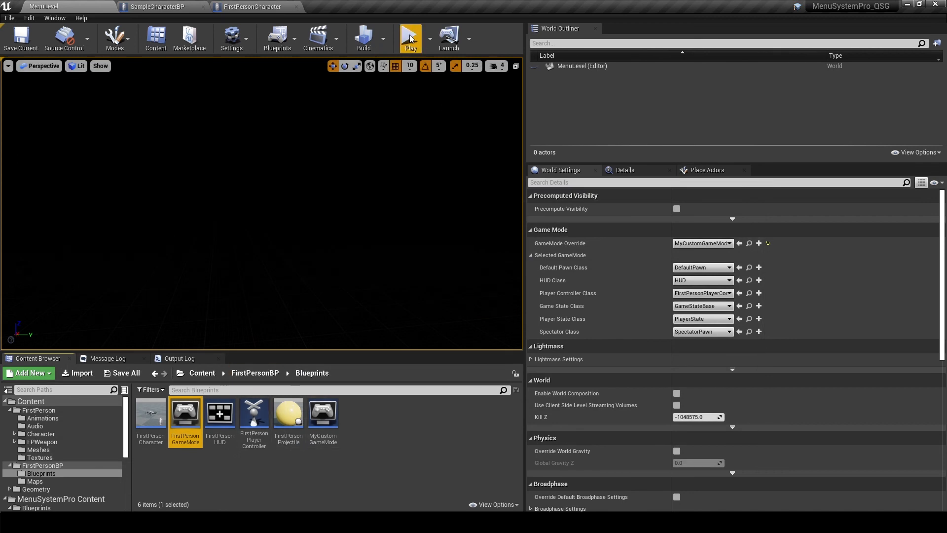
click(411, 38)
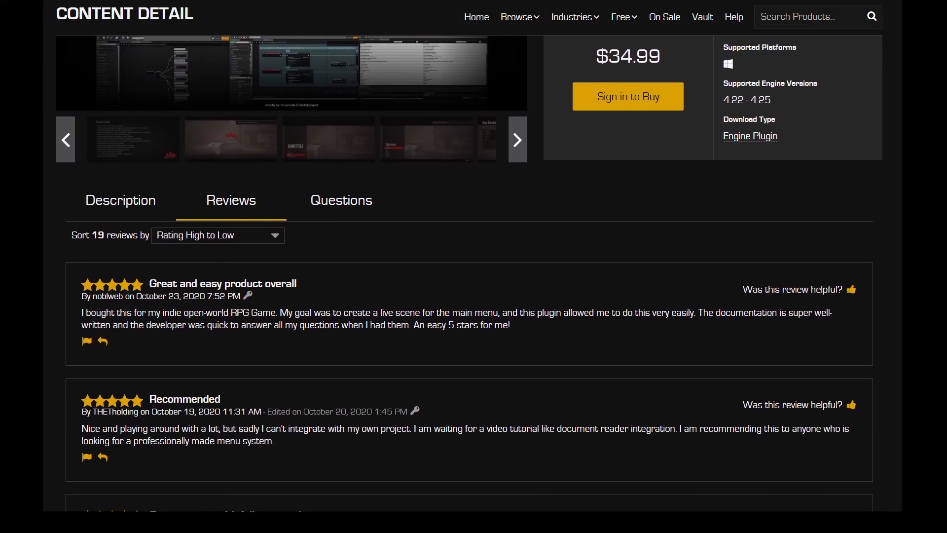
scroll(down, 3)
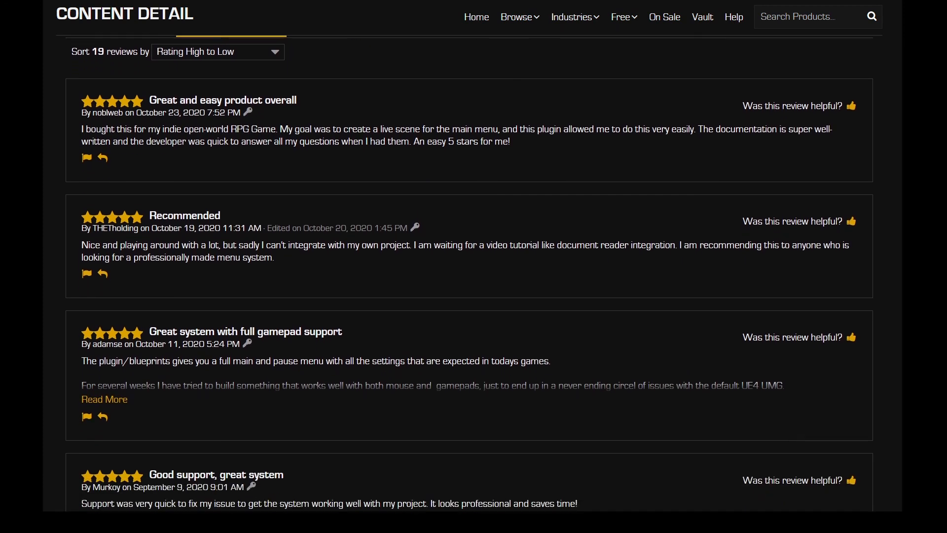
scroll(down, 3)
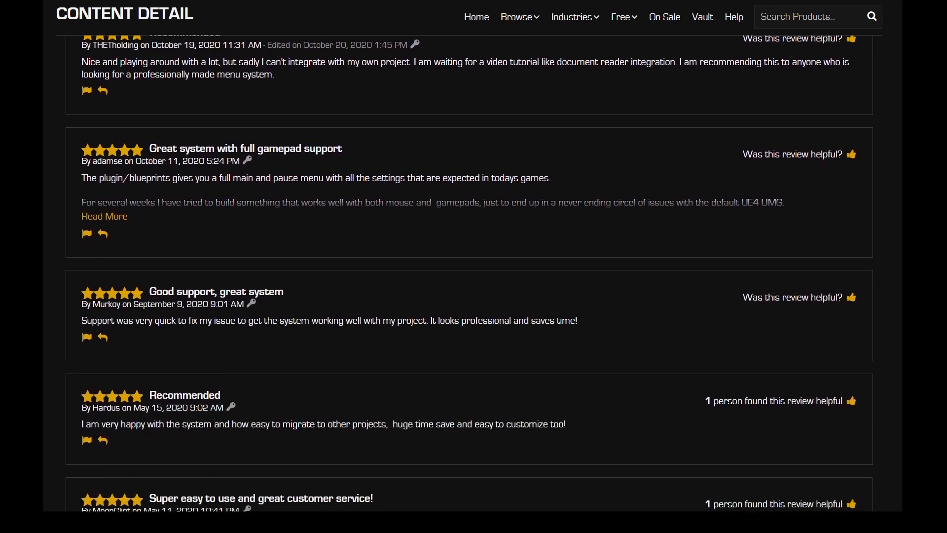
scroll(down, 3)
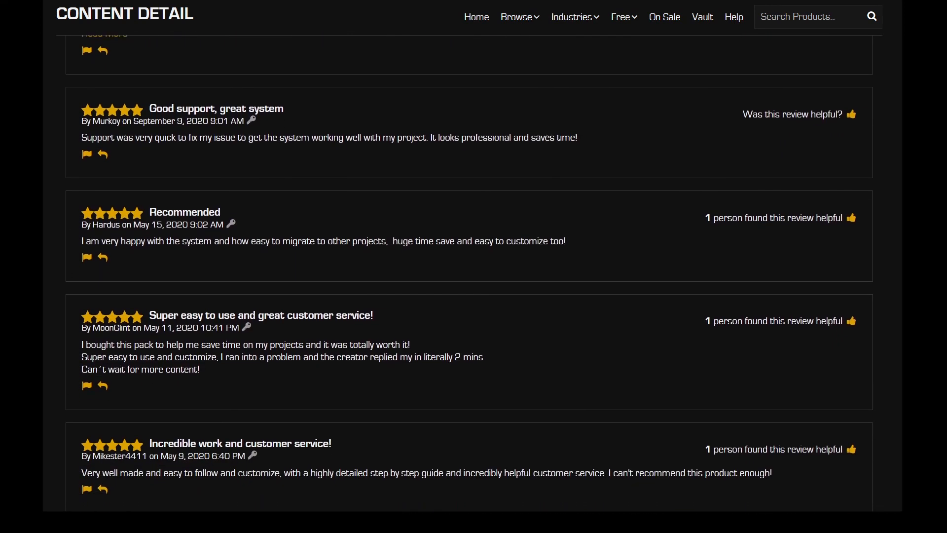
scroll(down, 3)
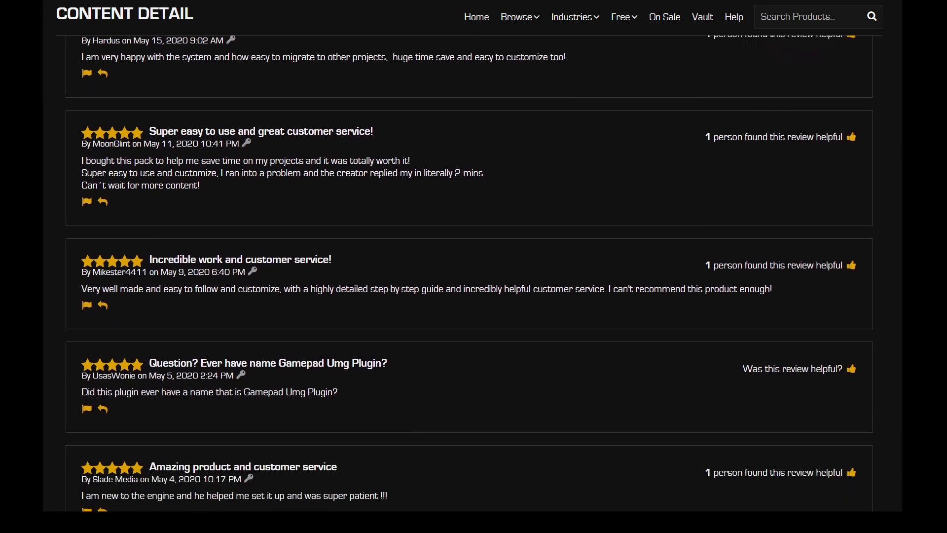
scroll(down, 3)
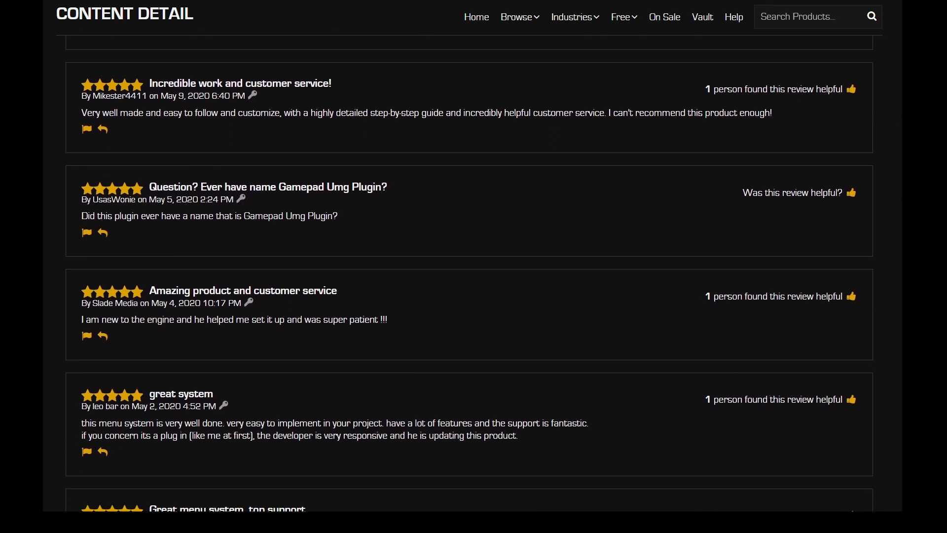
scroll(down, 3)
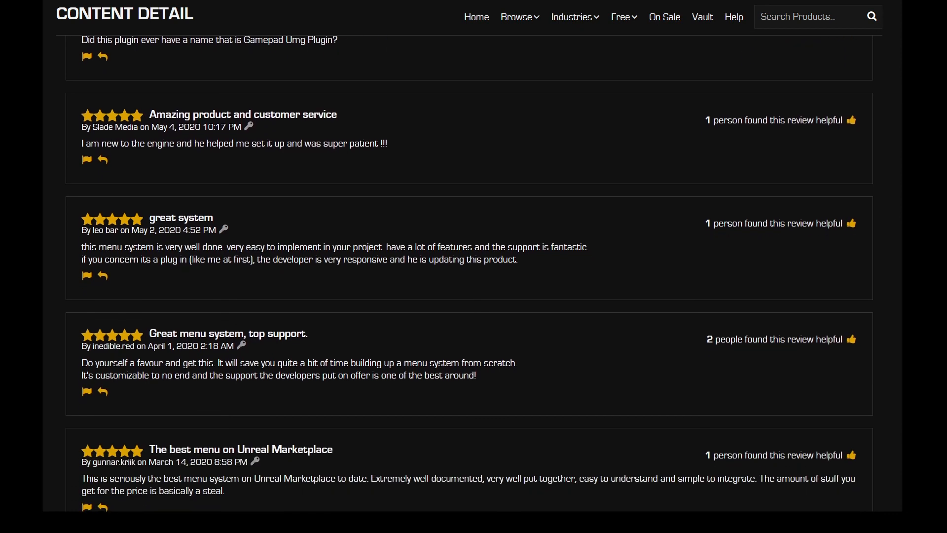
scroll(down, 3)
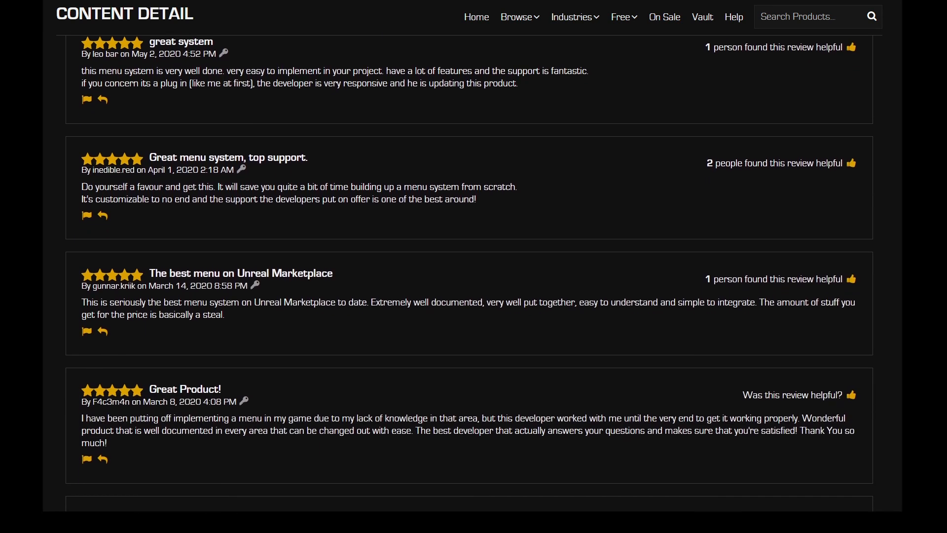
scroll(down, 3)
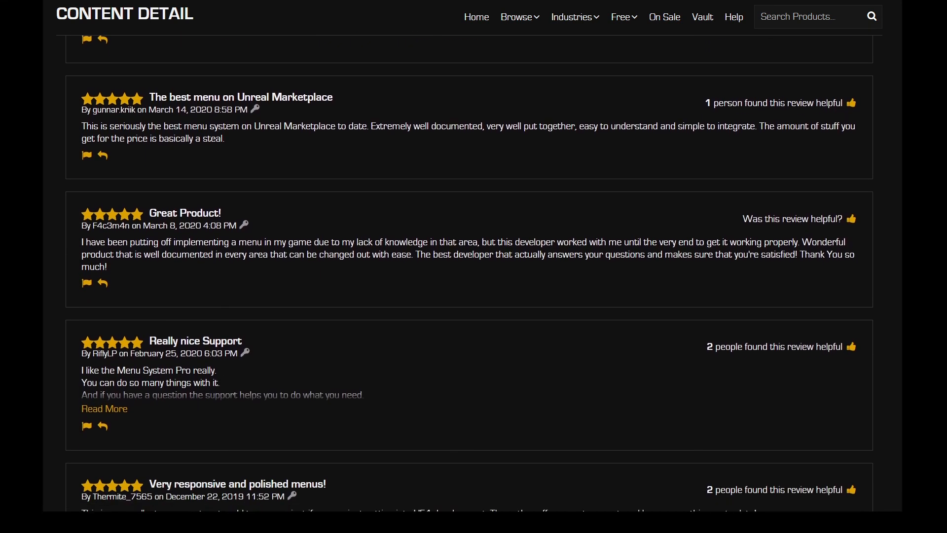
scroll(down, 3)
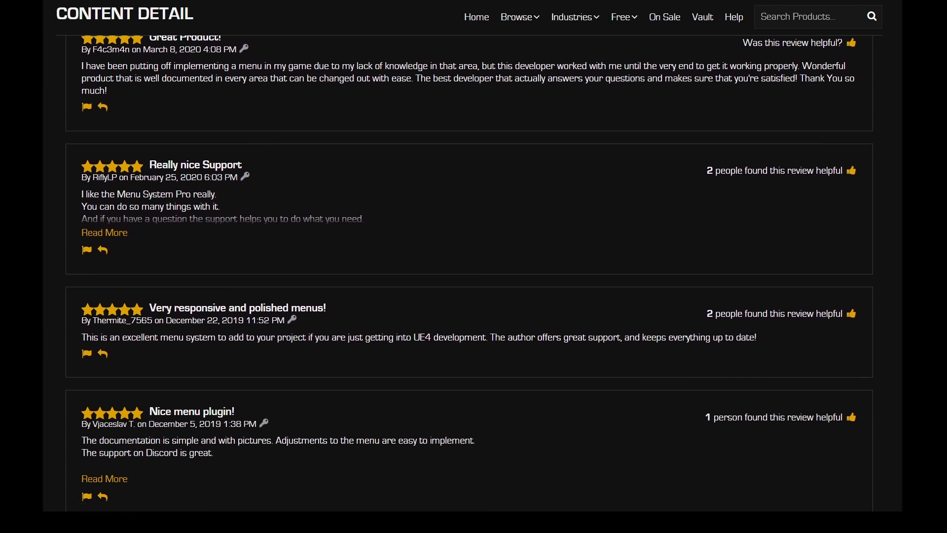